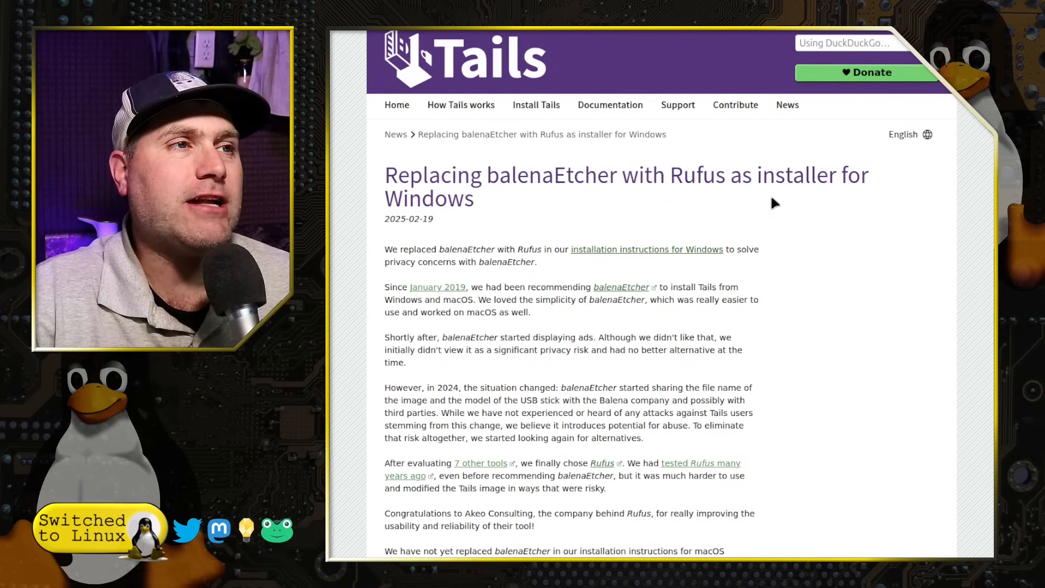
mouse_move(812, 418)
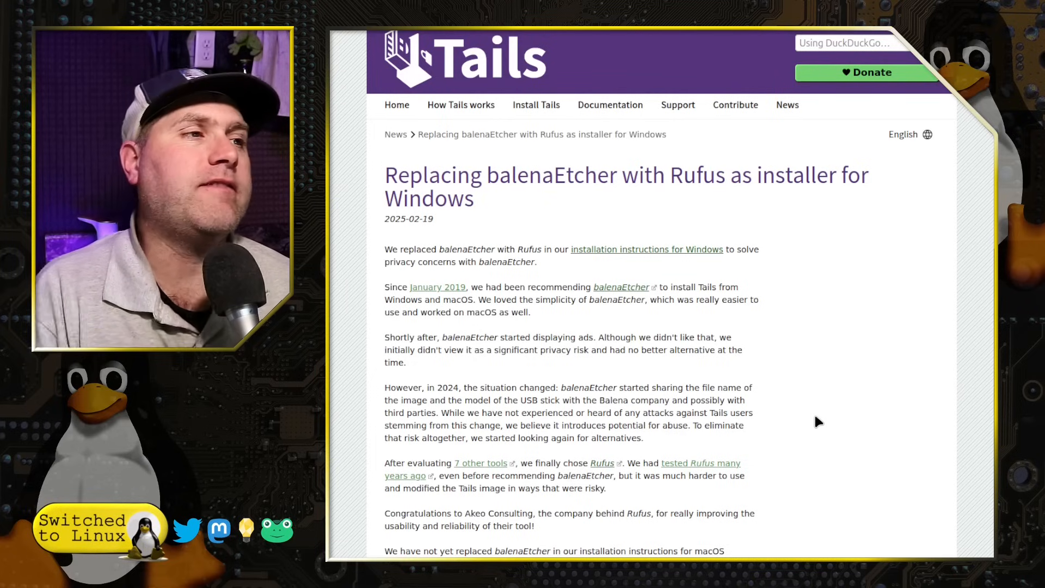
mouse_move(720, 274)
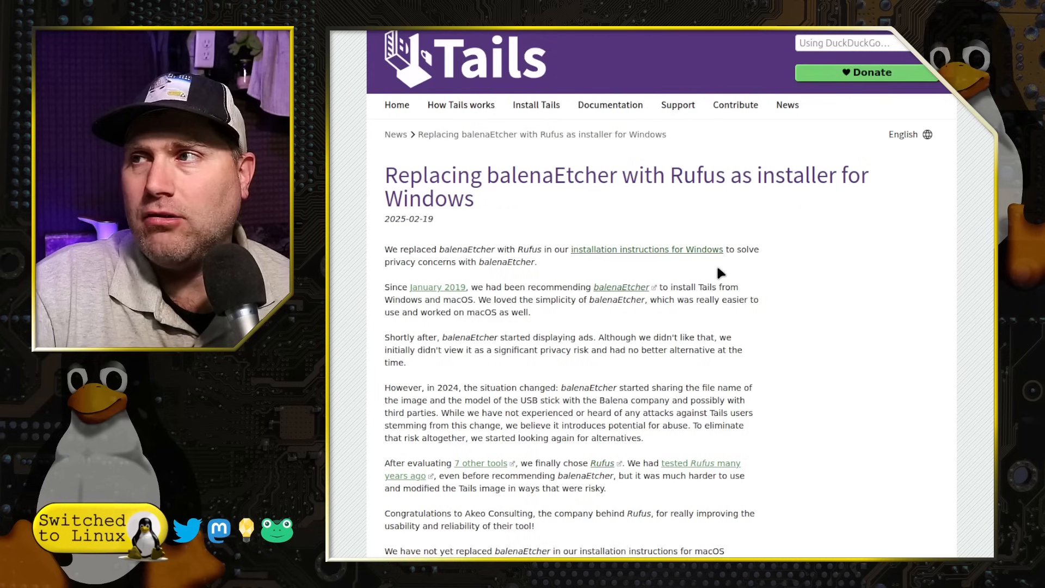
- Bring Raspberry Pi Imager forward, browse the device model list and close it without choosing
scroll("down", 3)
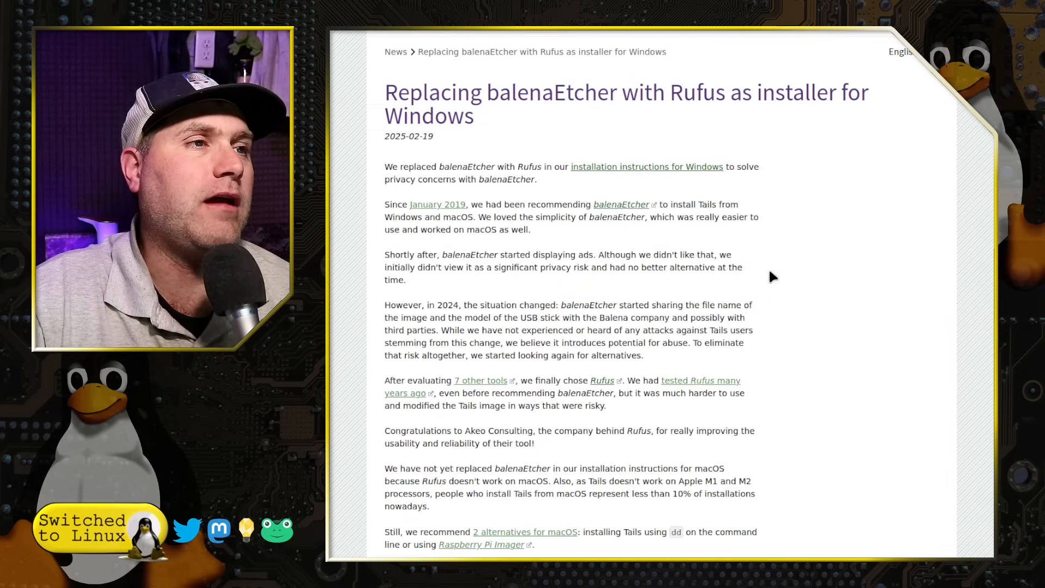
mouse_move(779, 271)
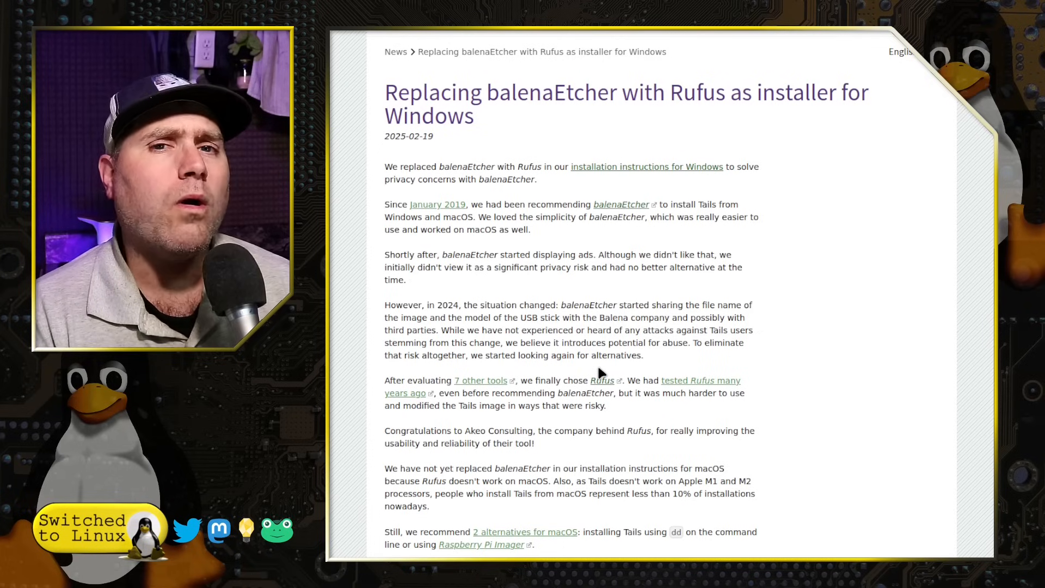
mouse_move(784, 54)
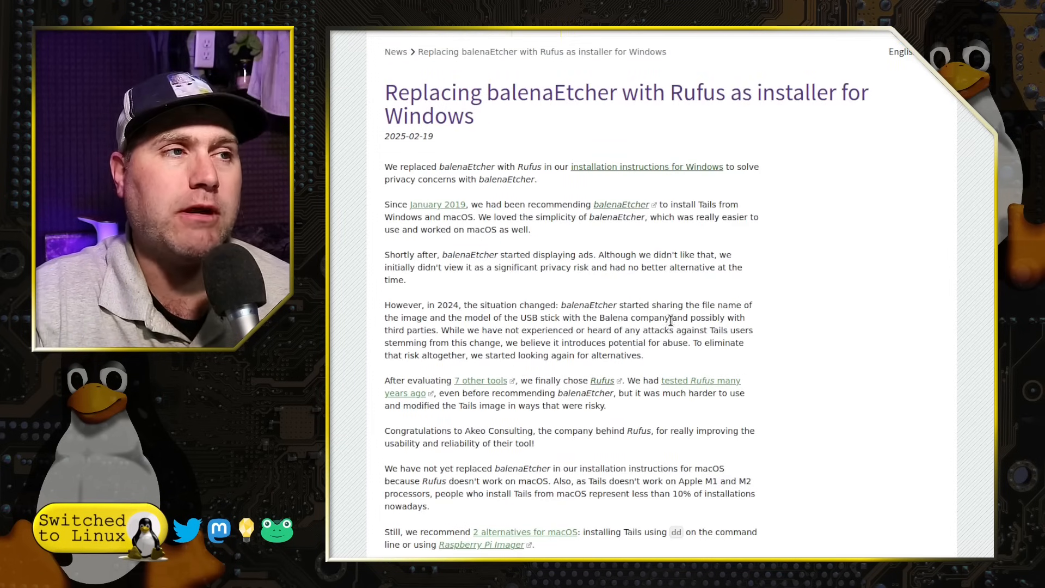
scroll("down", 3)
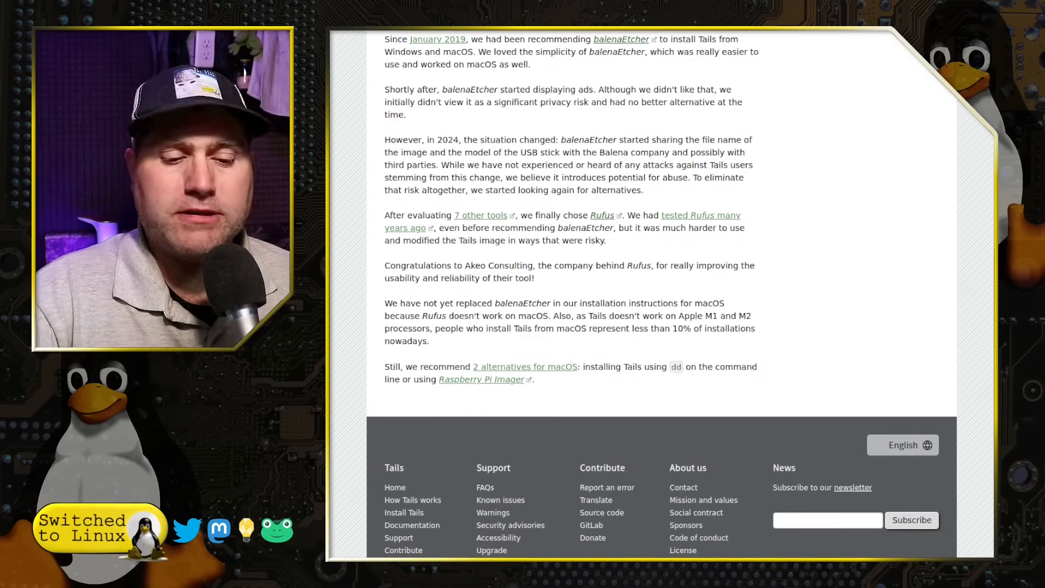
left_click(369, 580)
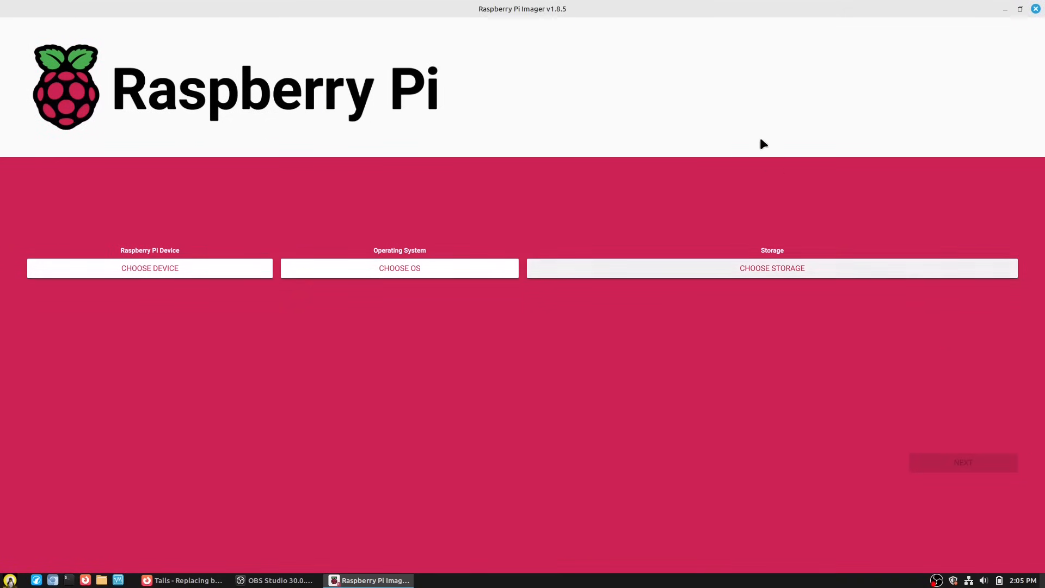
mouse_move(783, 119)
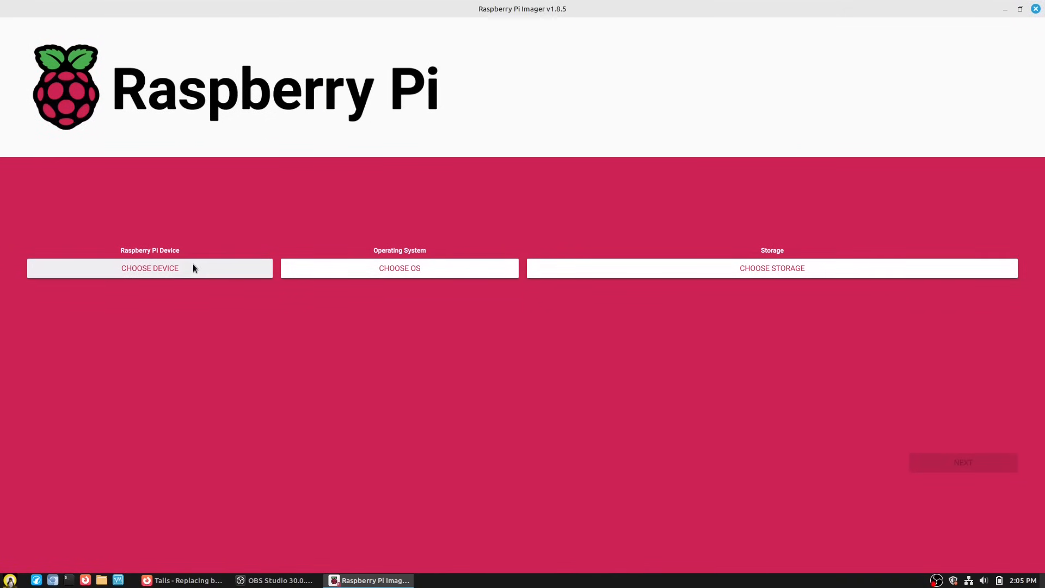
left_click(149, 268)
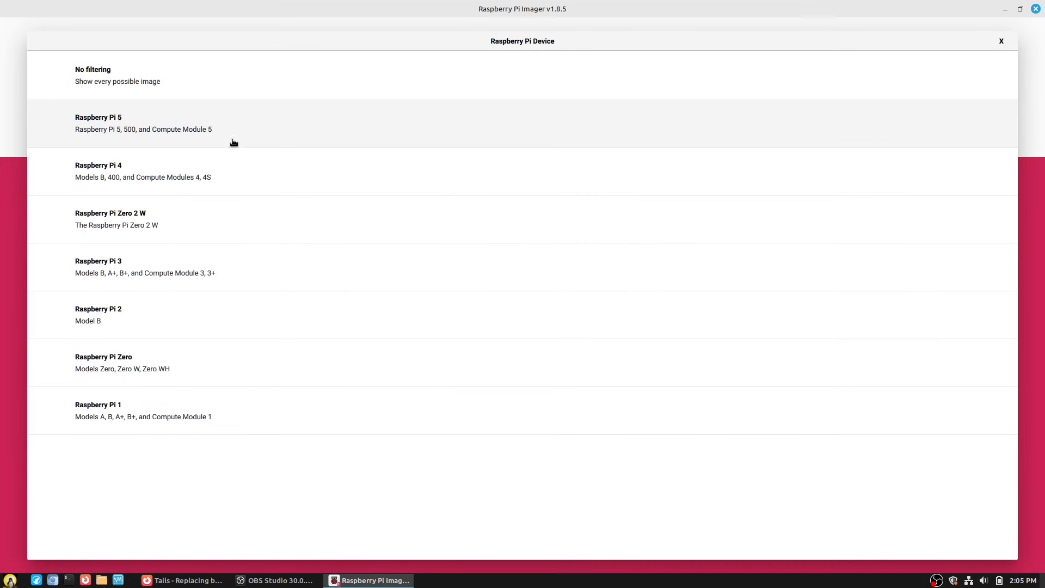
mouse_move(140, 81)
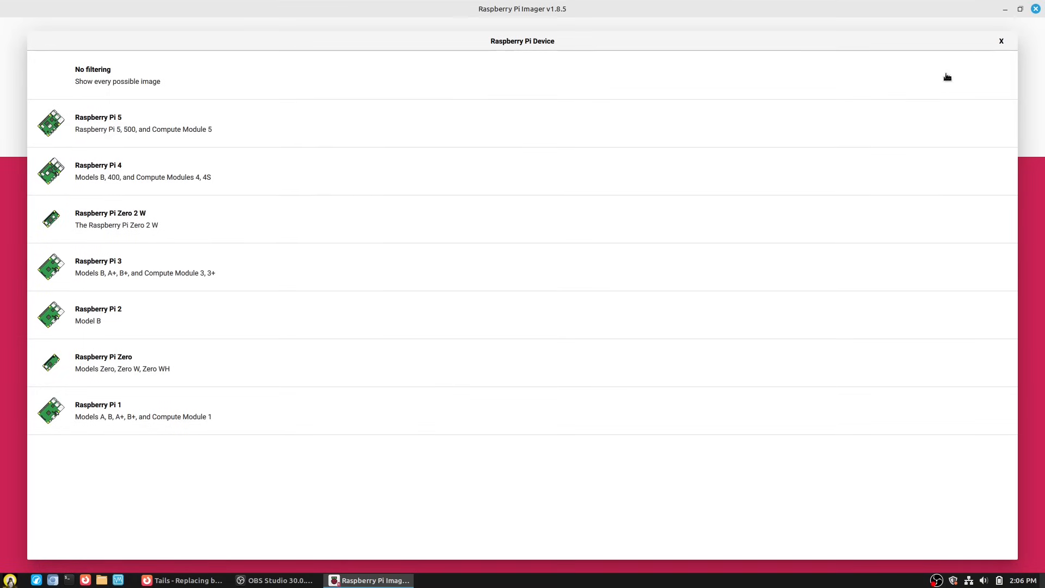
left_click(999, 40)
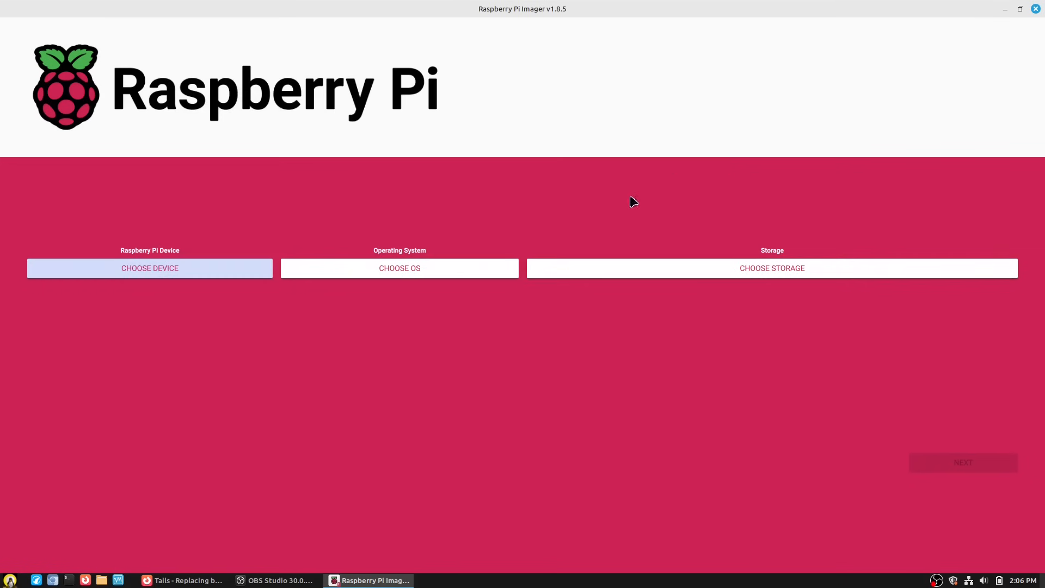
- Choose tails-amd64-5.9.img from Downloads as a custom operating system image
left_click(399, 268)
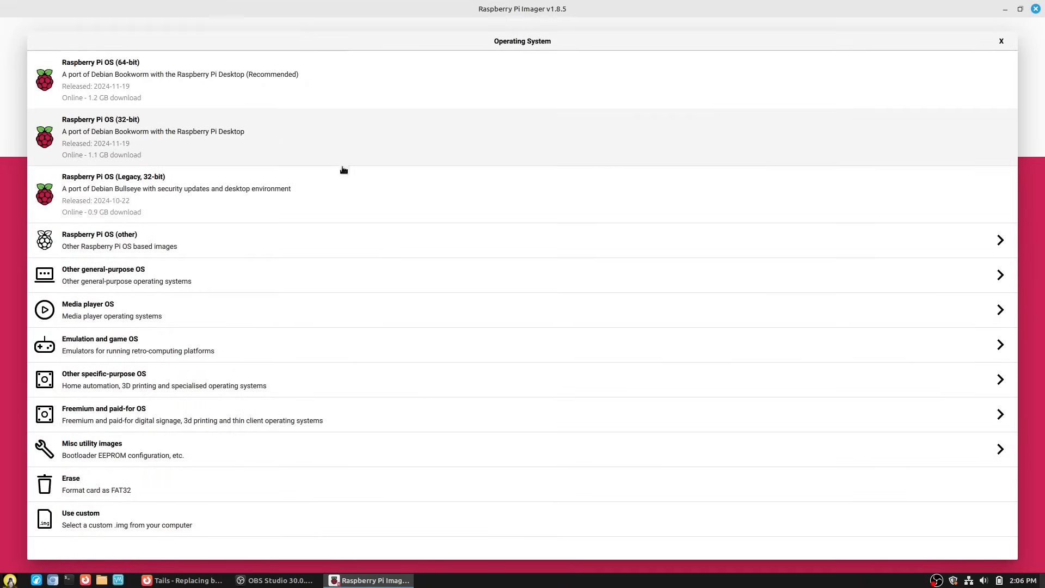
mouse_move(138, 525)
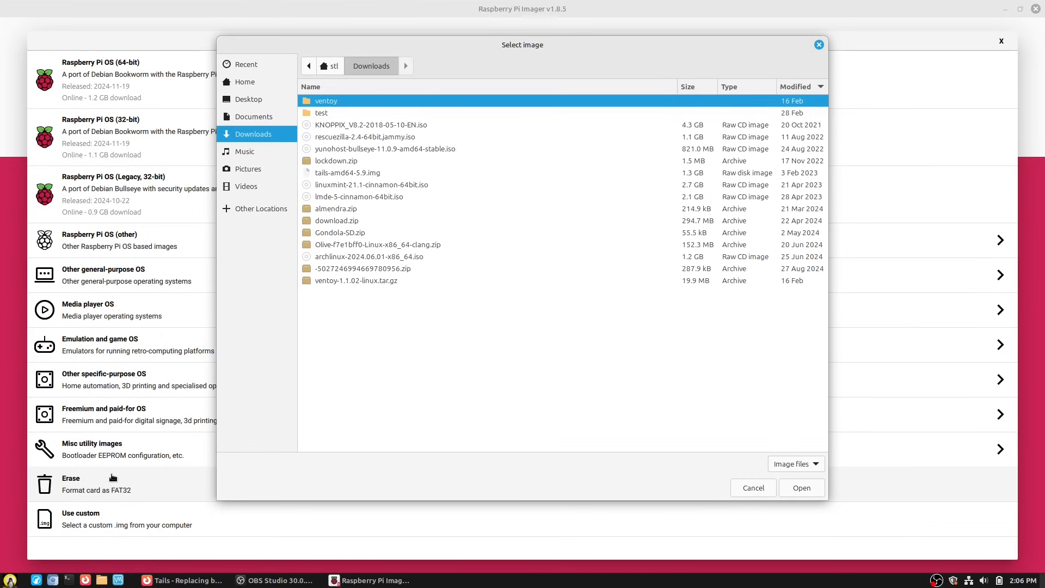
mouse_move(818, 471)
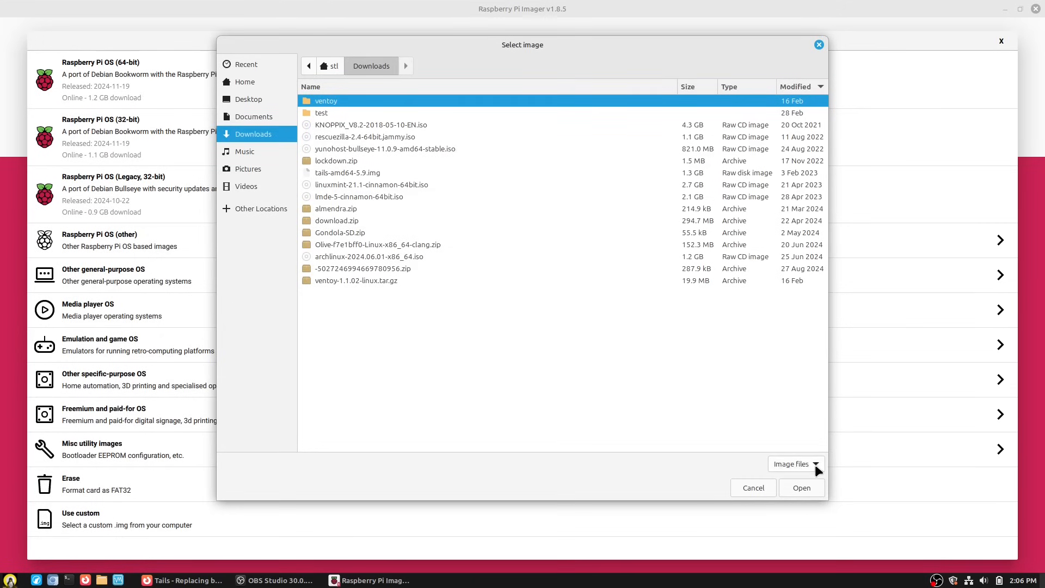
mouse_move(427, 118)
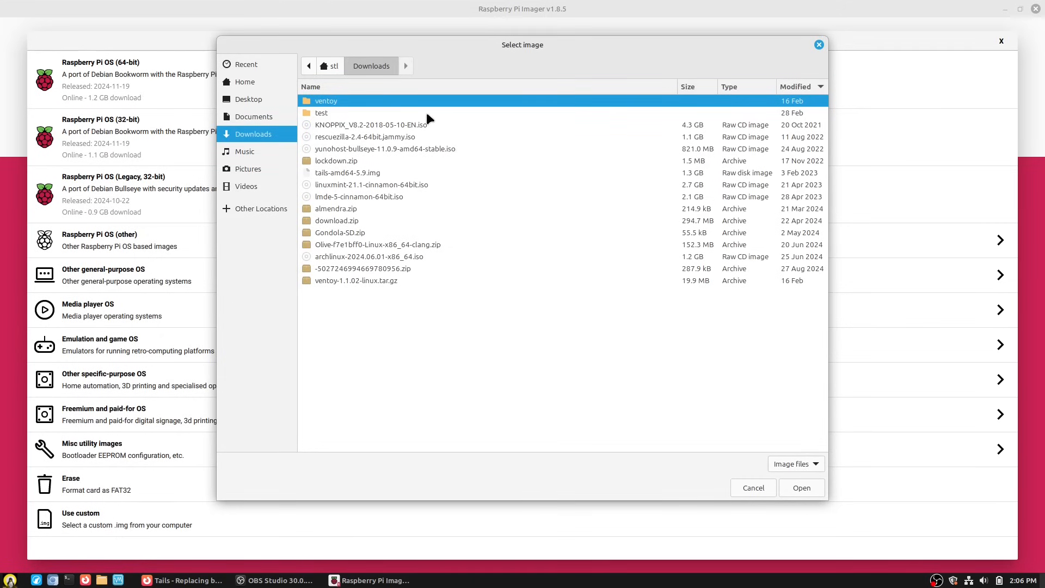
mouse_move(373, 179)
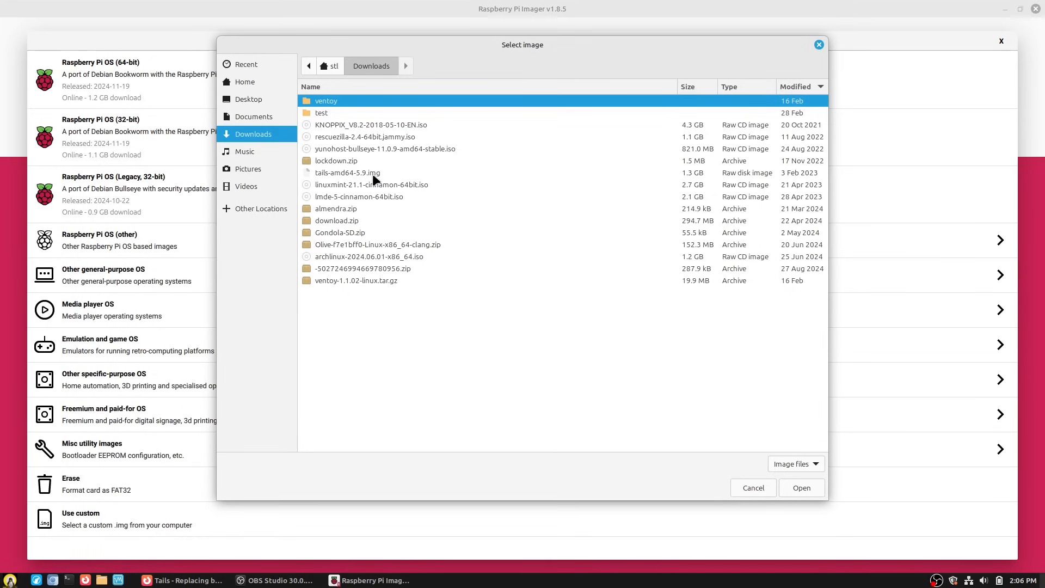
left_click(347, 173)
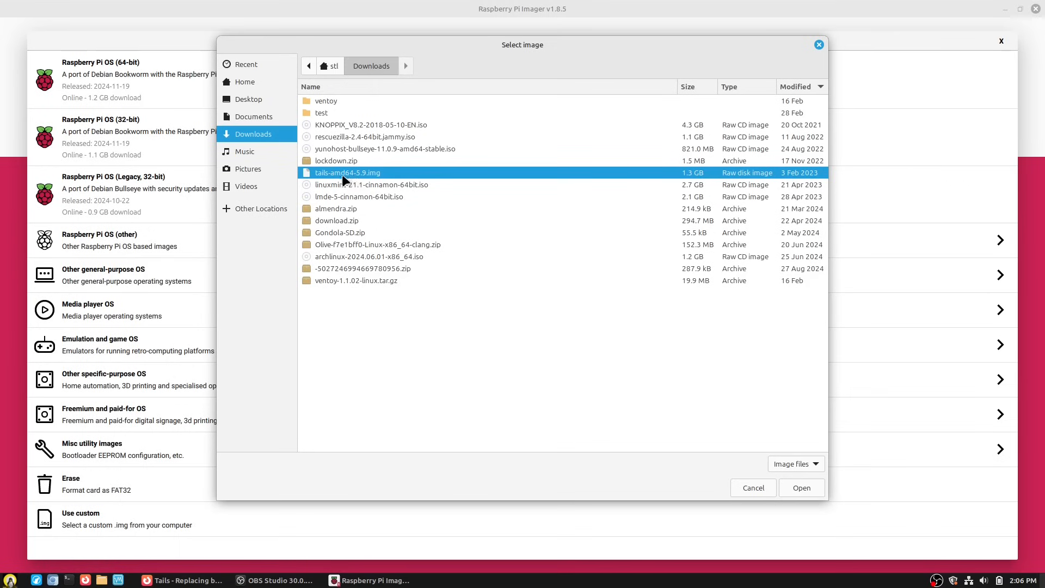
mouse_move(530, 245)
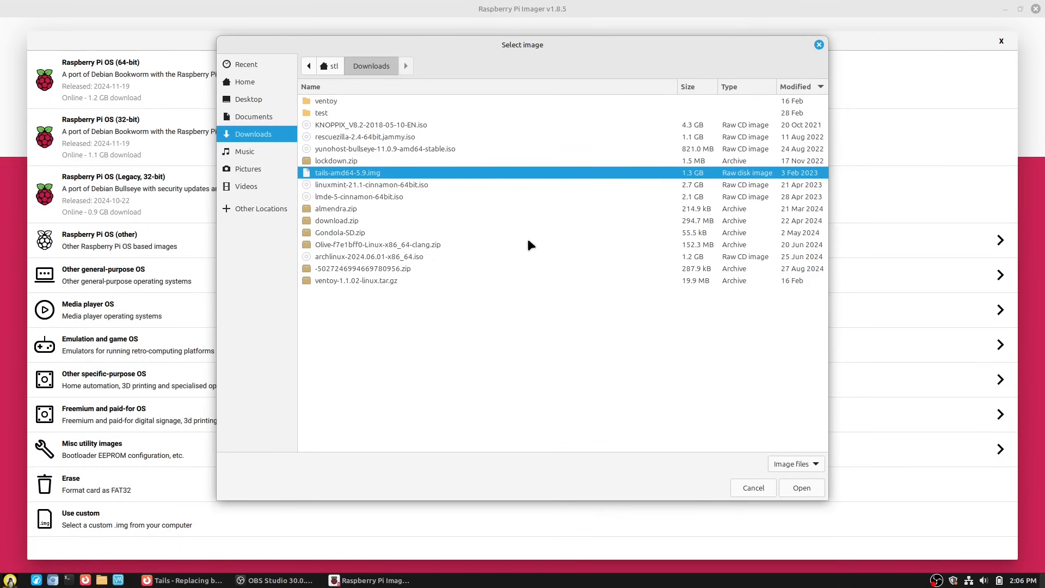
mouse_move(813, 490)
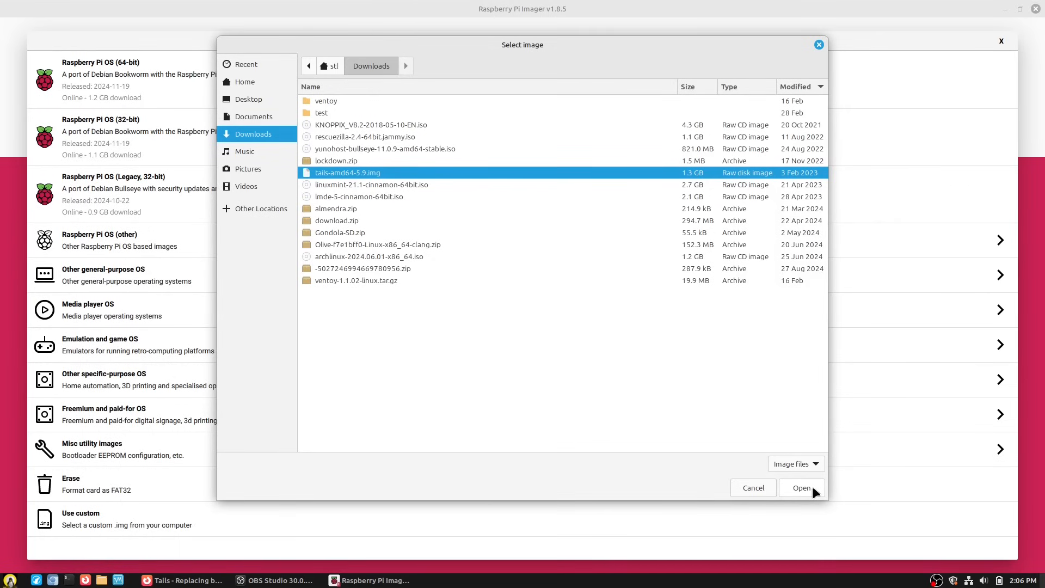
left_click(801, 488)
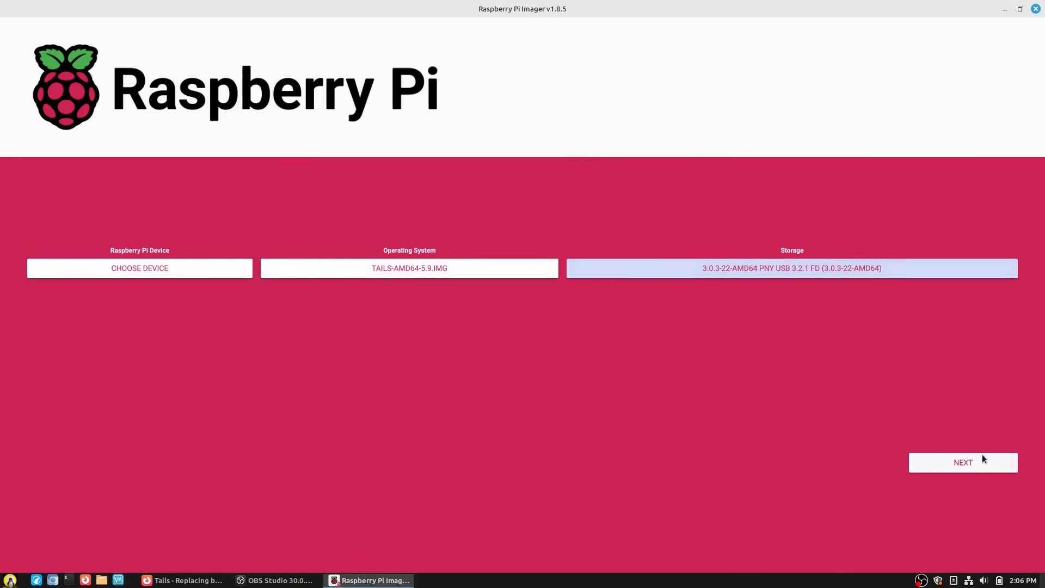
- Proceed with NEXT and answer NO to OS customisation, reaching the erase warning
left_click(961, 462)
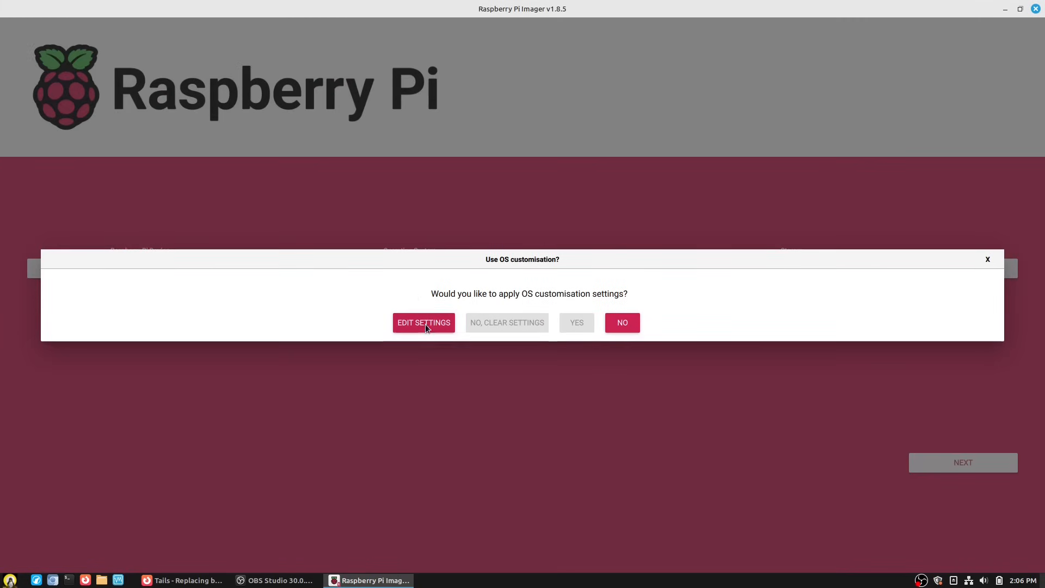
mouse_move(602, 320)
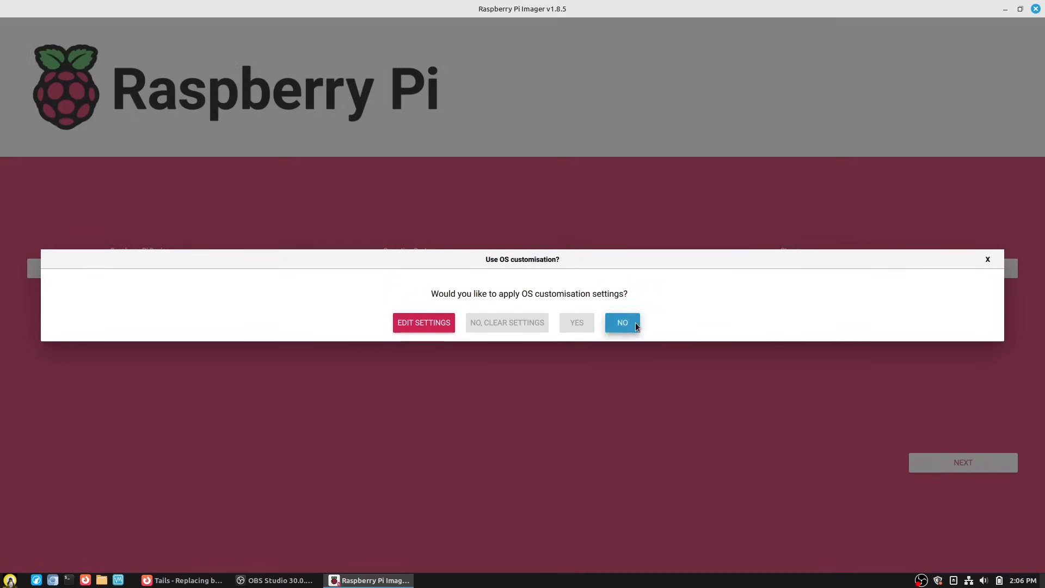
left_click(622, 323)
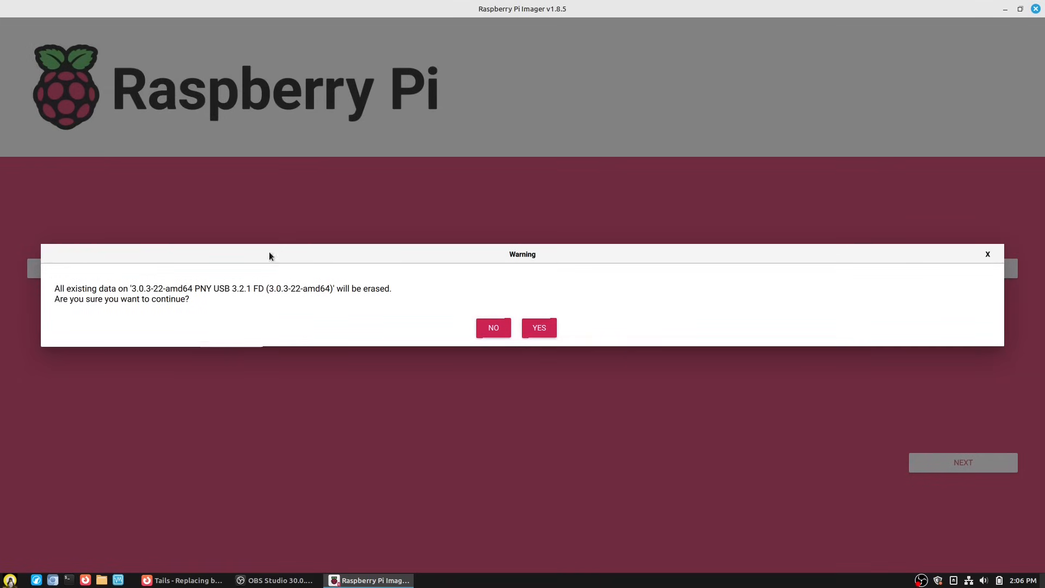
mouse_move(300, 305)
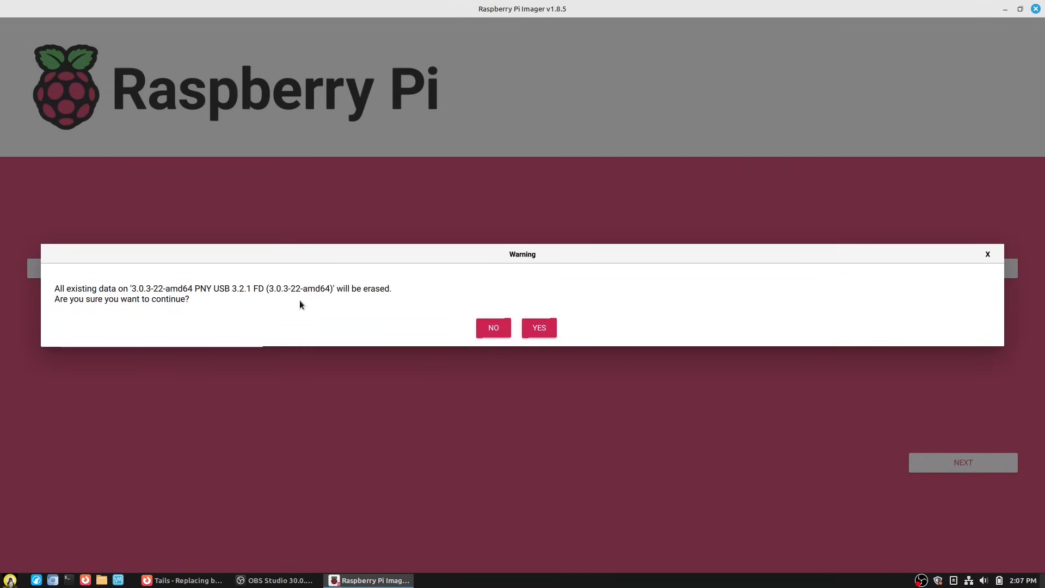
mouse_move(316, 287)
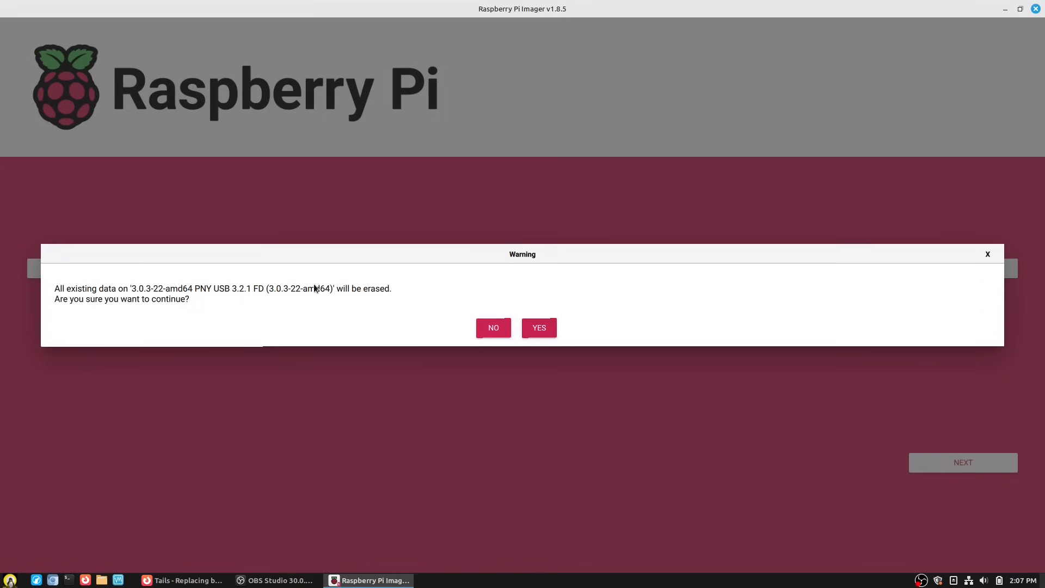
mouse_move(988, 255)
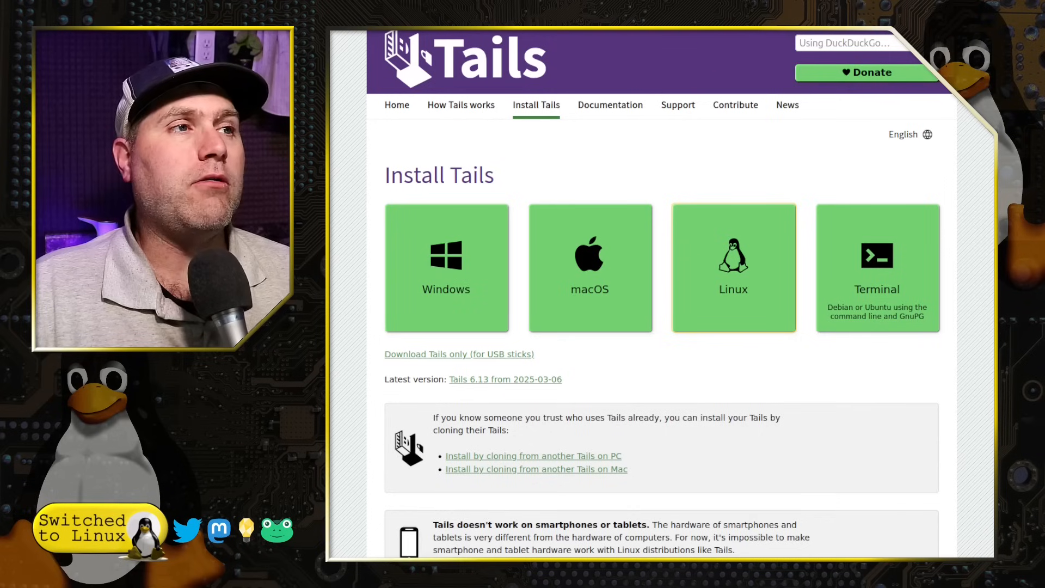
mouse_move(486, 257)
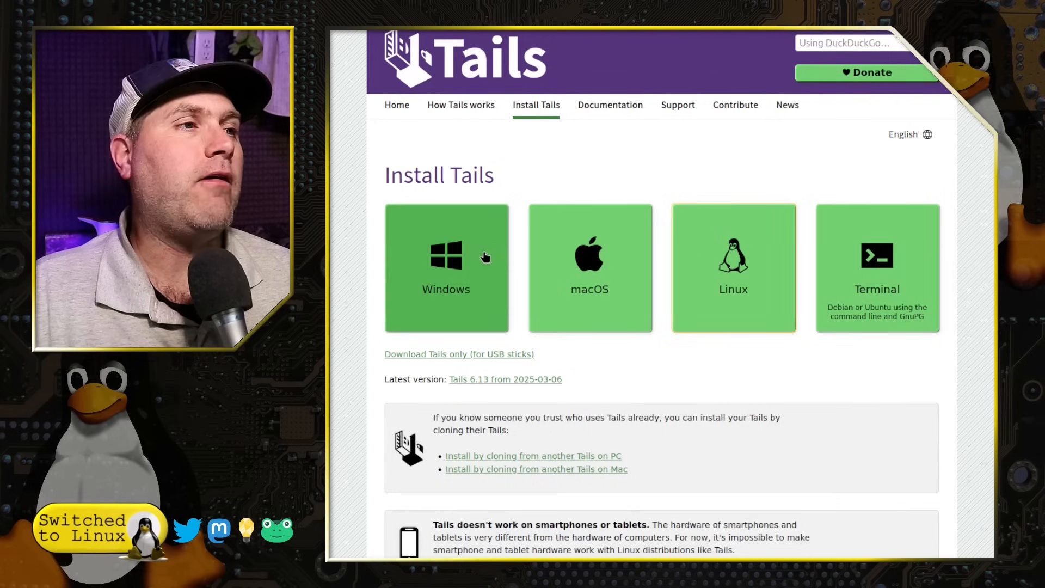
- Scroll through the Windows Rufus install instructions on the Tails site
scroll("down", 3)
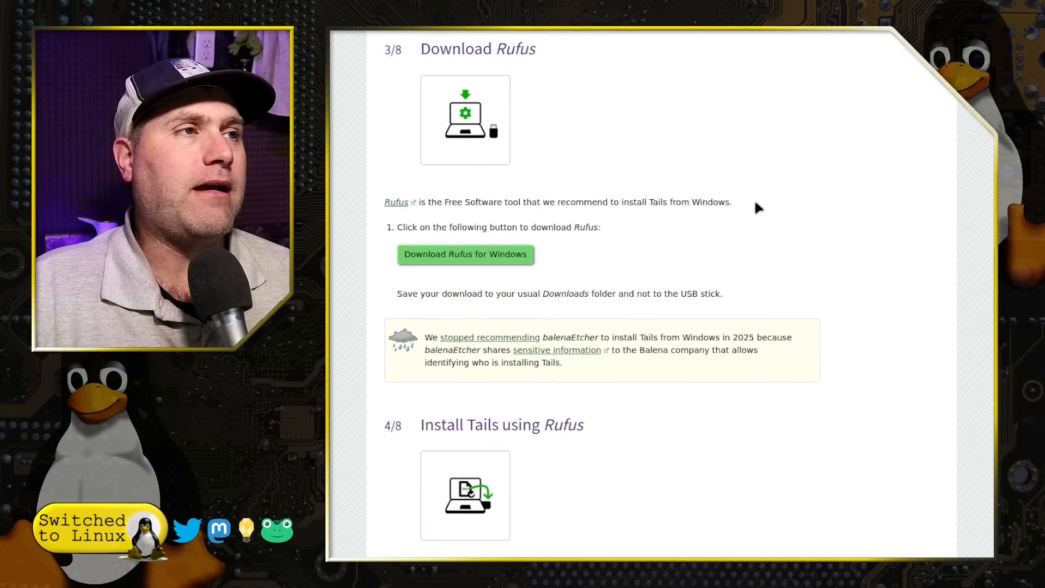
mouse_move(465, 161)
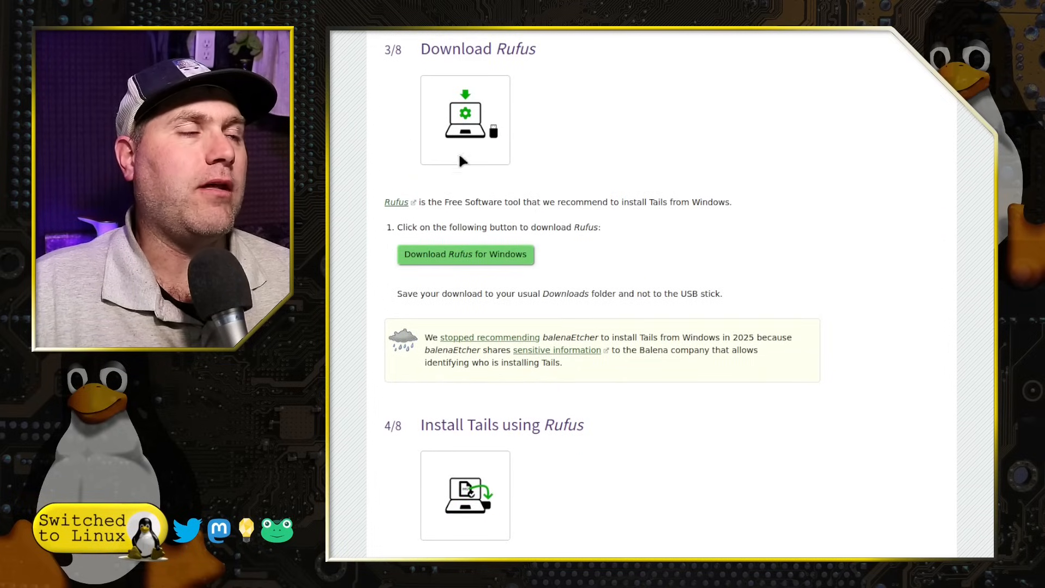
mouse_move(493, 140)
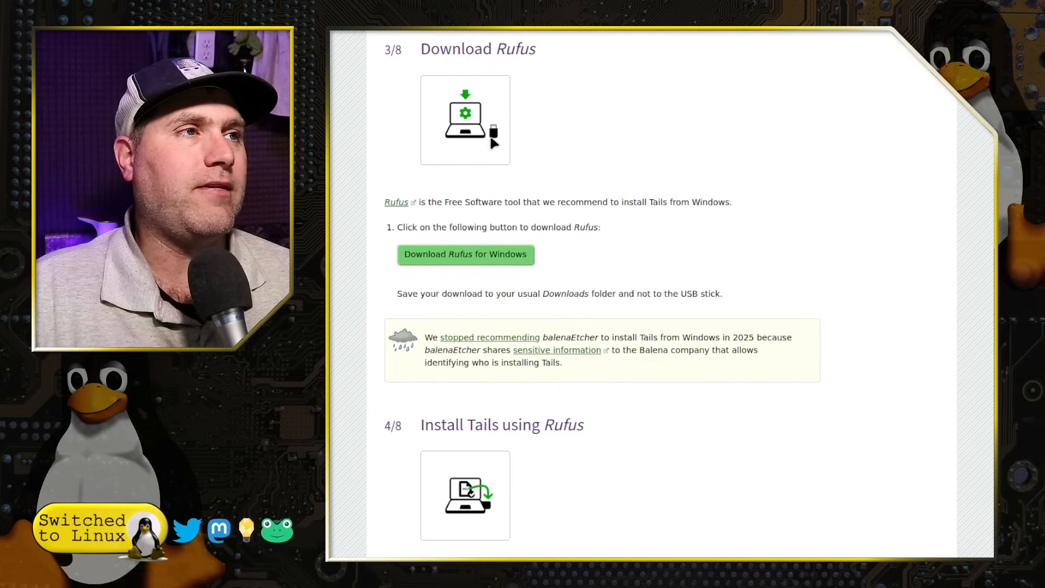
mouse_move(396, 203)
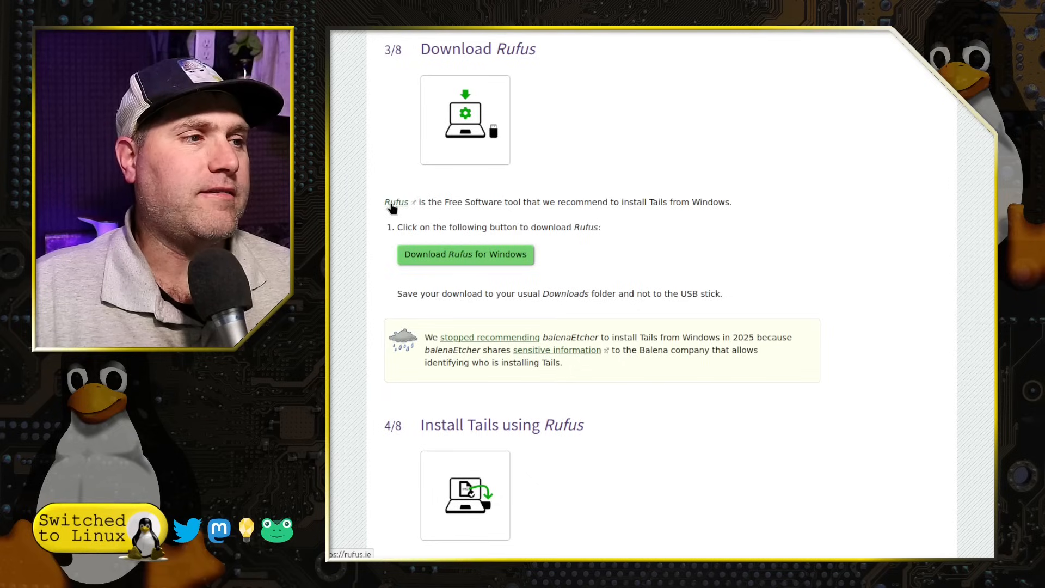
mouse_move(604, 391)
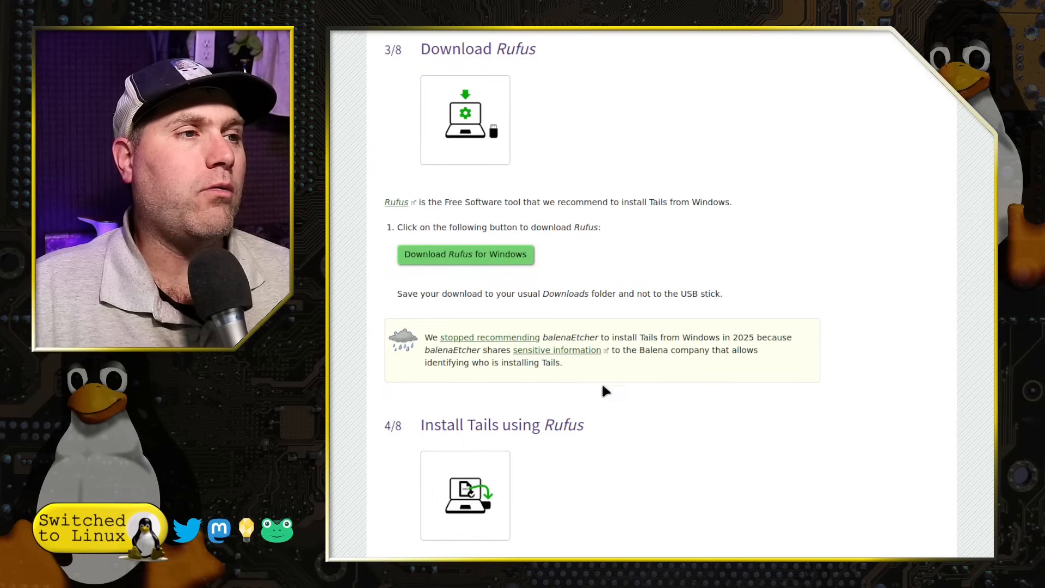
mouse_move(668, 336)
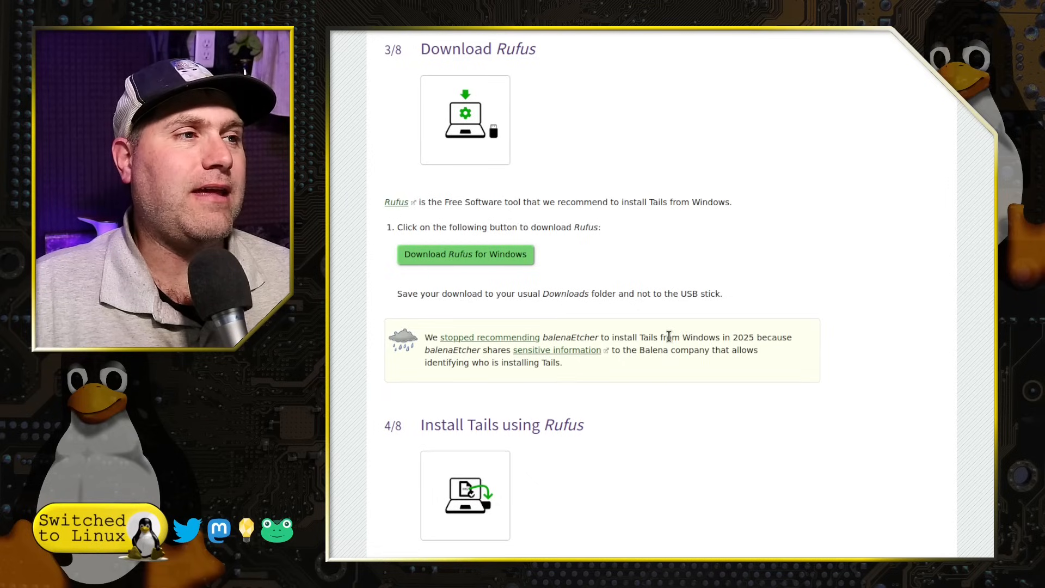
mouse_move(575, 331)
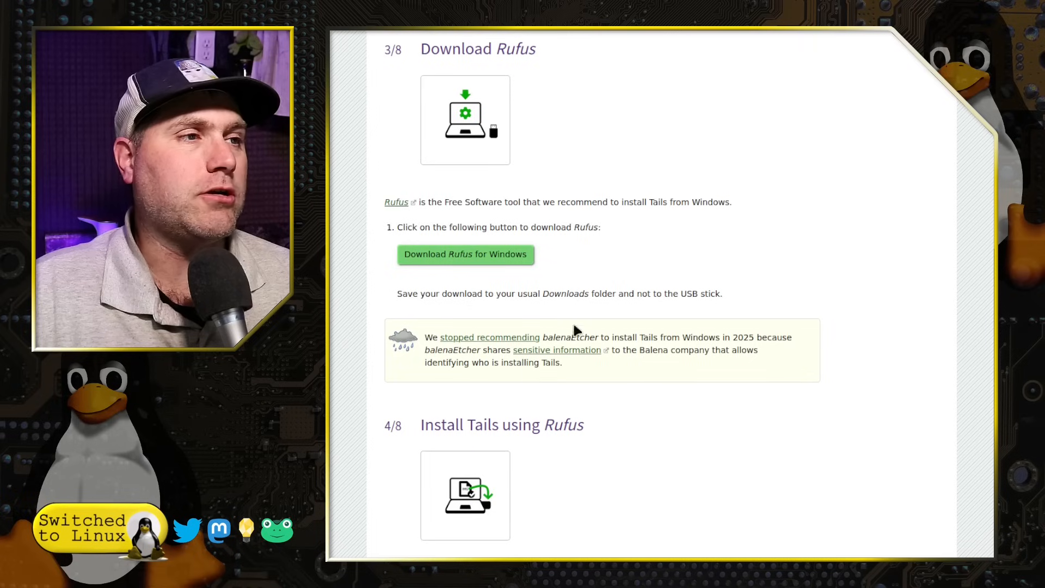
mouse_move(559, 350)
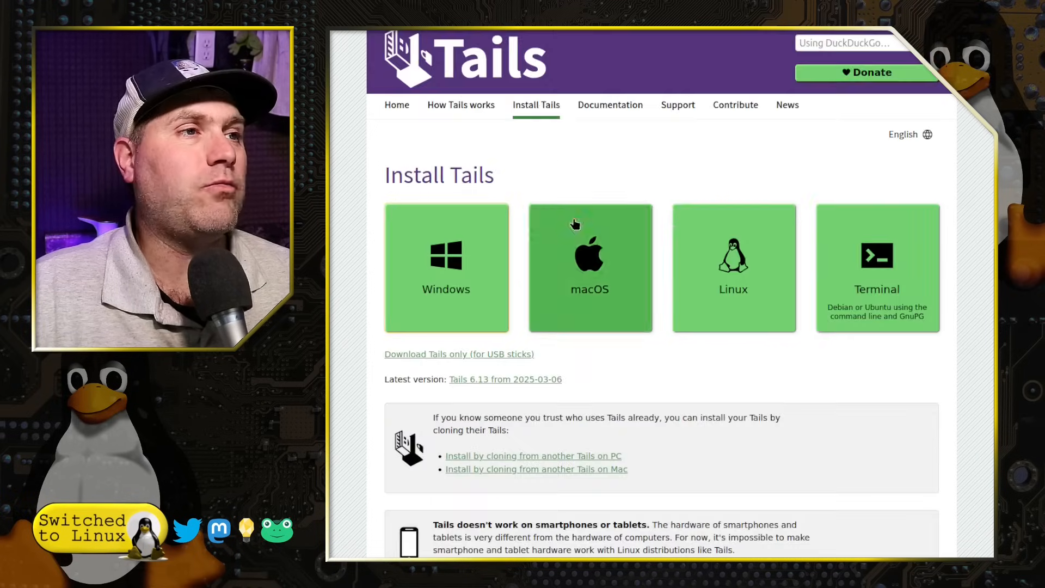
- Open the Tails macOS install guide with its balenaEtcher recommendation
left_click(589, 267)
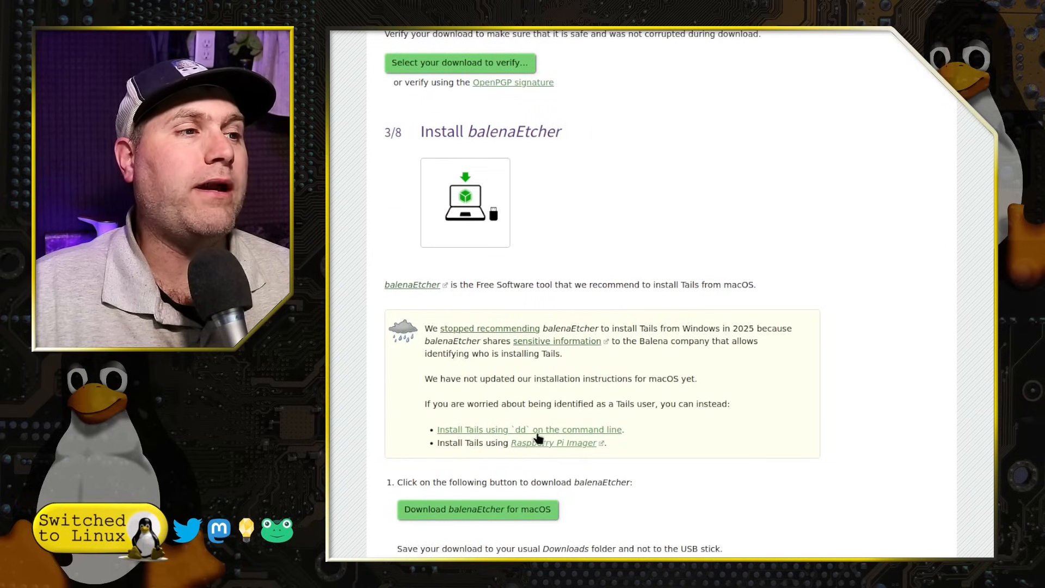
mouse_move(556, 442)
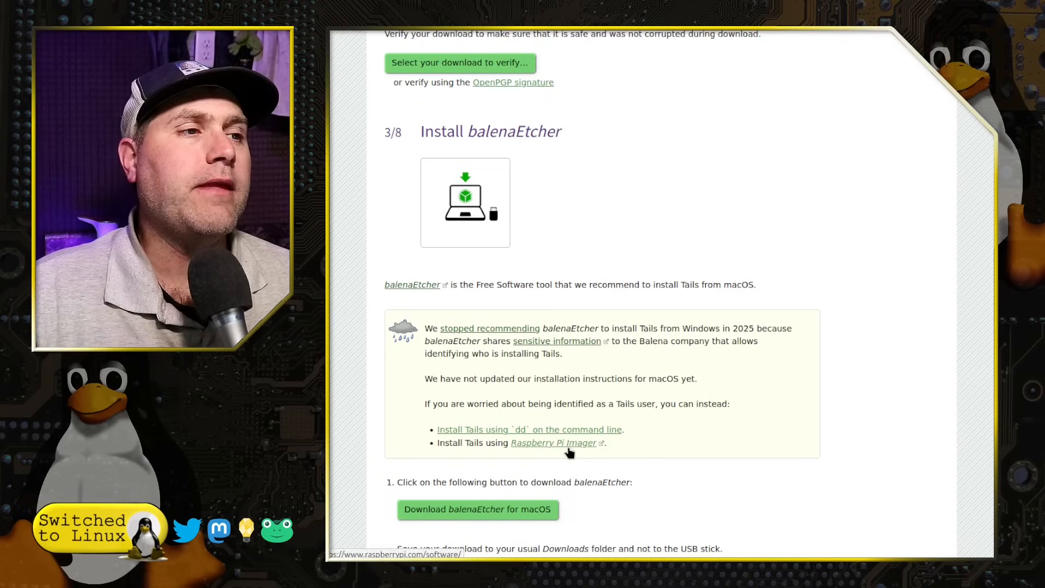
mouse_move(578, 427)
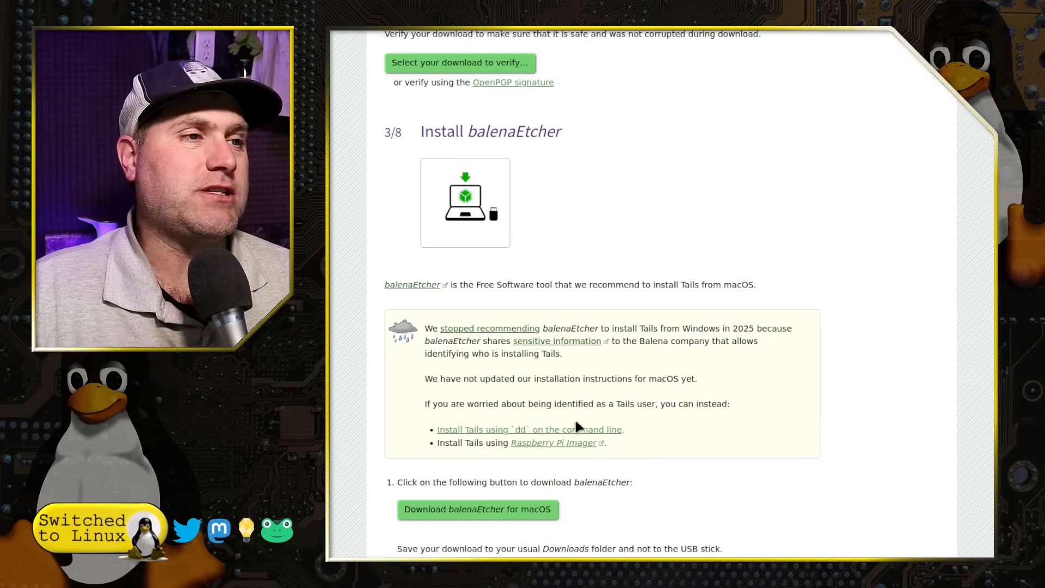
mouse_move(473, 210)
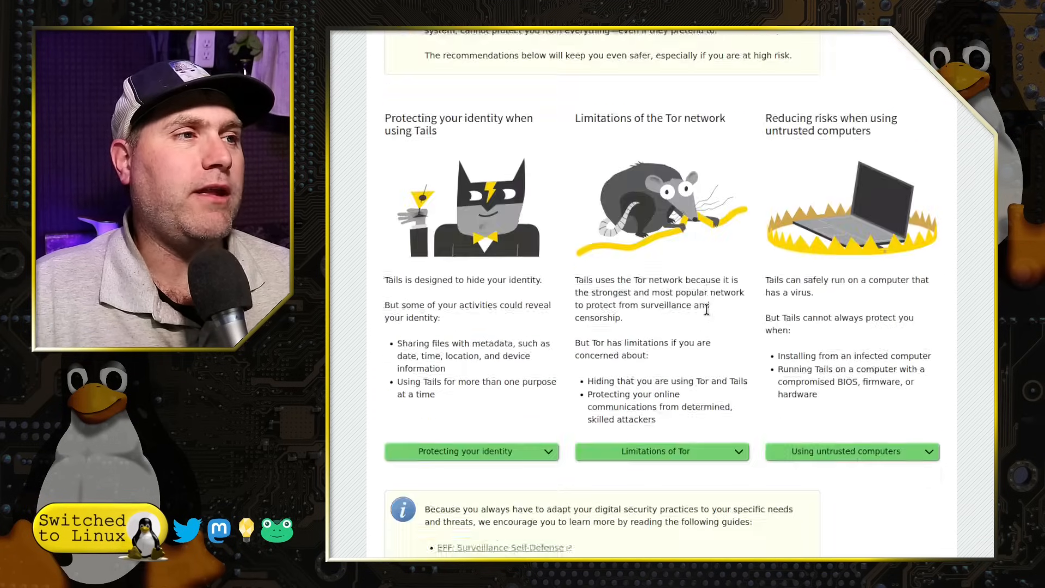
- Read through the Linux GNOME Disks install steps, then go to the Terminal instructions
scroll("down", 3)
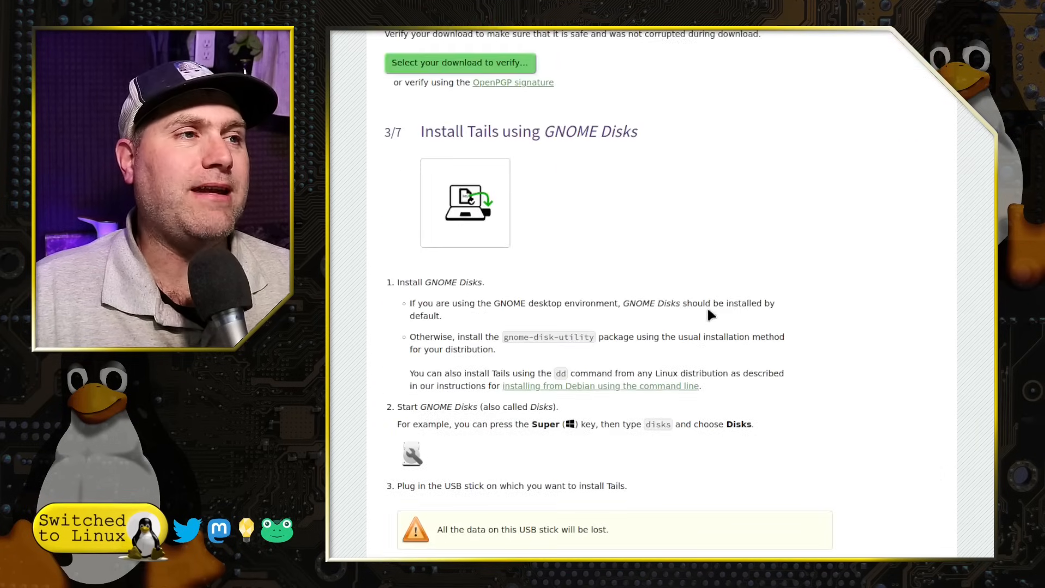
mouse_move(540, 272)
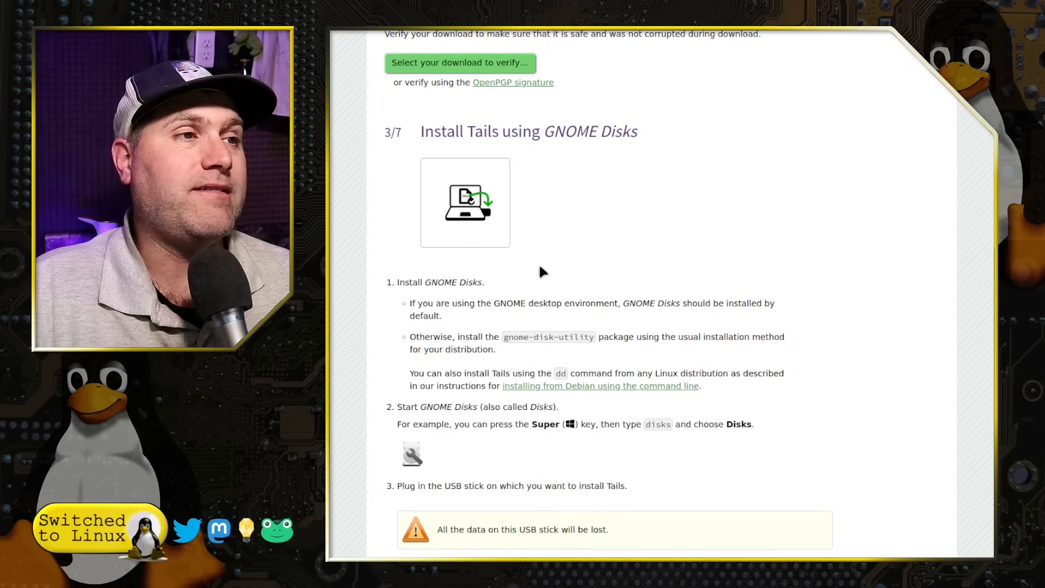
scroll("down", 3)
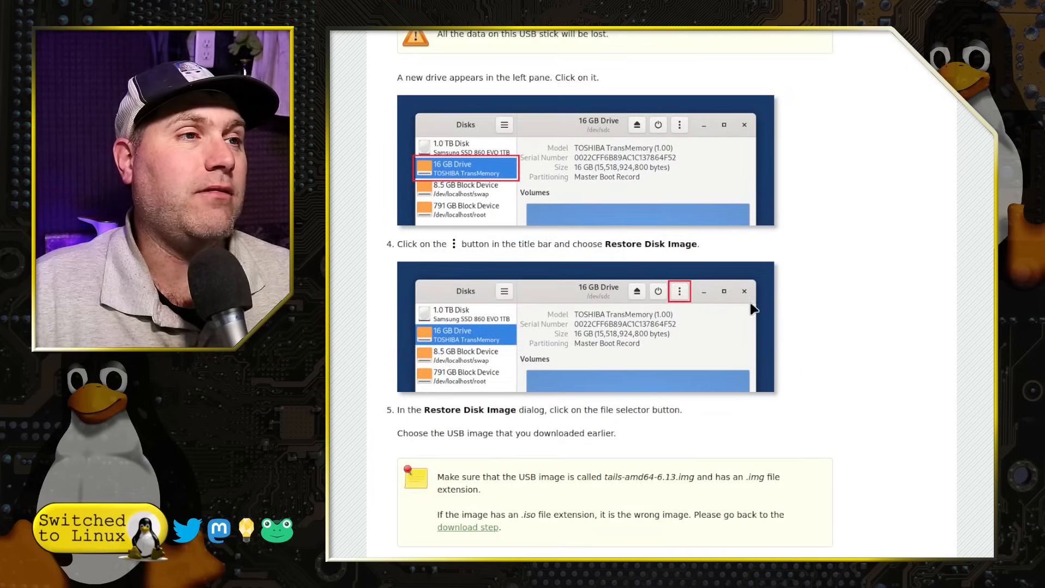
scroll("down", 3)
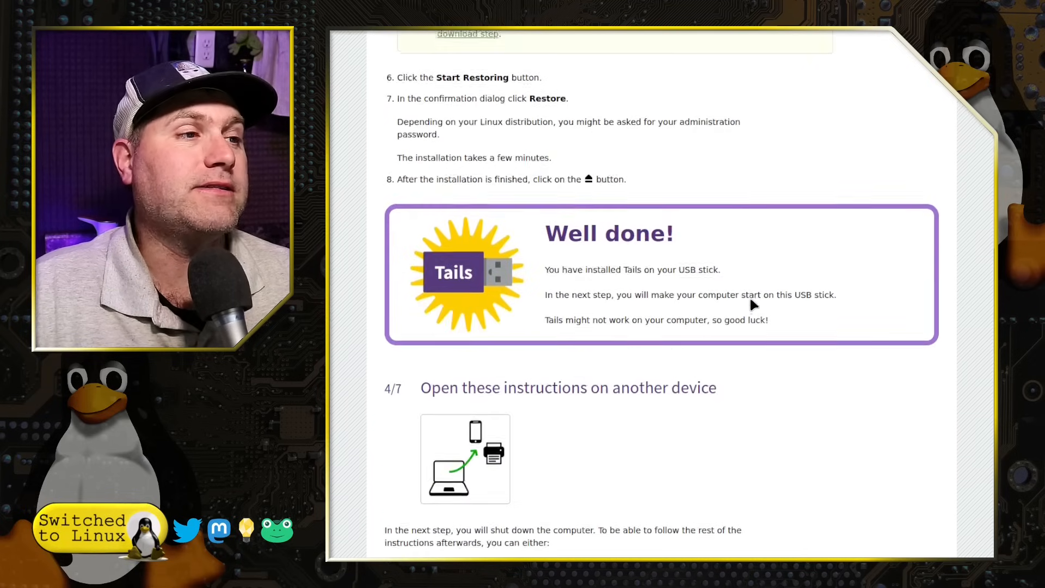
scroll("up", 3)
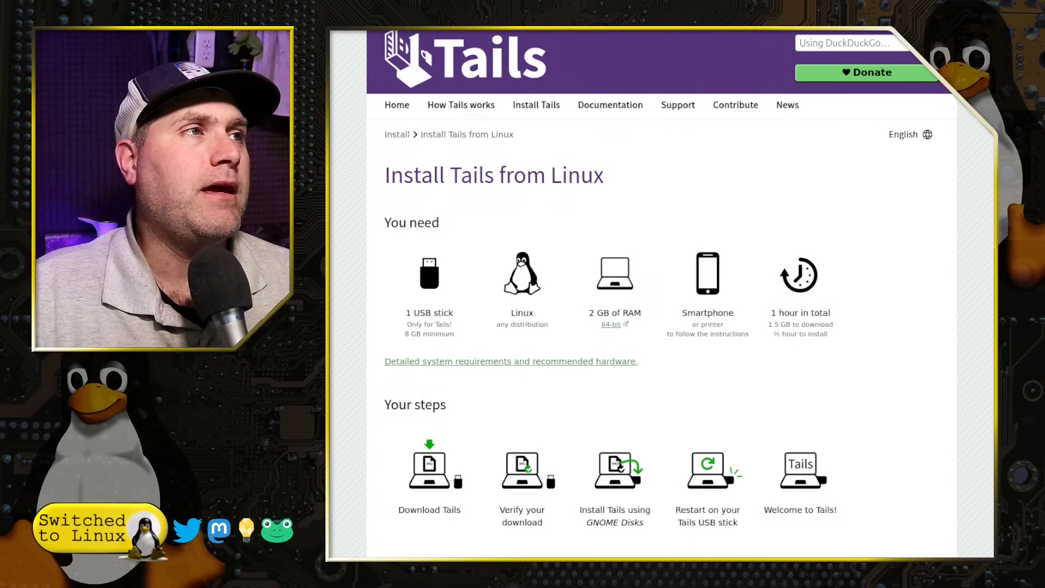
left_click(536, 105)
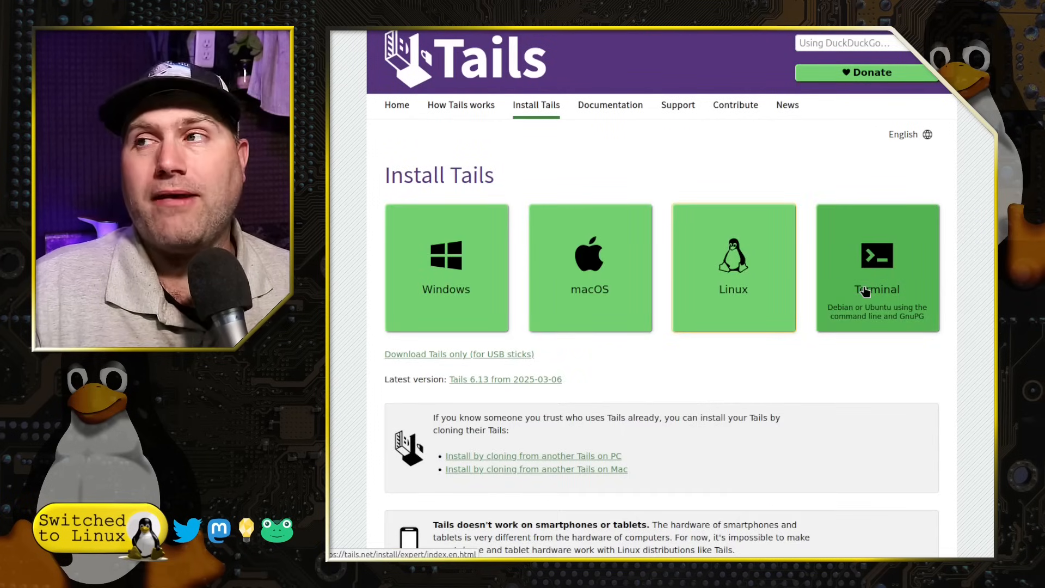
mouse_move(574, 73)
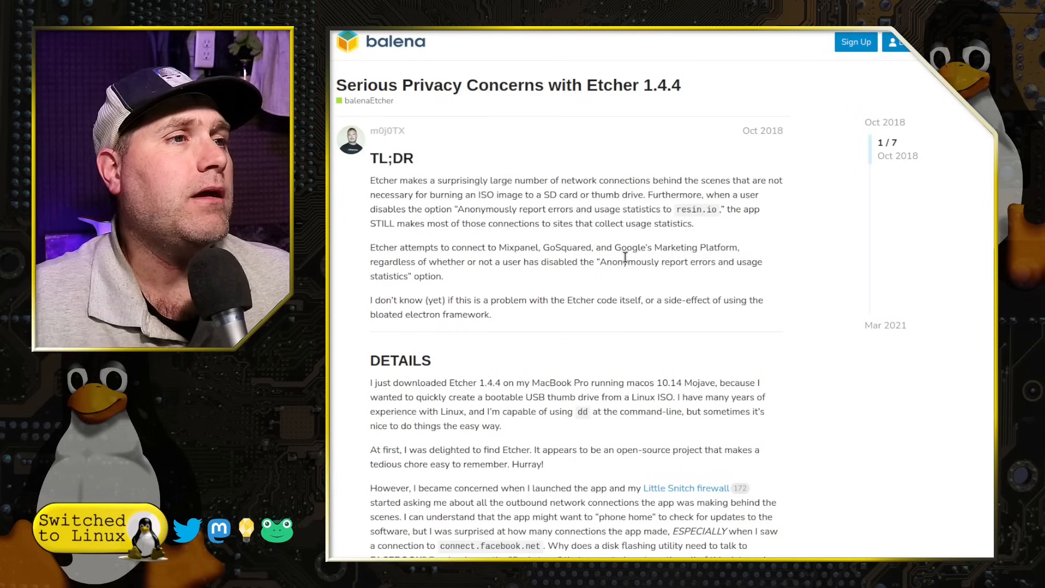
- Read the 'Serious Privacy Concerns with Etcher 1.4.4' thread down to its final reply
scroll("down", 3)
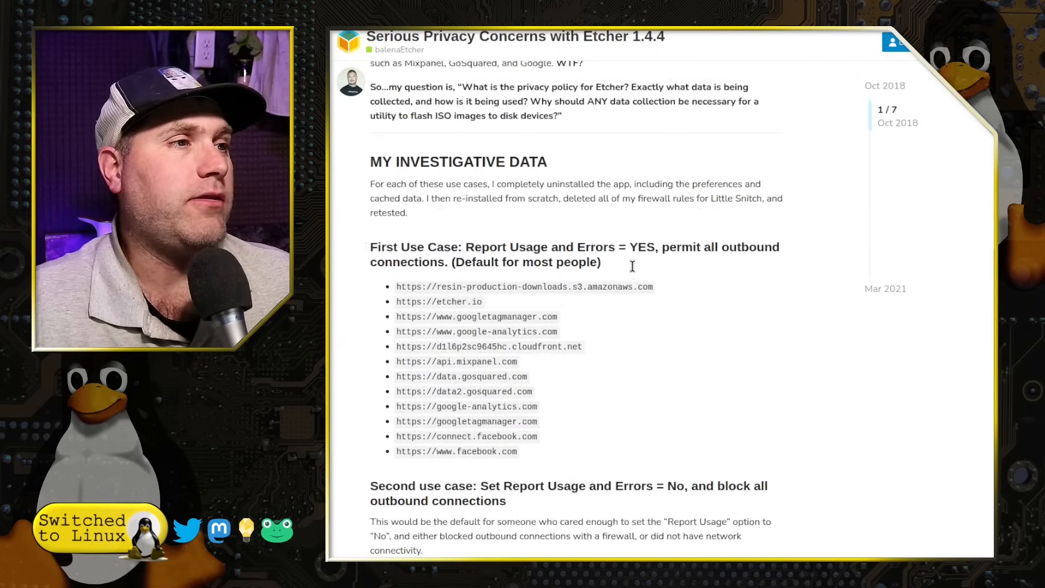
scroll("down", 3)
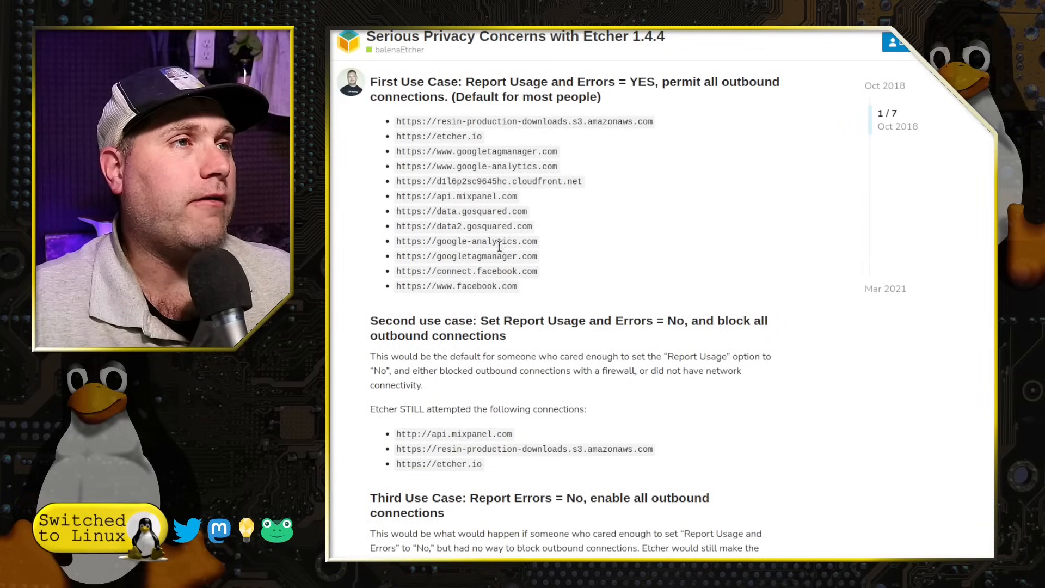
scroll("down", 3)
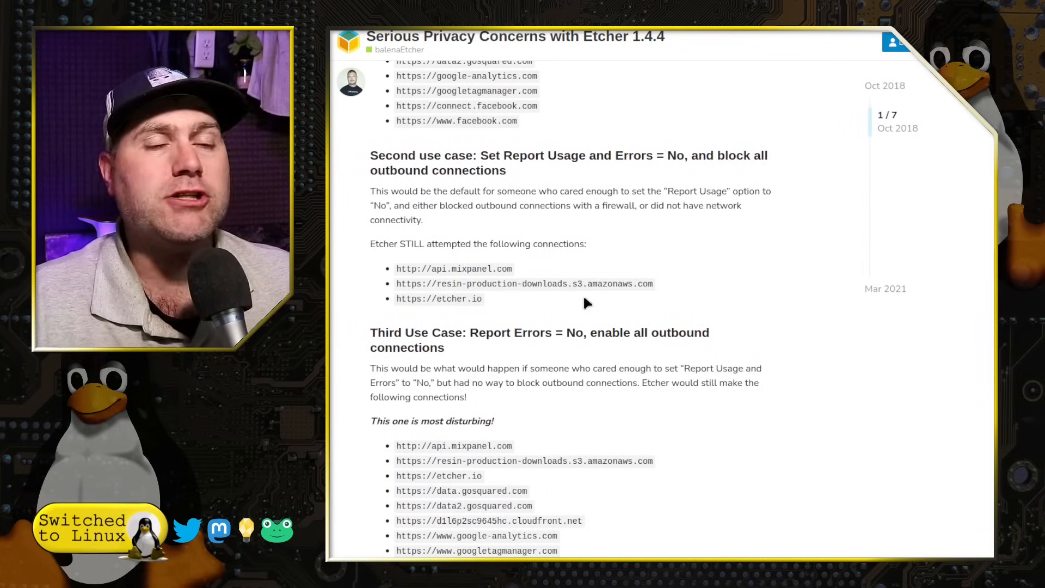
mouse_move(641, 327)
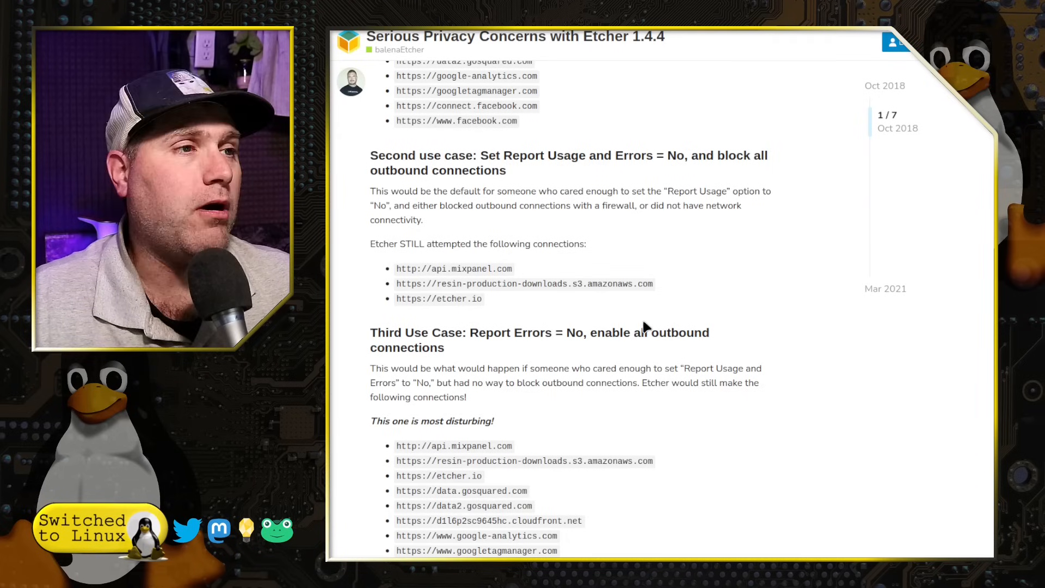
scroll("down", 3)
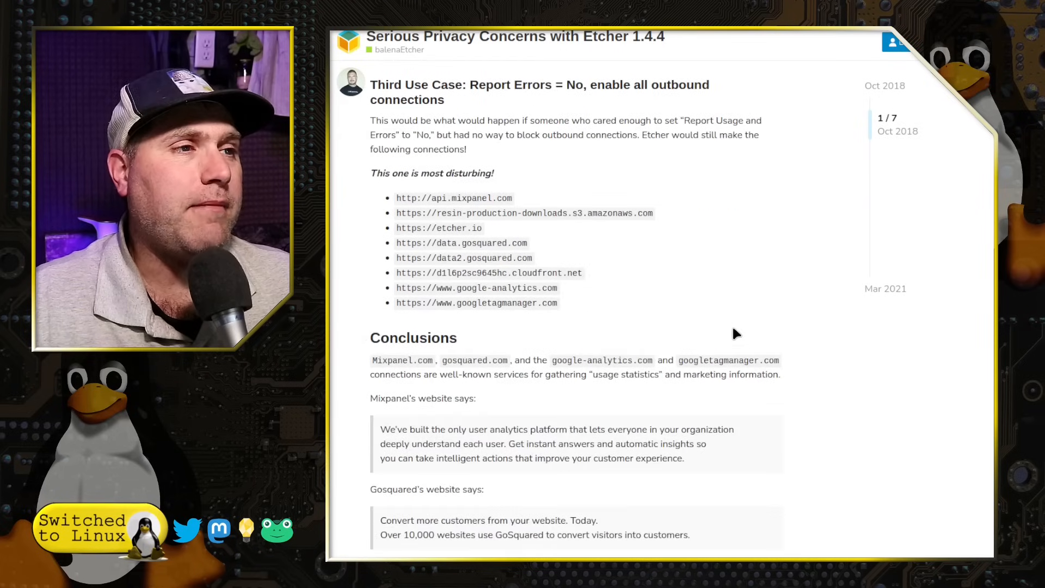
scroll("down", 3)
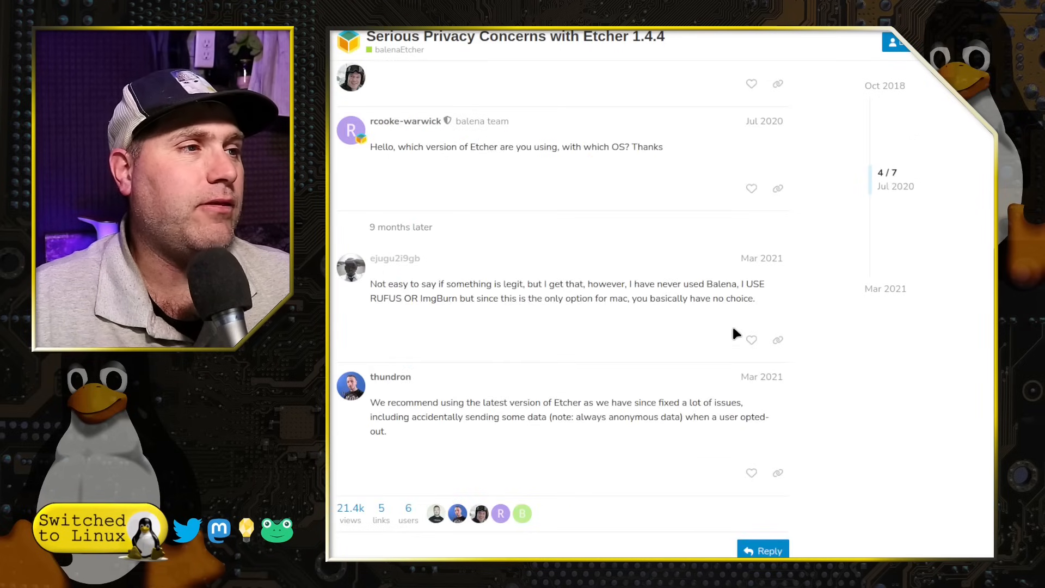
scroll("down", 3)
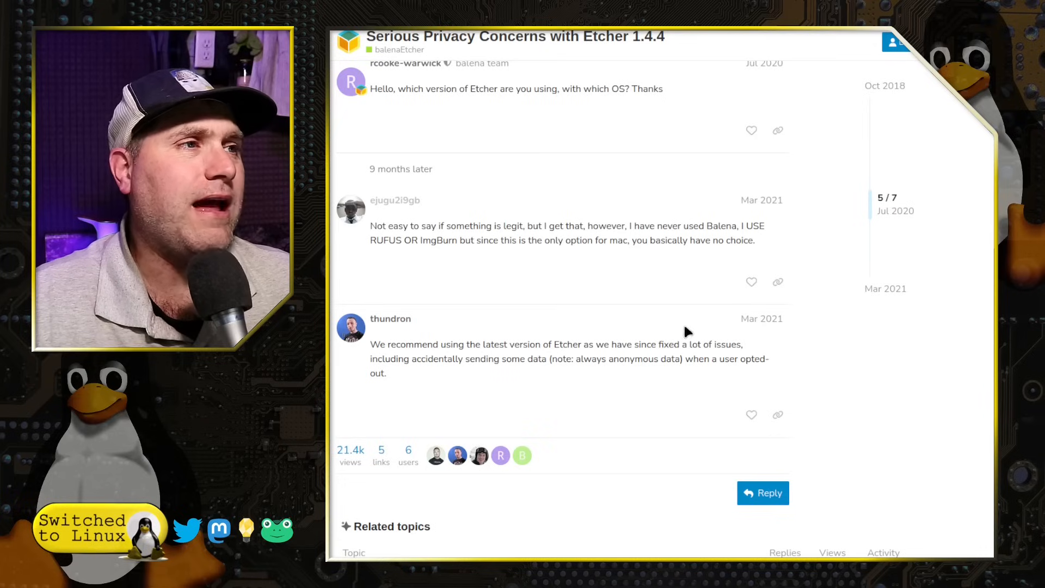
mouse_move(706, 386)
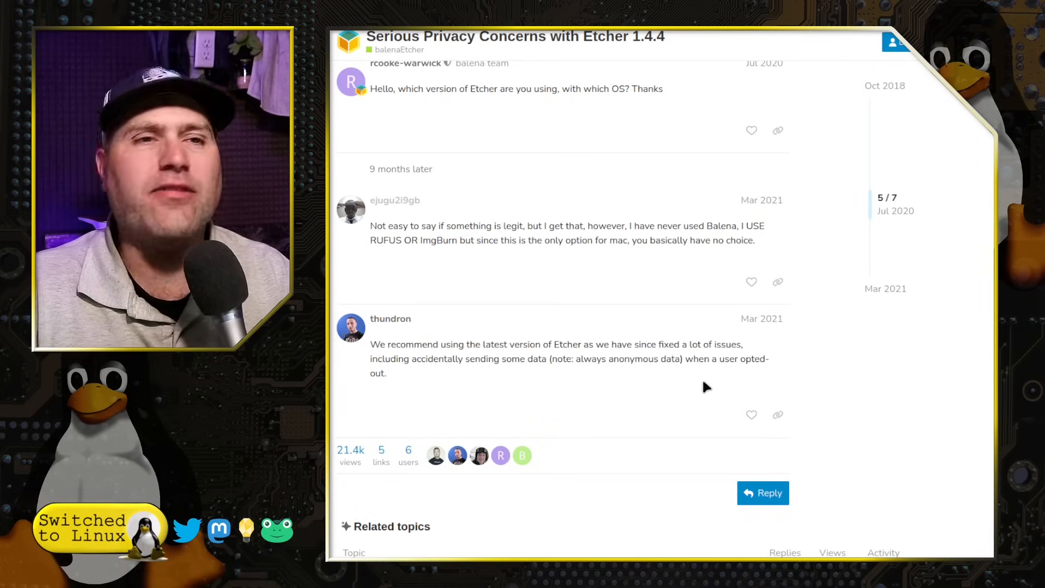
scroll("up", 3)
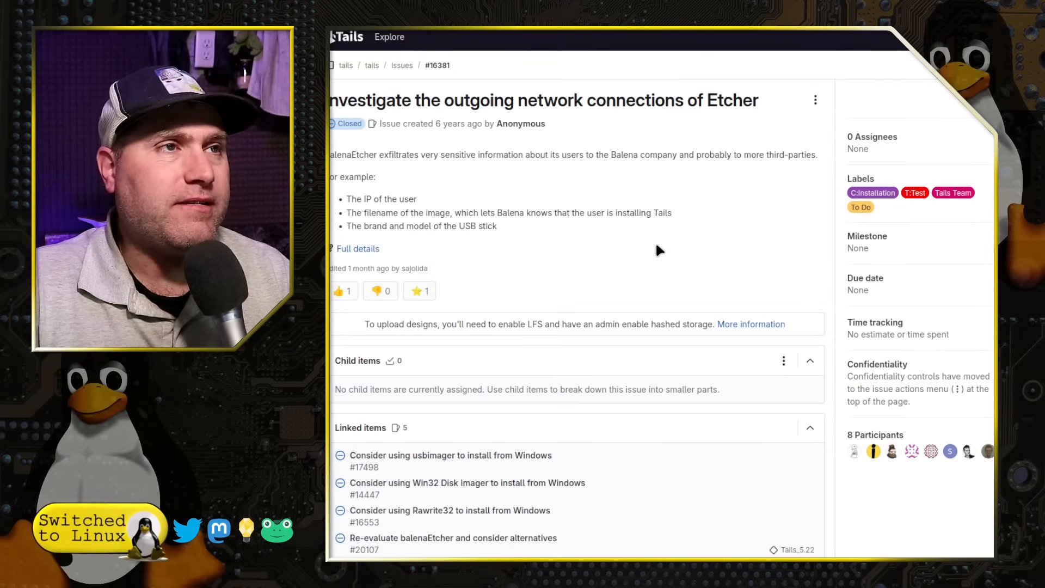
scroll("down", 3)
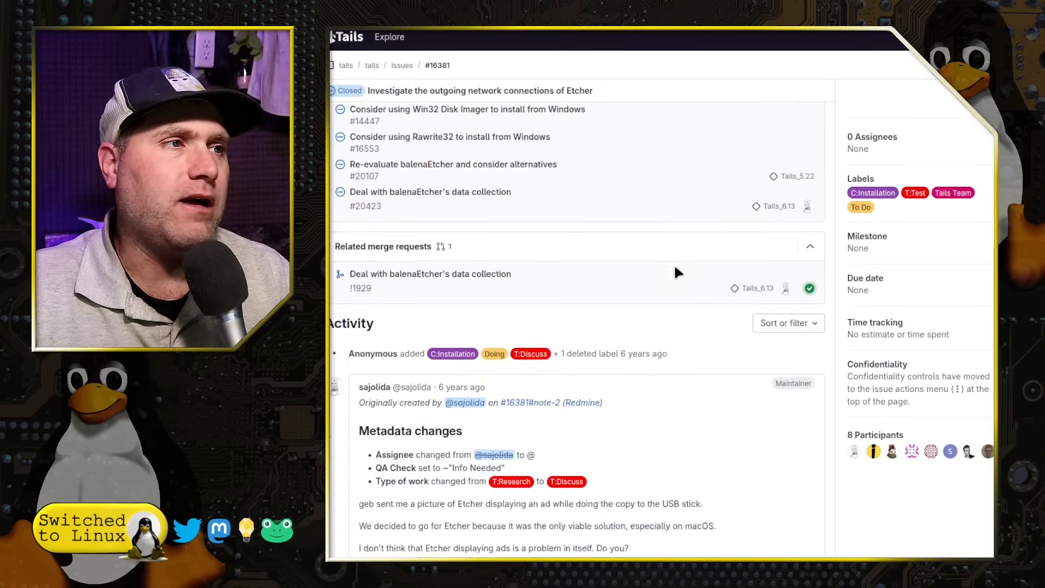
scroll("down", 3)
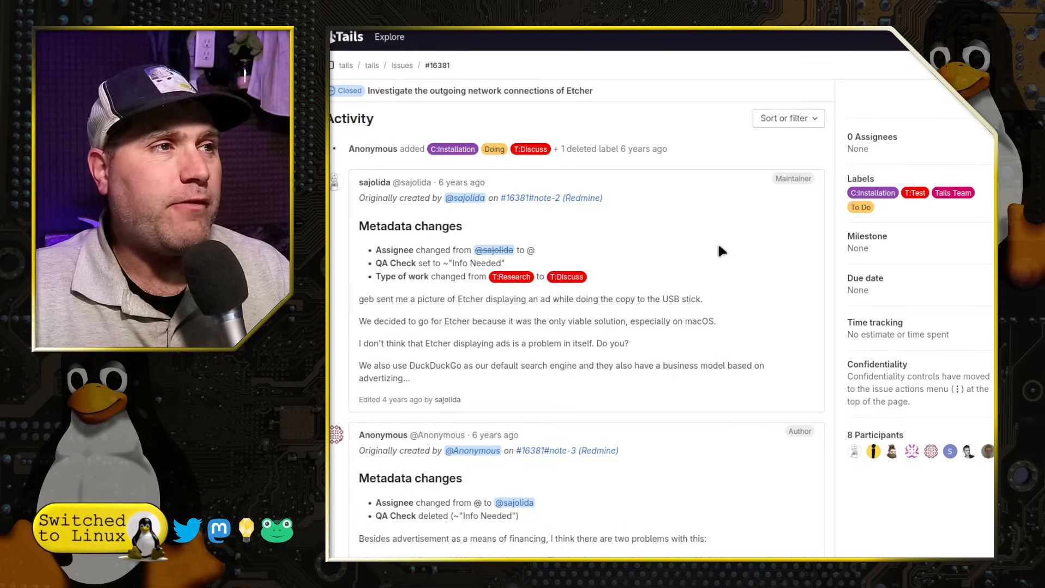
mouse_move(602, 283)
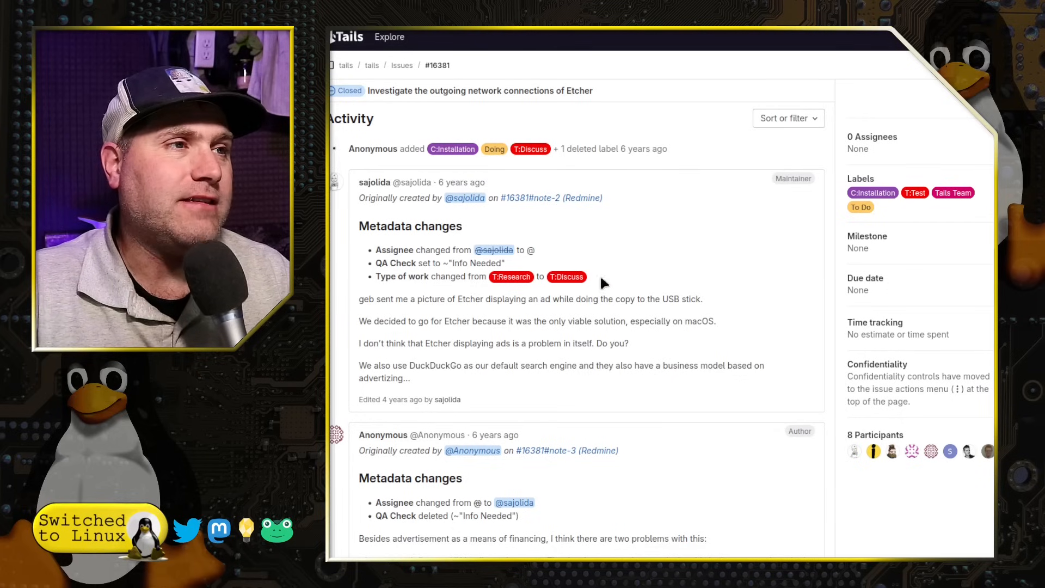
scroll("down", 3)
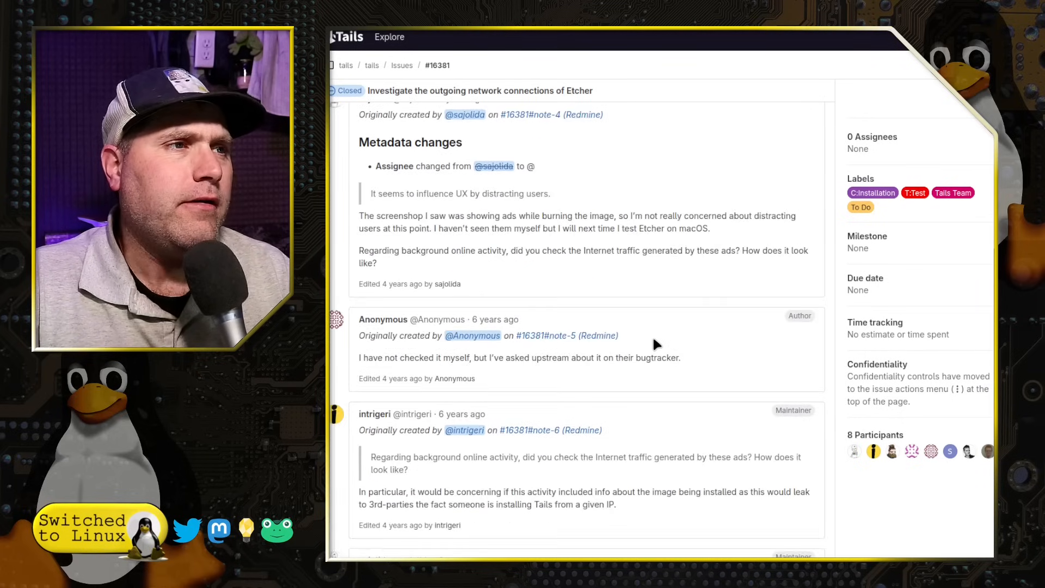
scroll("down", 3)
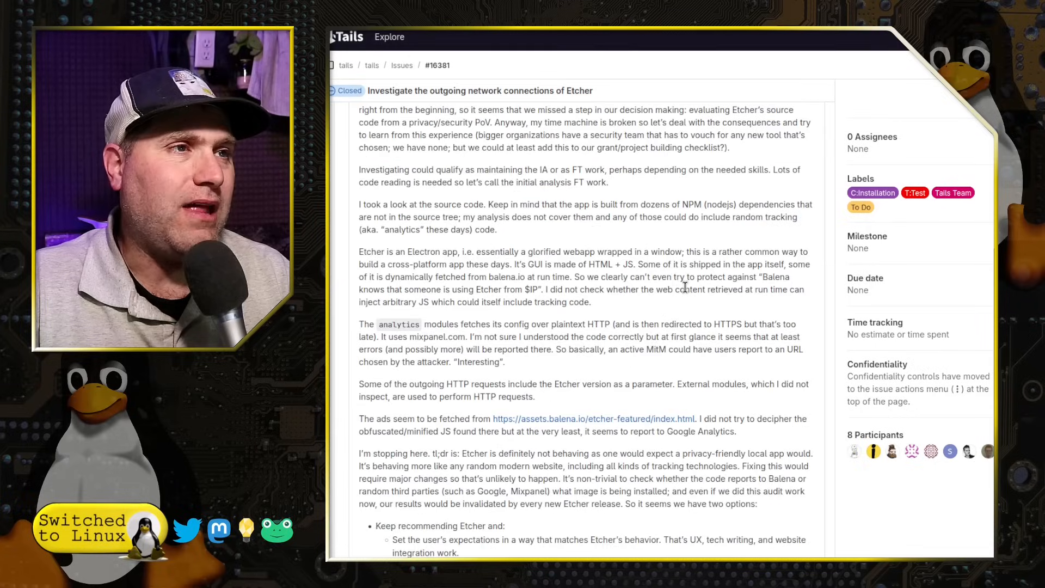
scroll("down", 3)
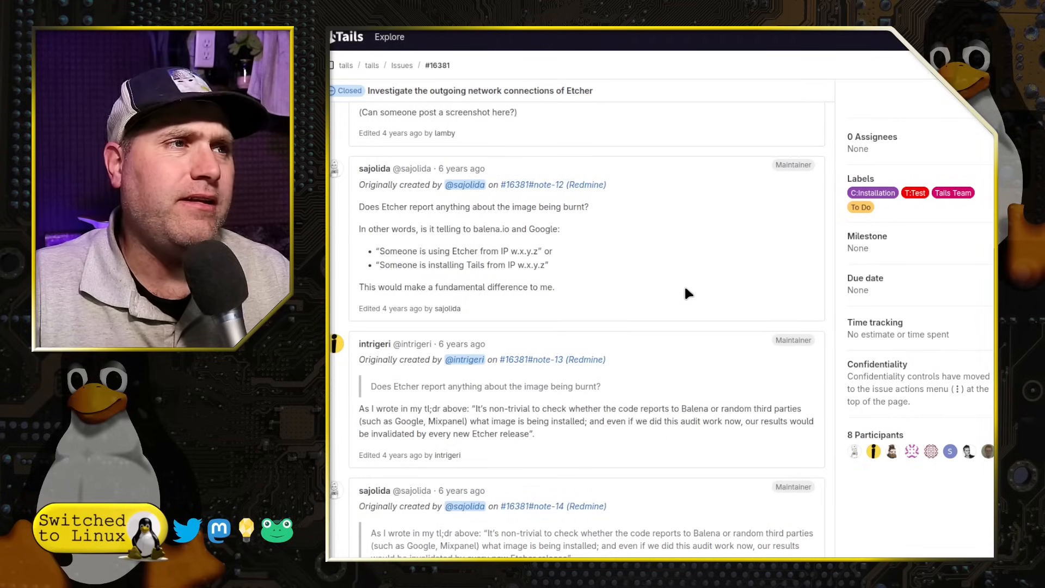
scroll("down", 3)
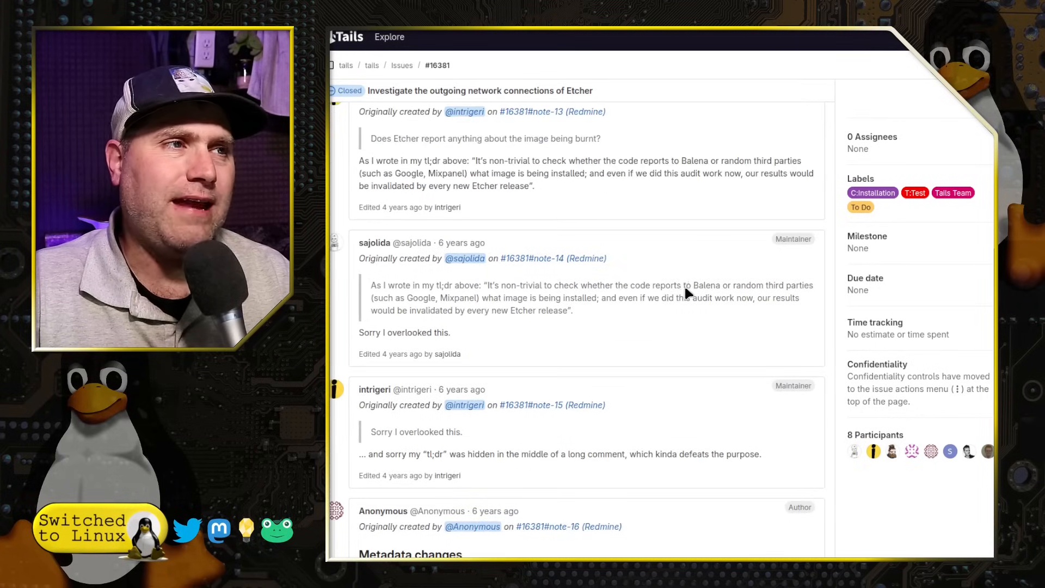
scroll("down", 3)
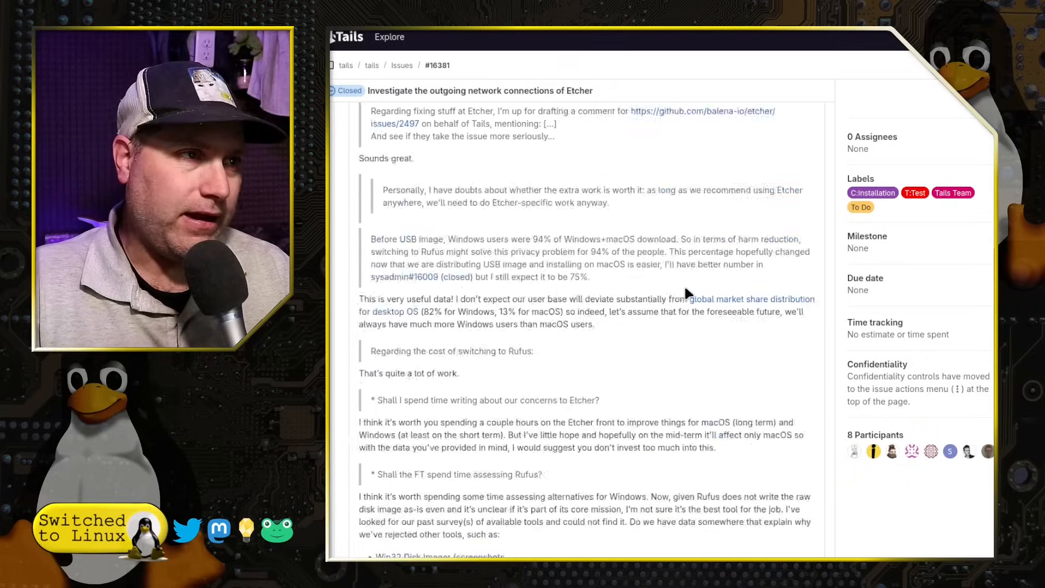
scroll("down", 3)
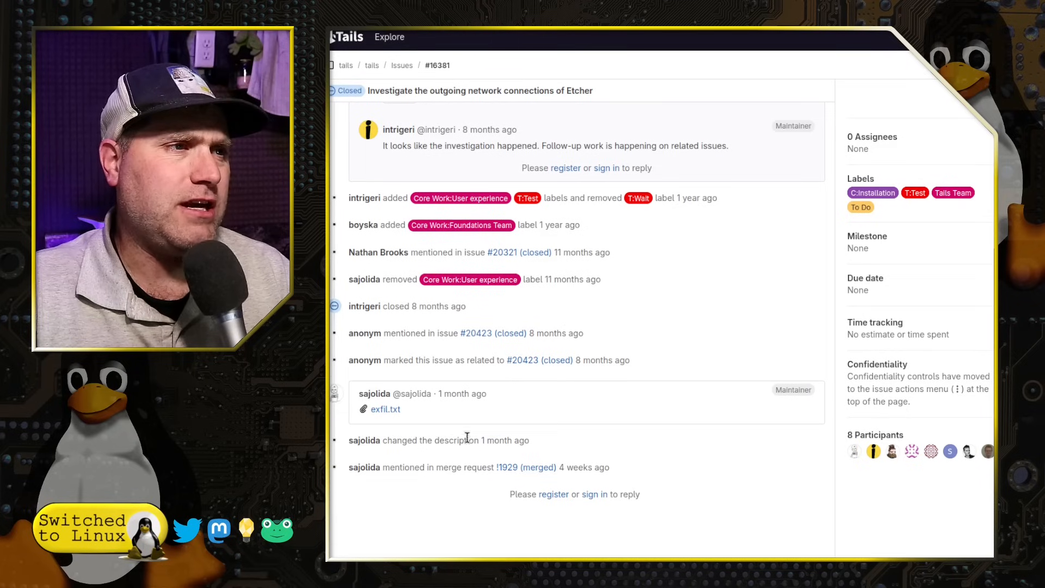
double_click(433, 440)
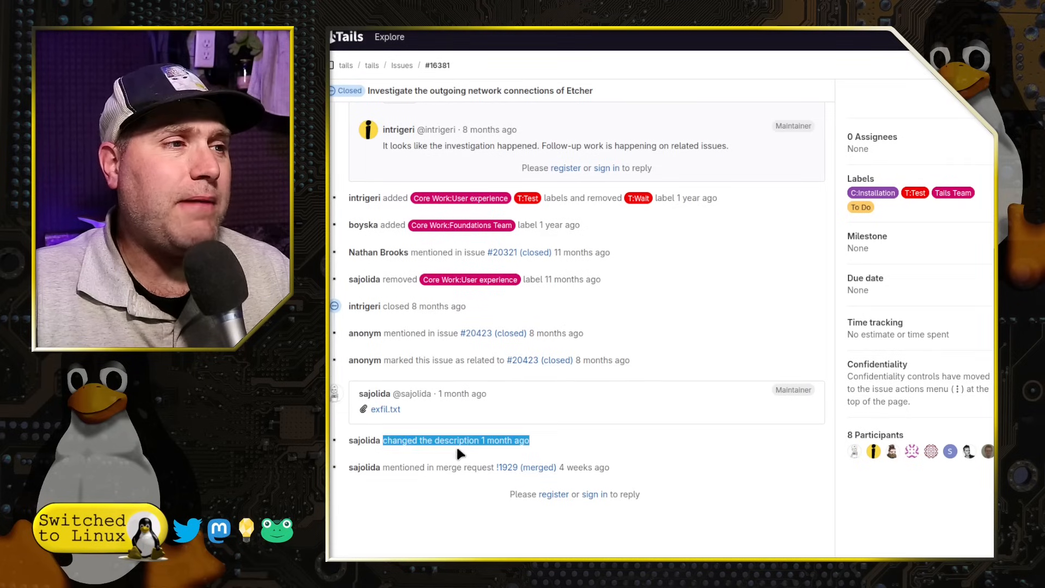
mouse_move(551, 444)
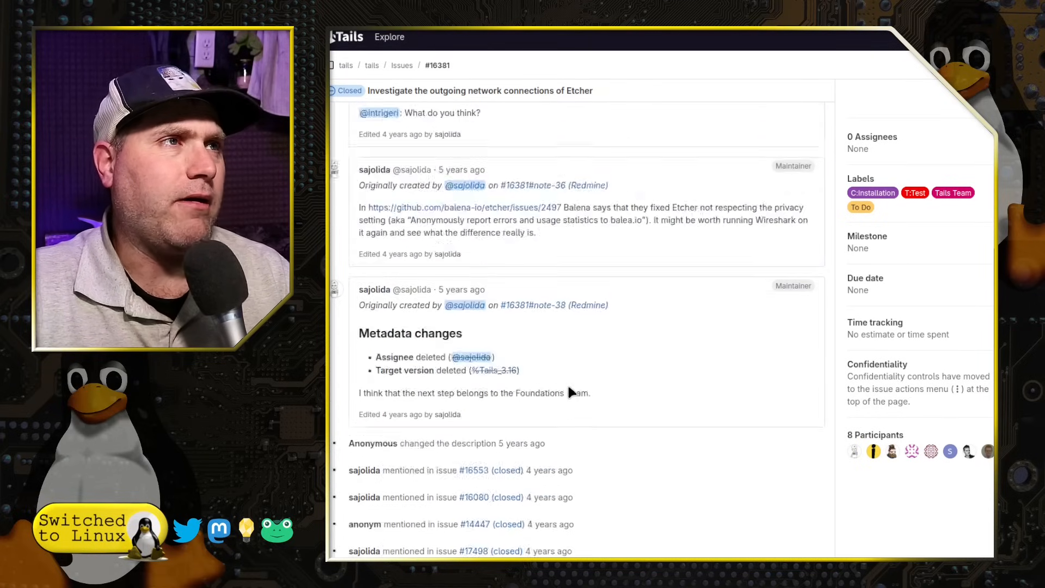
scroll("down", 3)
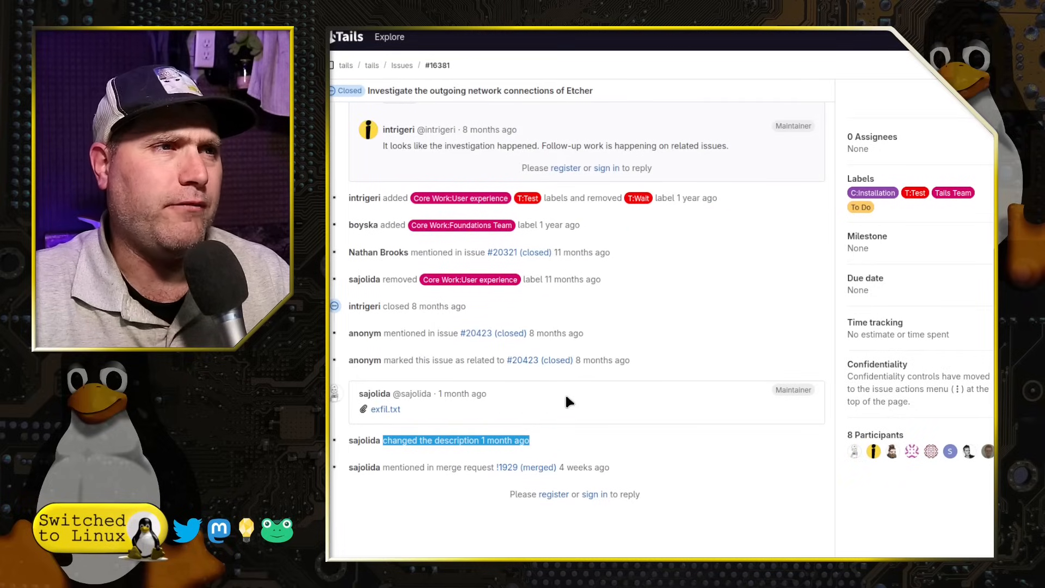
scroll("up", 3)
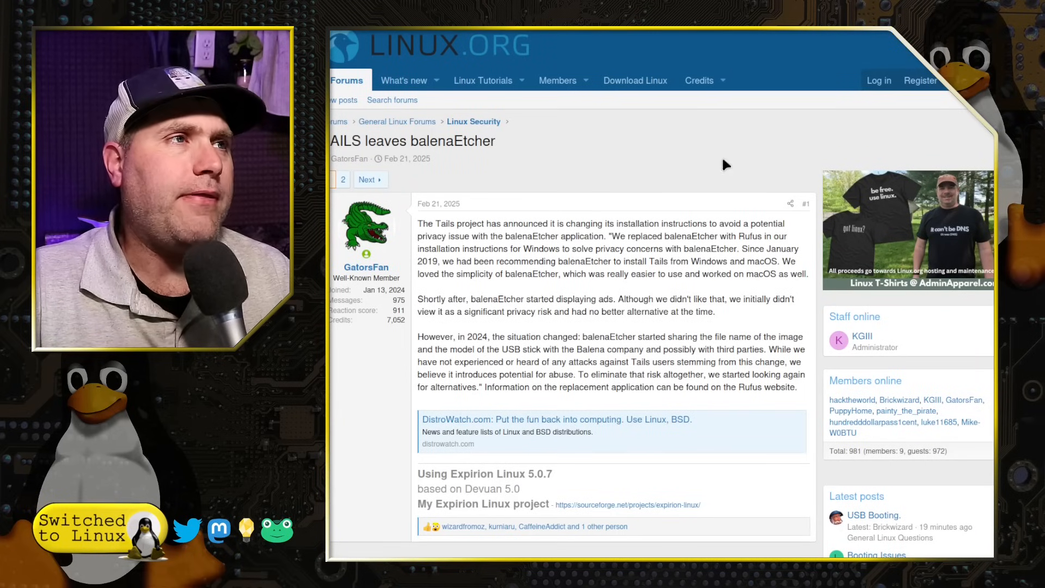
mouse_move(650, 225)
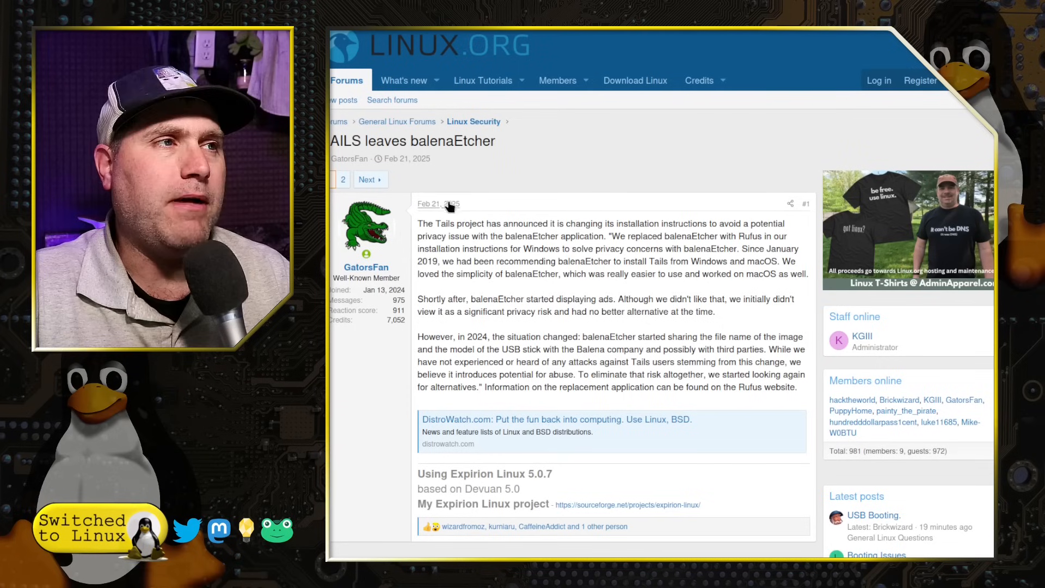
mouse_move(778, 329)
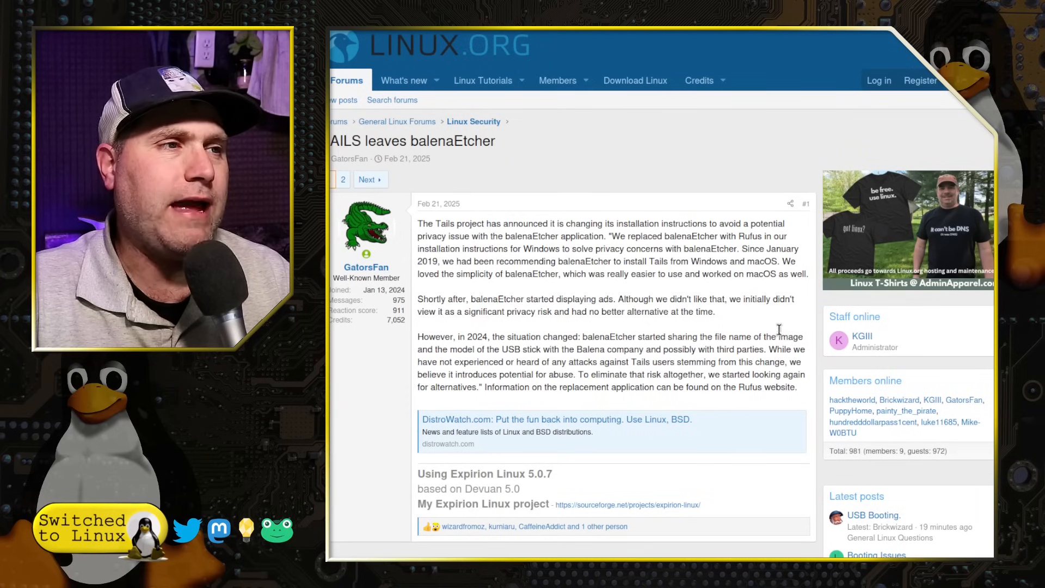
mouse_move(747, 343)
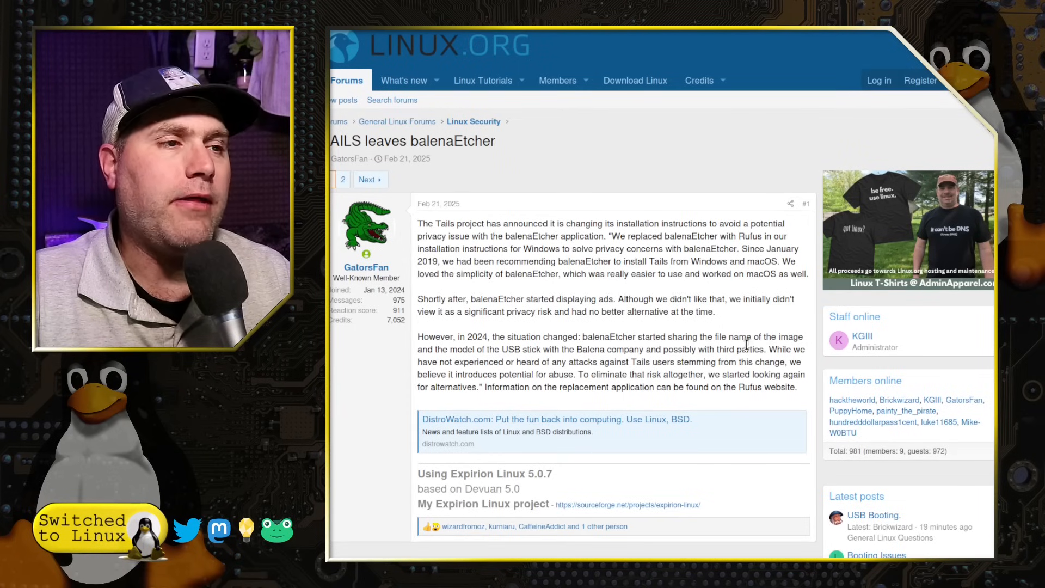
- Scroll the Linux.org opening post to the paragraph about balenaEtcher sharing data in 2024
scroll("down", 3)
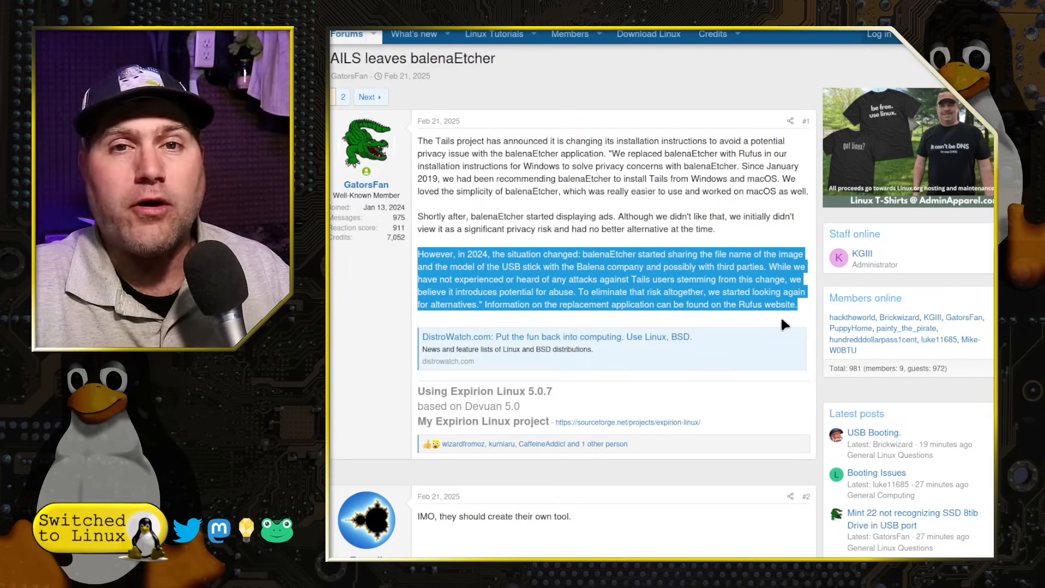
mouse_move(779, 314)
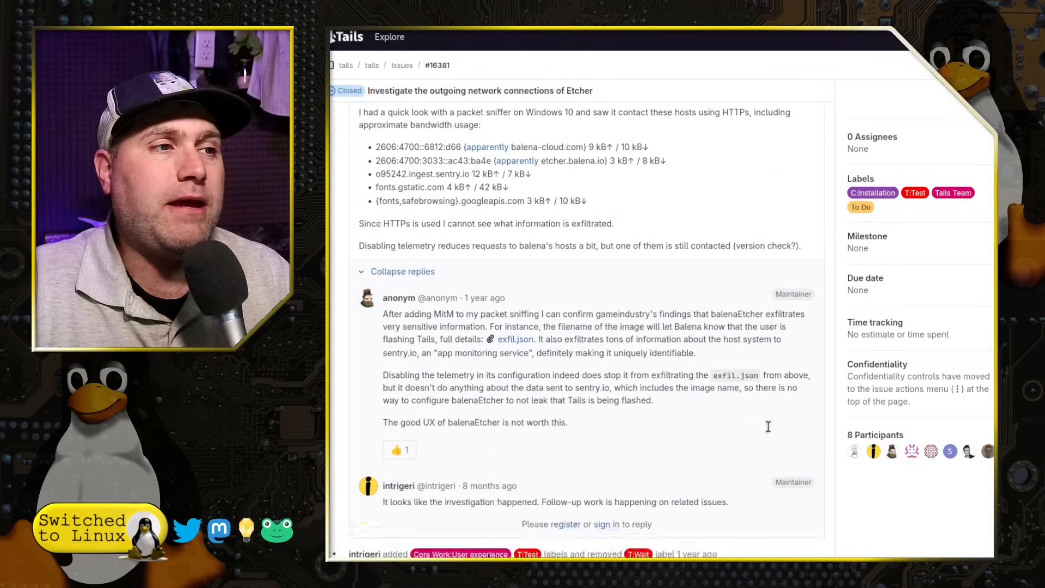
- Scroll the GitLab Etcher issue through the packet-sniffer findings and Rufus discussion
scroll("down", 3)
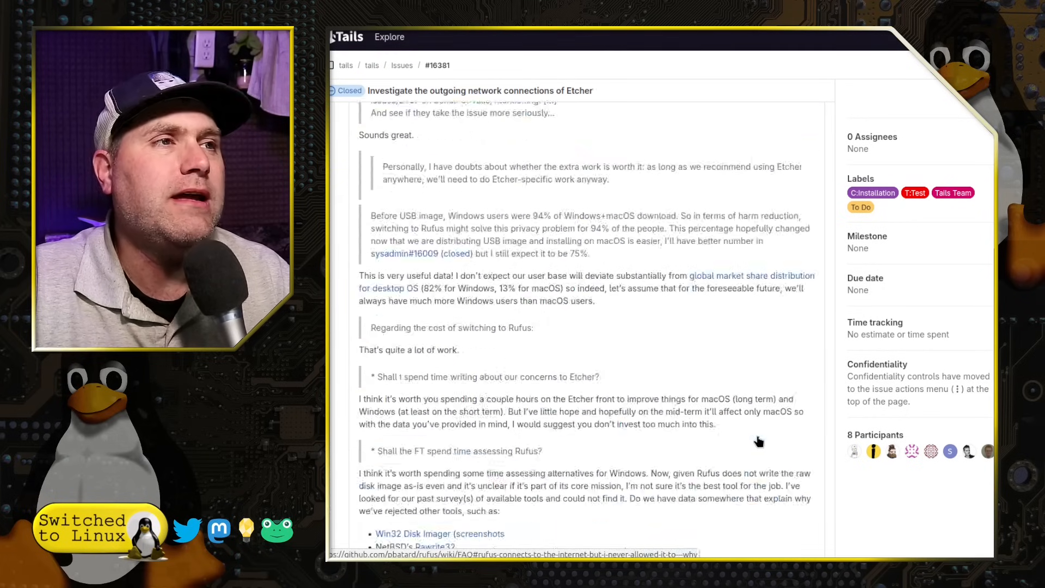
scroll("up", 3)
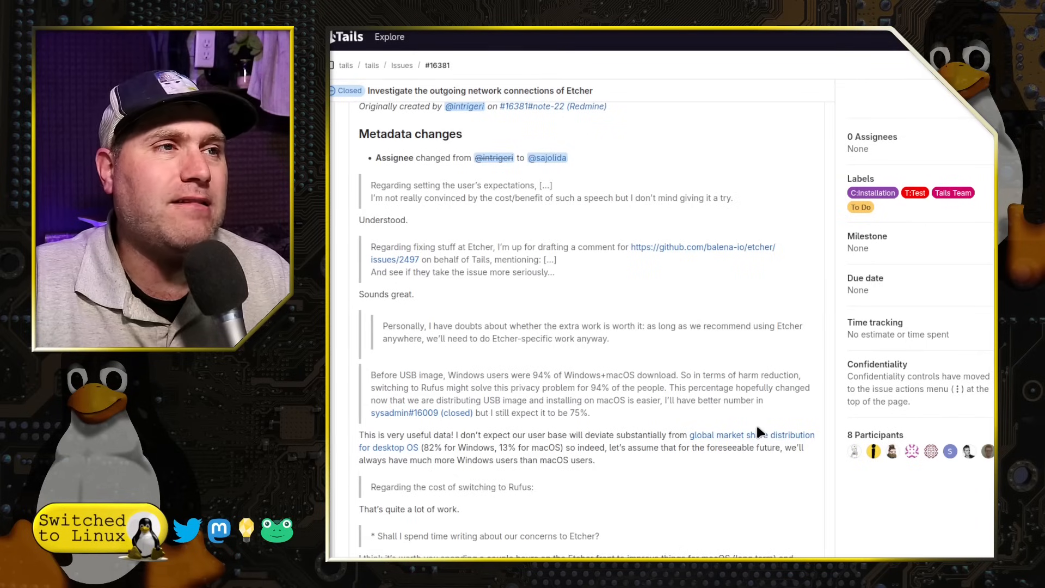
mouse_move(728, 299)
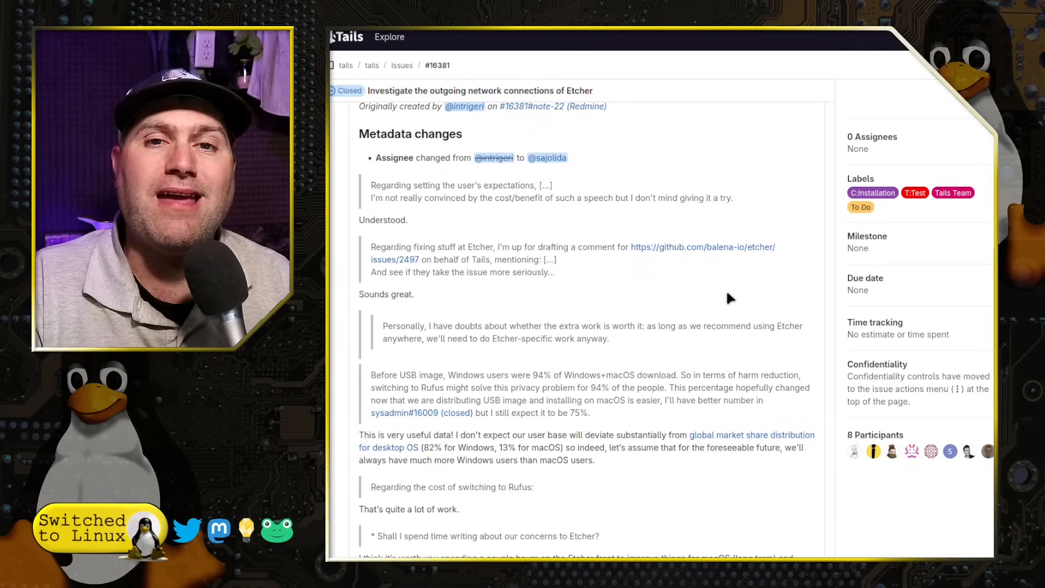
mouse_move(851, 59)
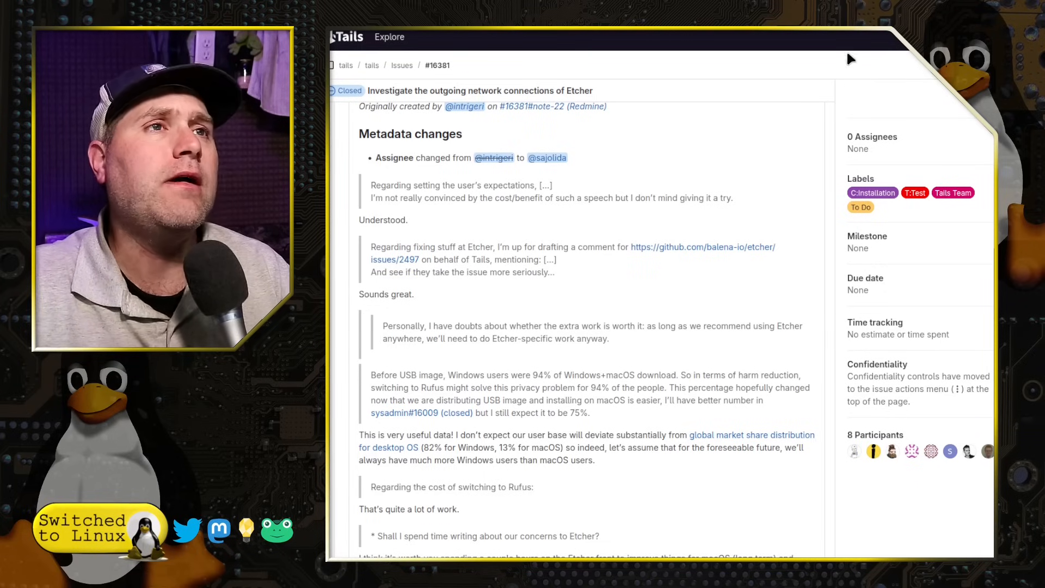
- Bring up balena's Privacy Statement and reject all cookies on the consent banner
left_click(702, 247)
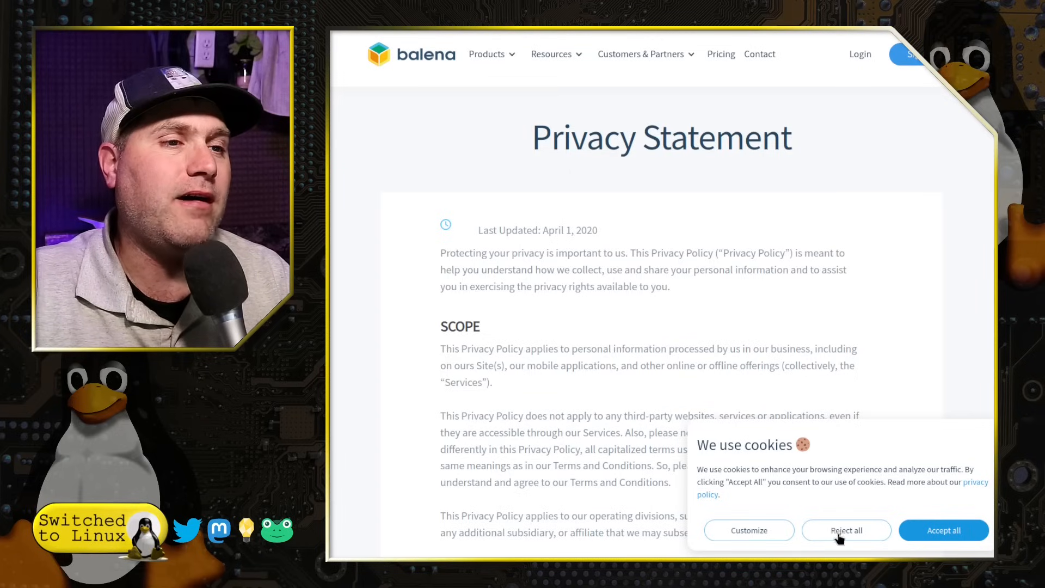
left_click(844, 531)
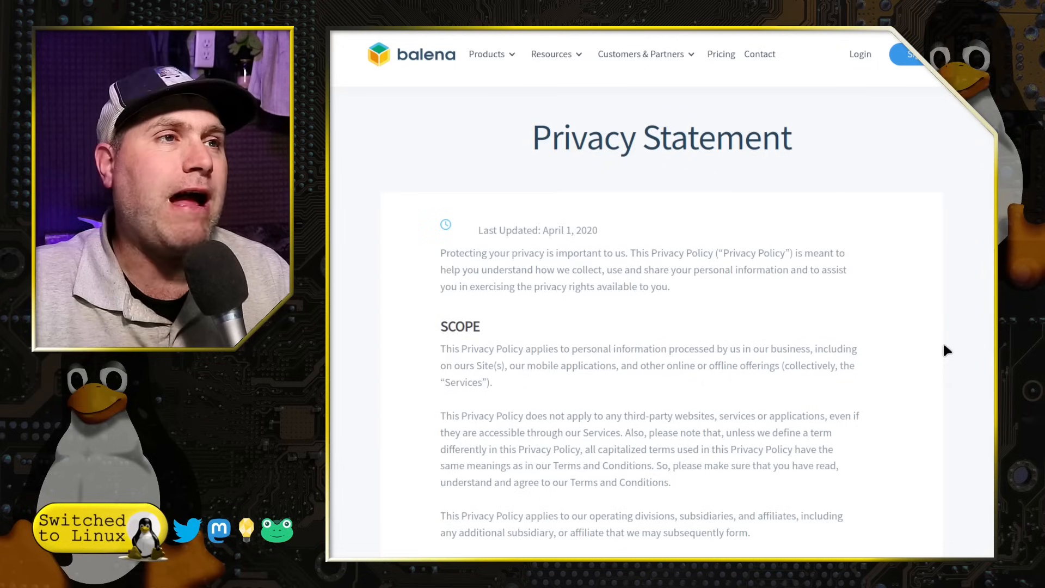
mouse_move(843, 311)
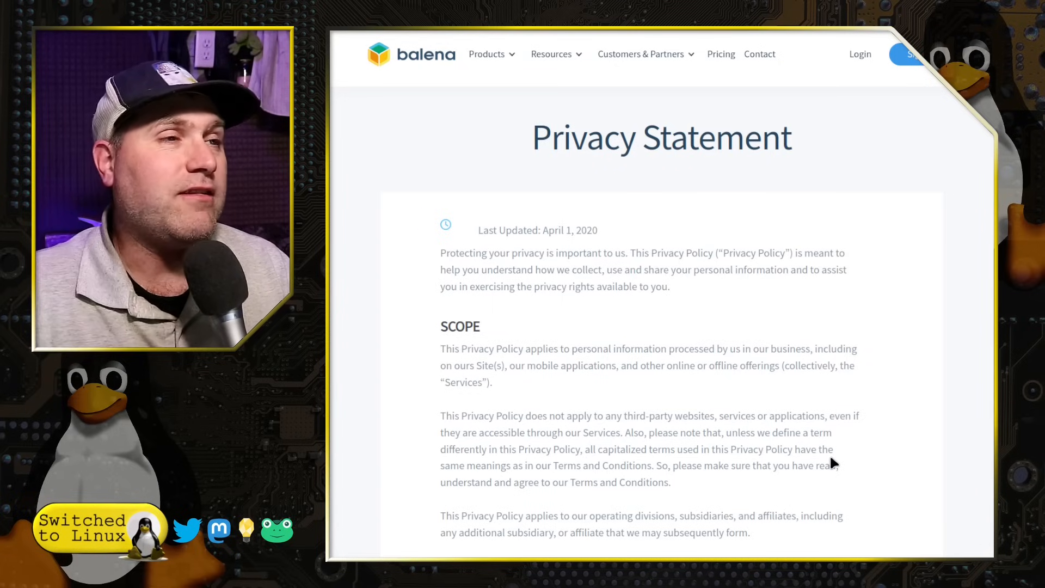
mouse_move(878, 309)
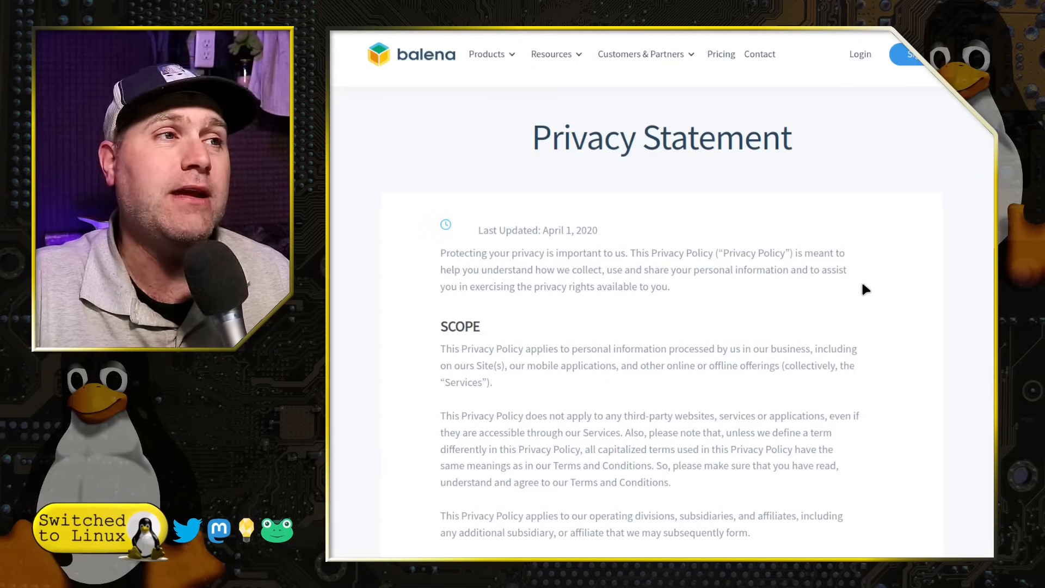
mouse_move(760, 308)
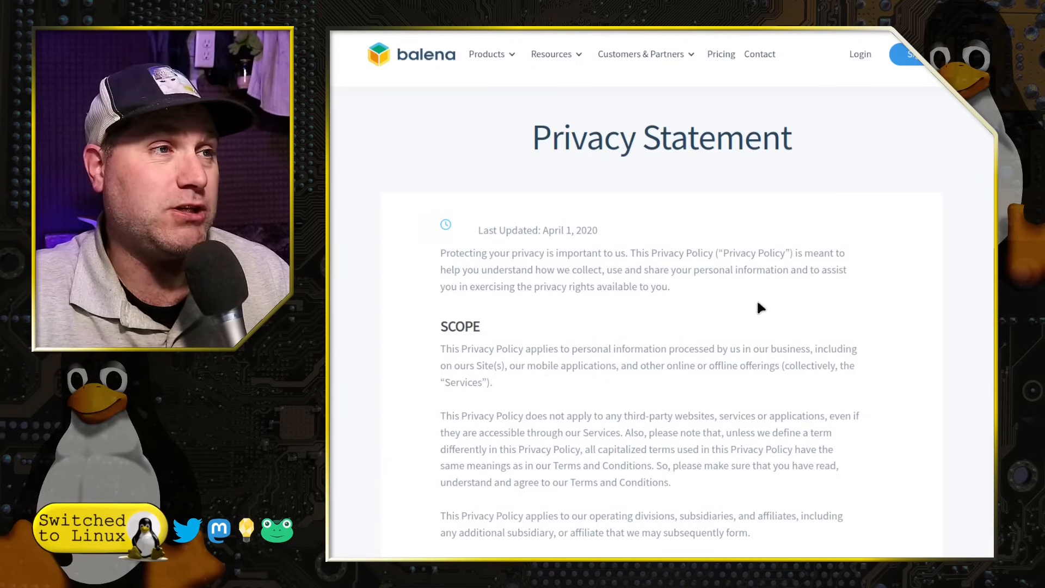
mouse_move(804, 314)
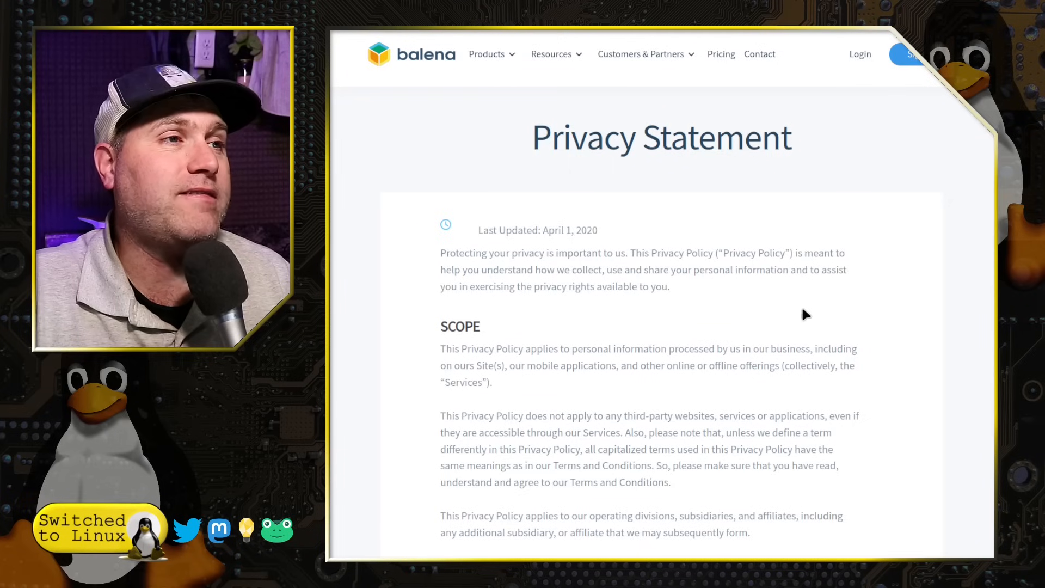
mouse_move(847, 309)
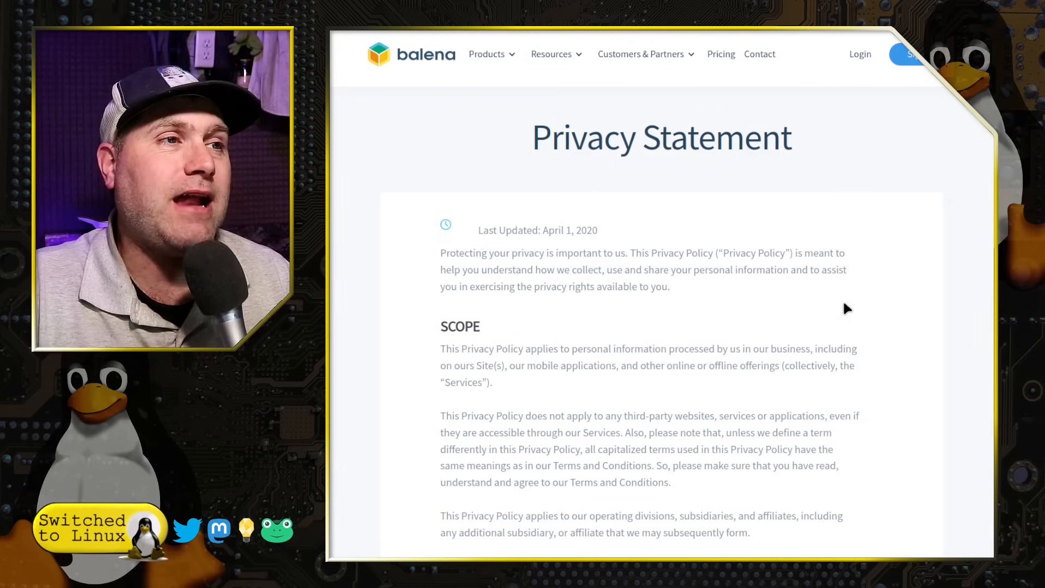
scroll("down", 3)
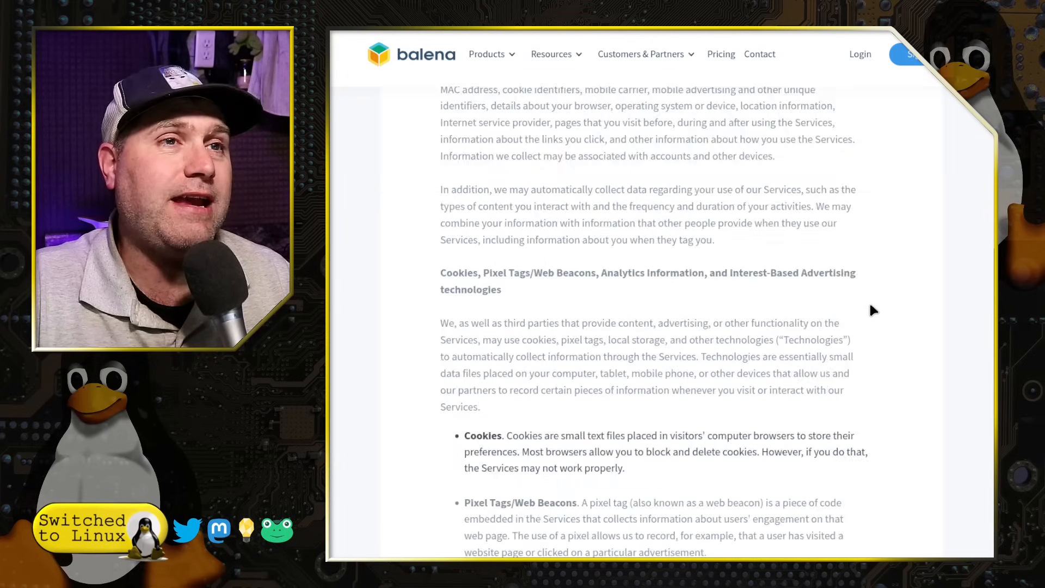
scroll("down", 3)
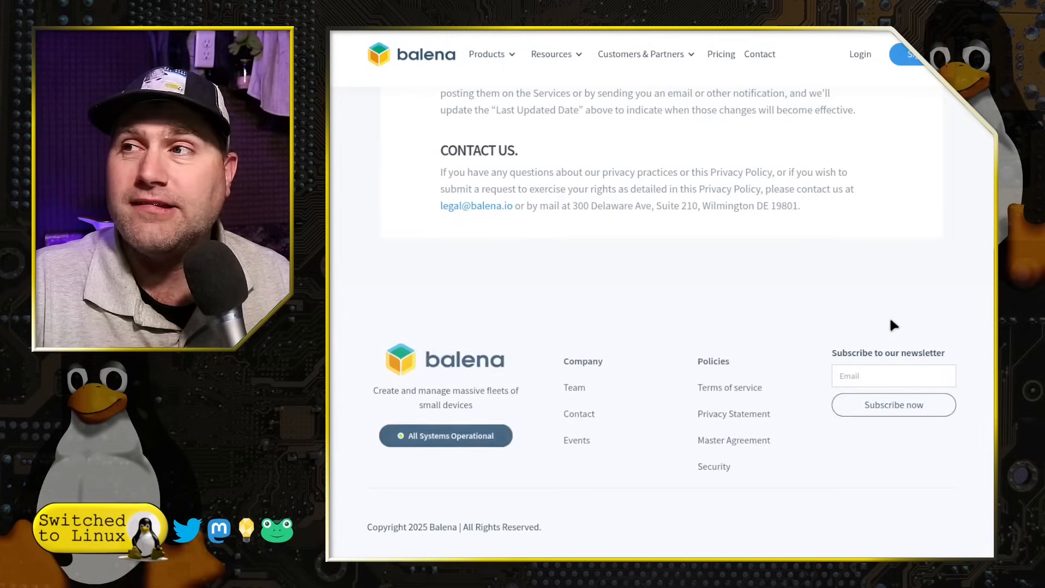
scroll("up", 3)
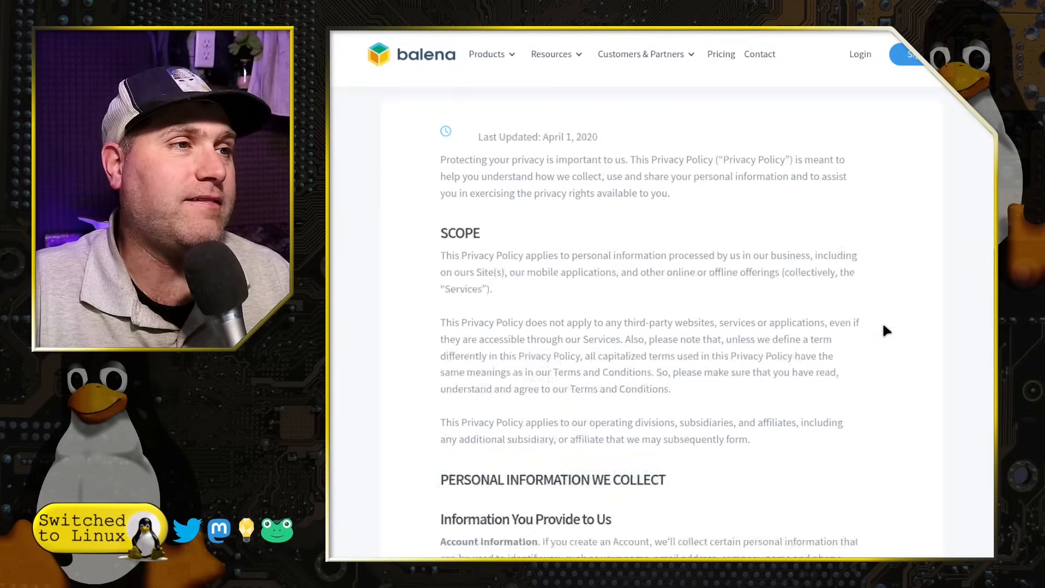
scroll("down", 3)
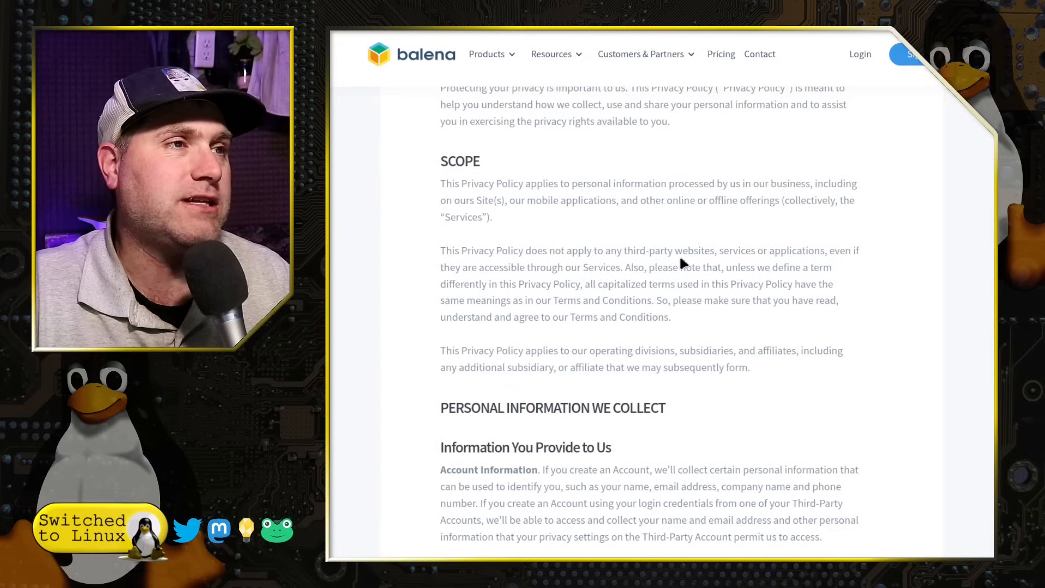
mouse_move(690, 202)
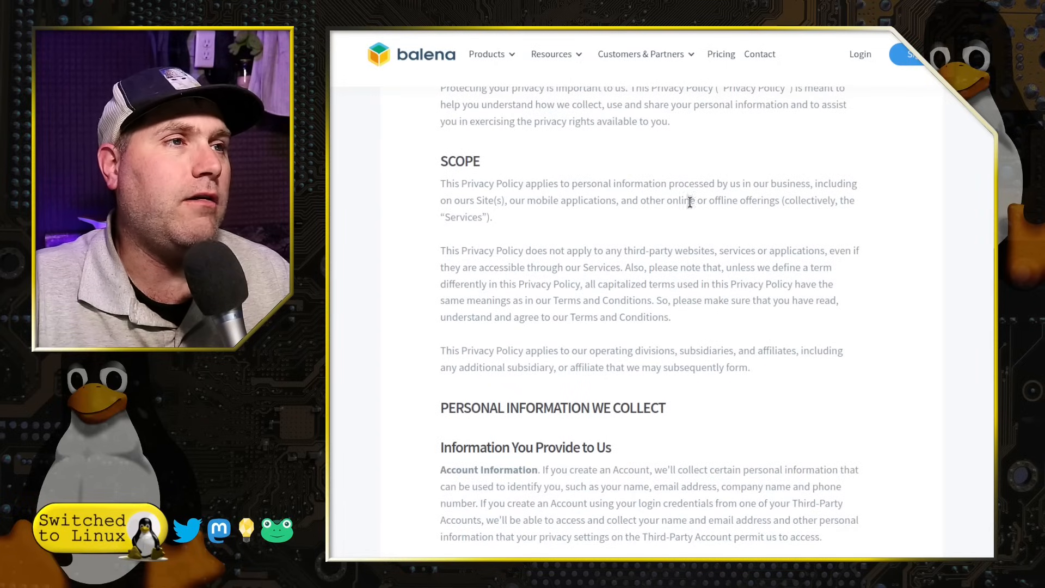
mouse_move(843, 278)
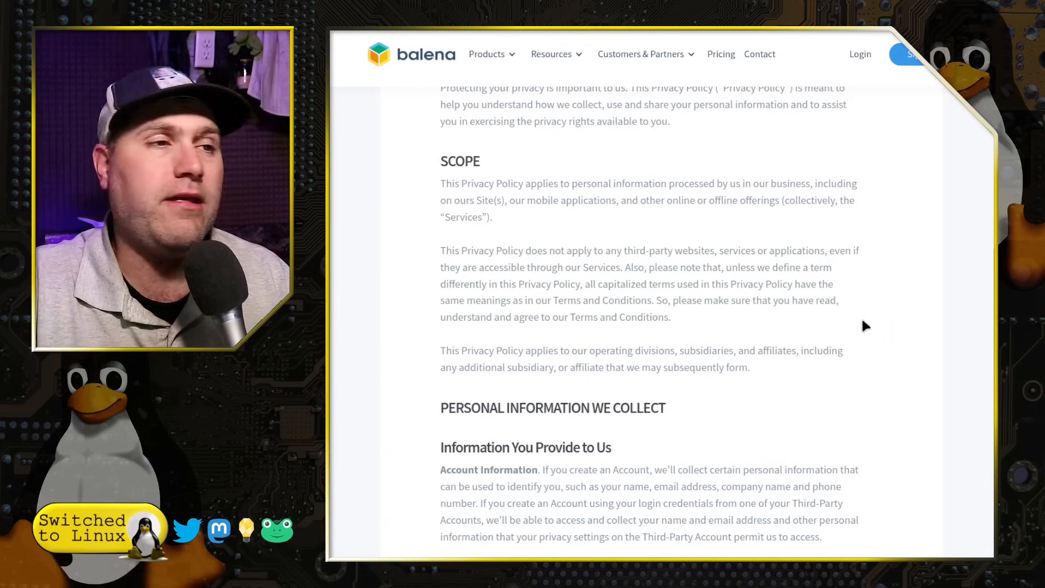
scroll("down", 3)
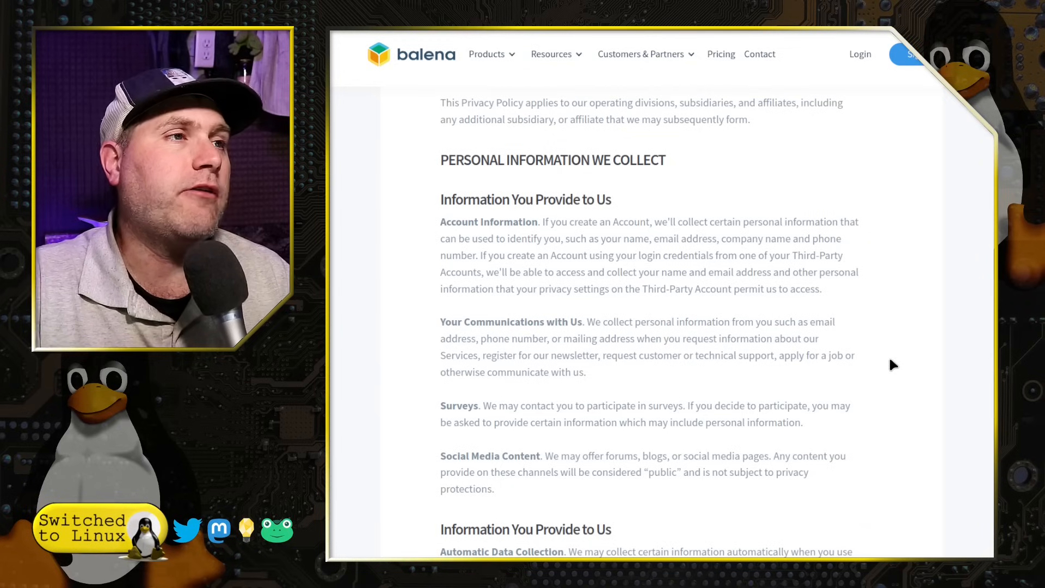
mouse_move(911, 323)
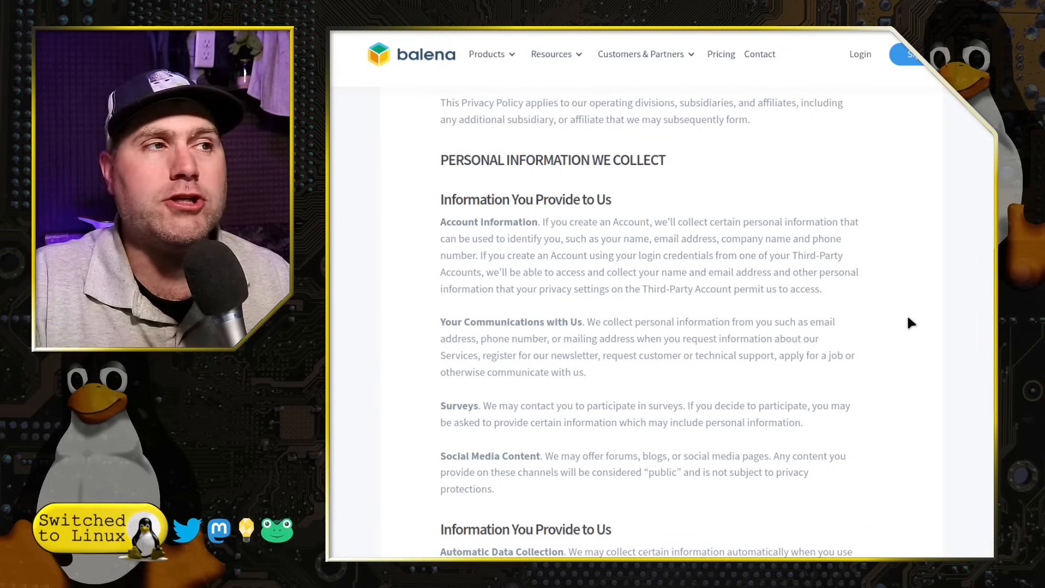
scroll("down", 3)
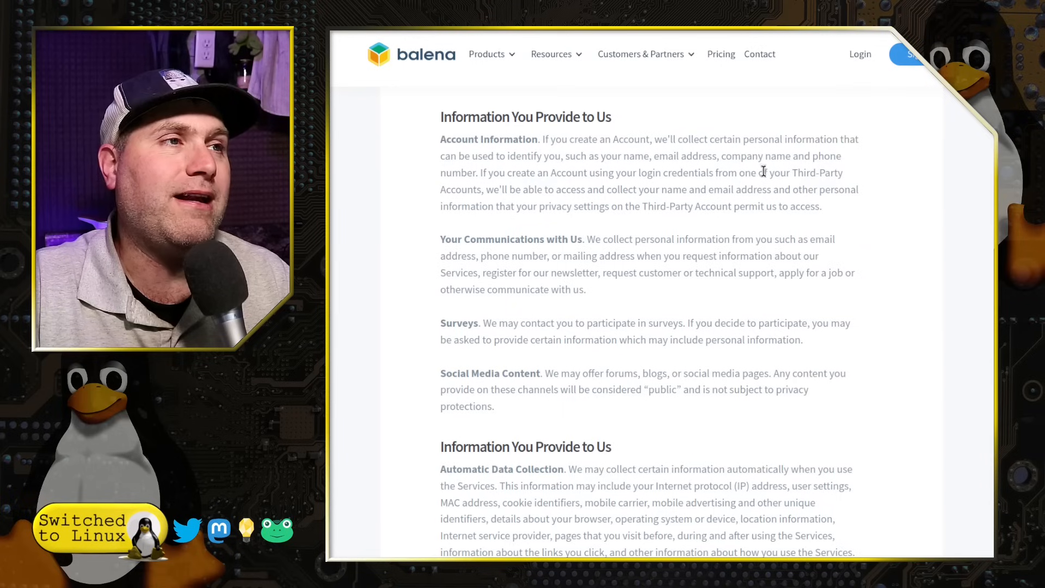
mouse_move(696, 345)
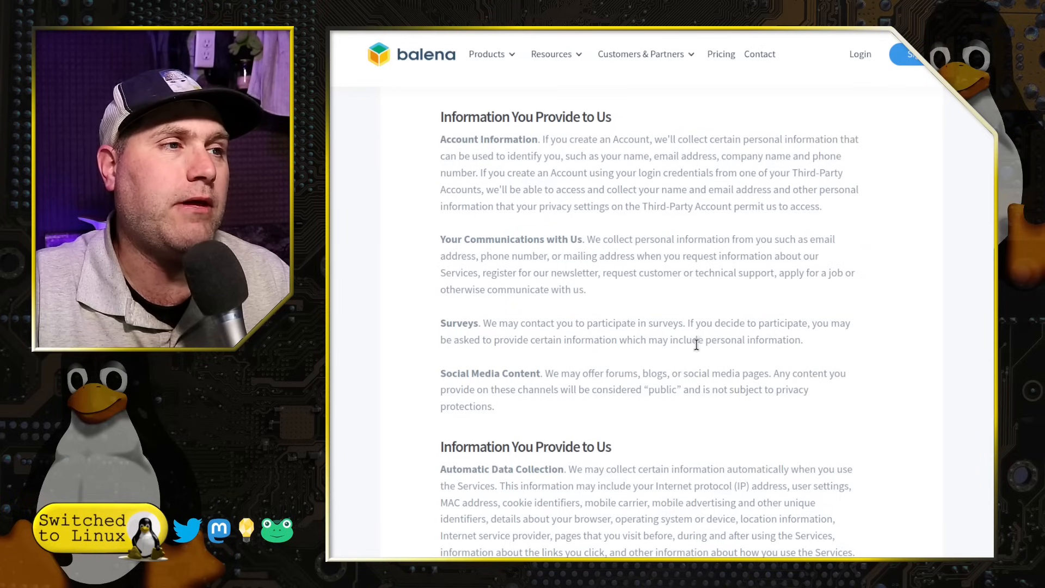
mouse_move(713, 411)
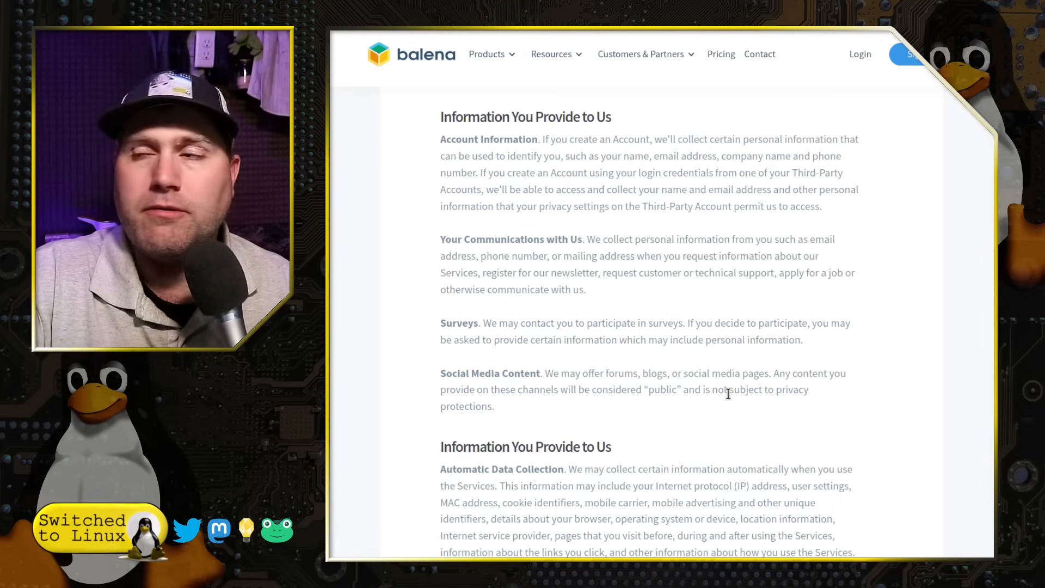
scroll("down", 3)
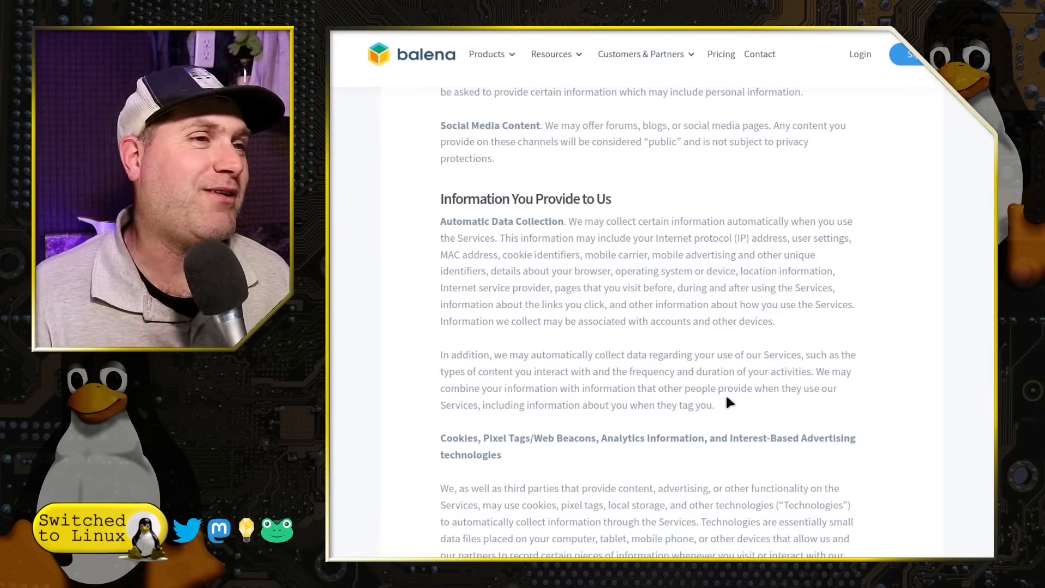
scroll("down", 3)
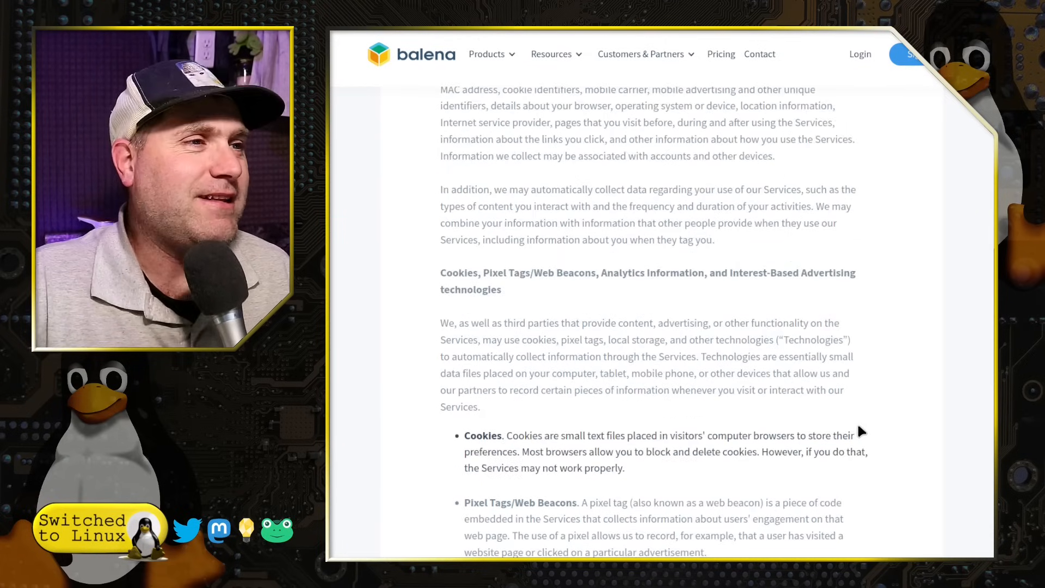
mouse_move(896, 239)
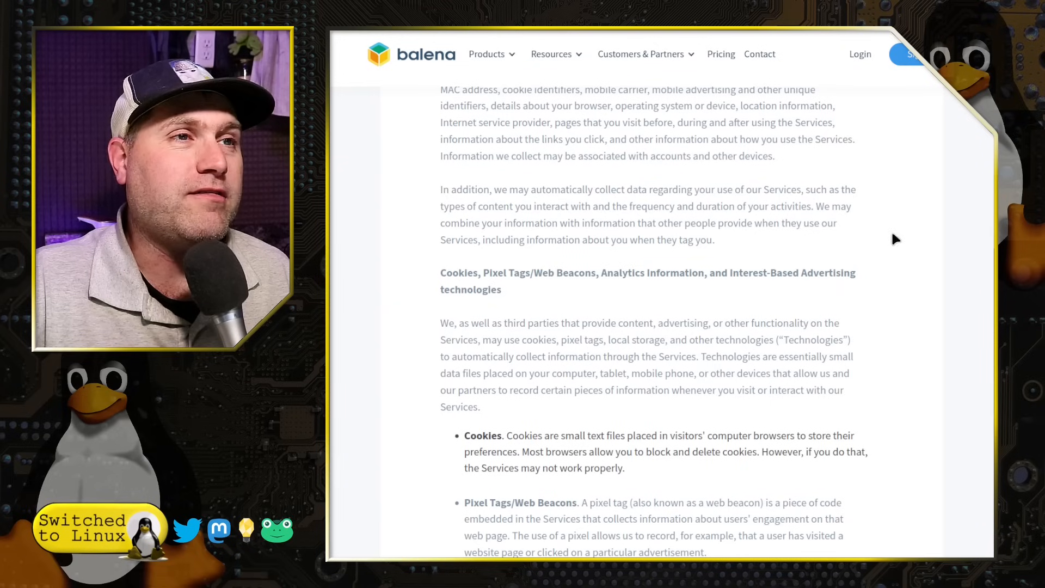
mouse_move(888, 308)
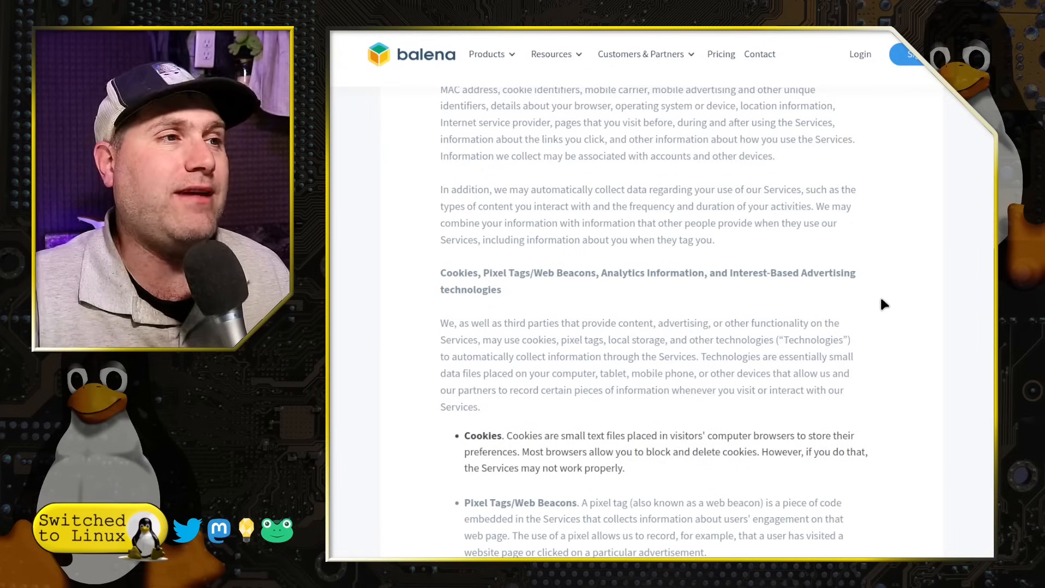
scroll("down", 3)
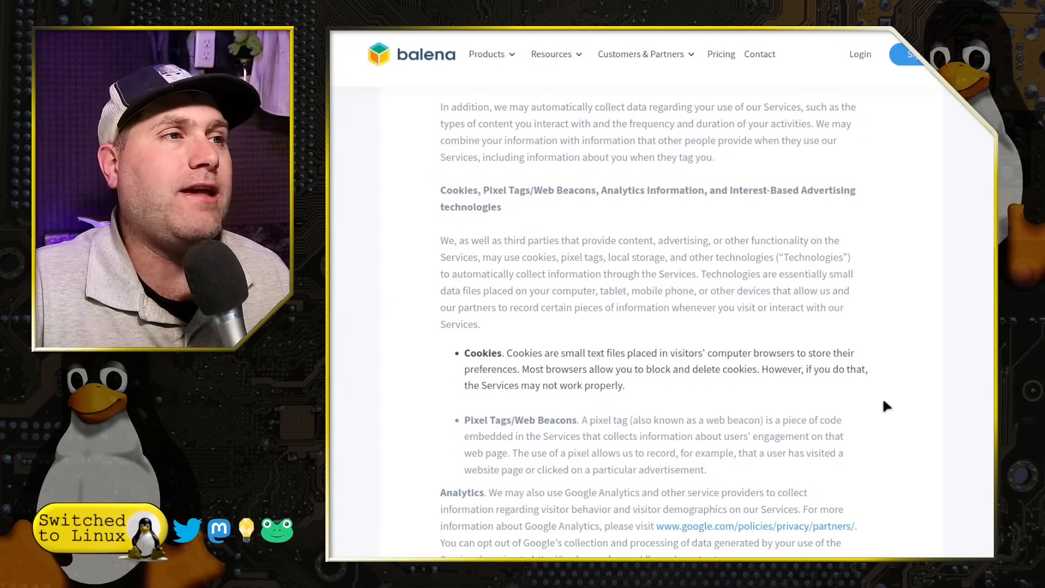
mouse_move(904, 445)
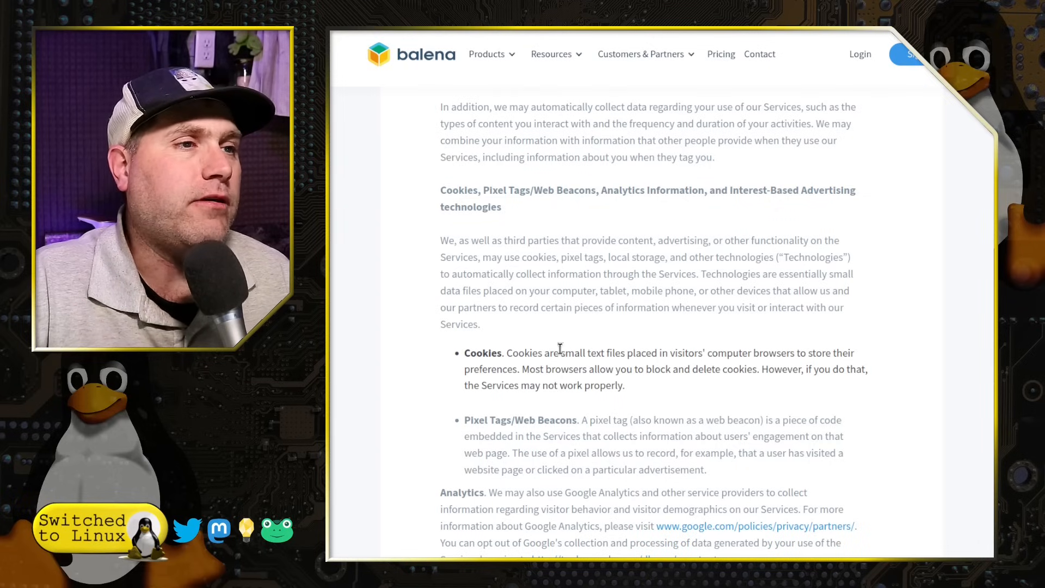
scroll("down", 3)
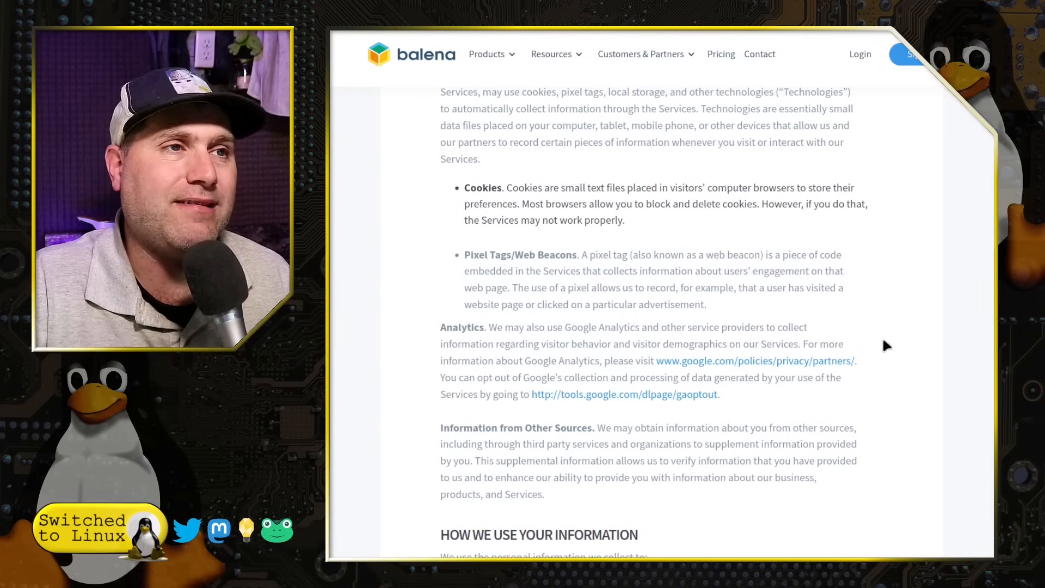
mouse_move(900, 313)
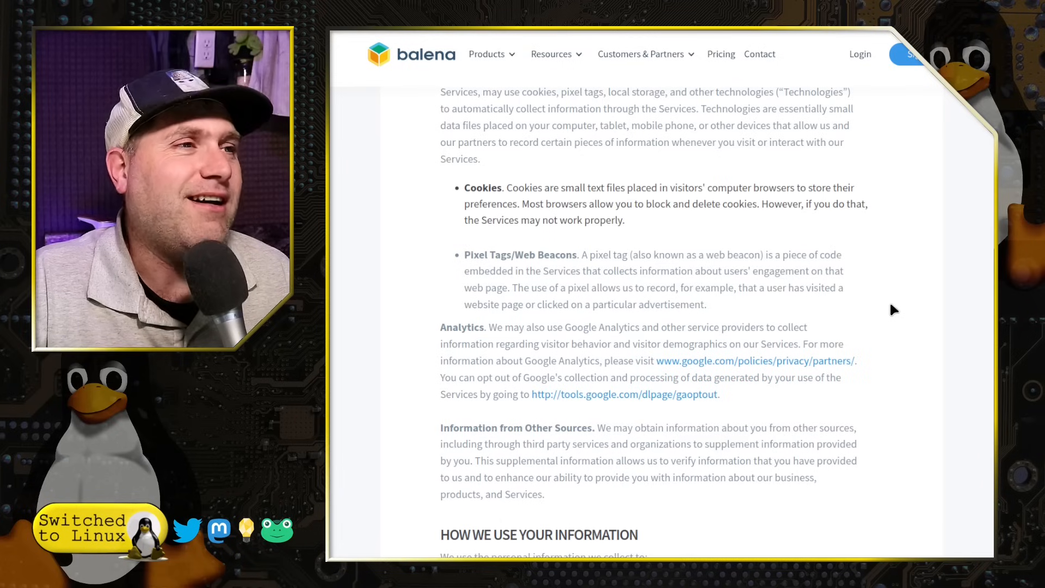
mouse_move(757, 307)
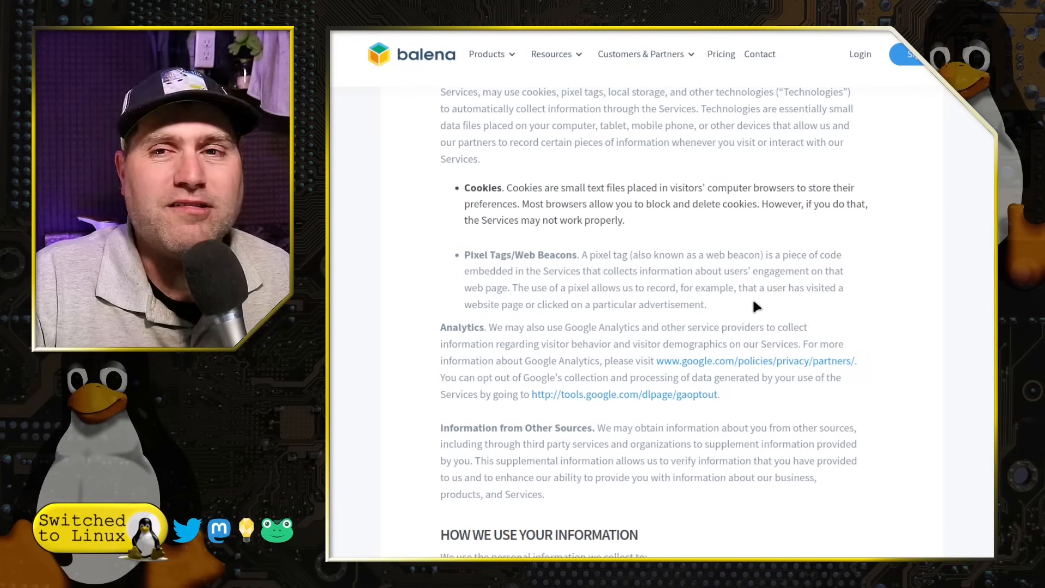
scroll("down", 3)
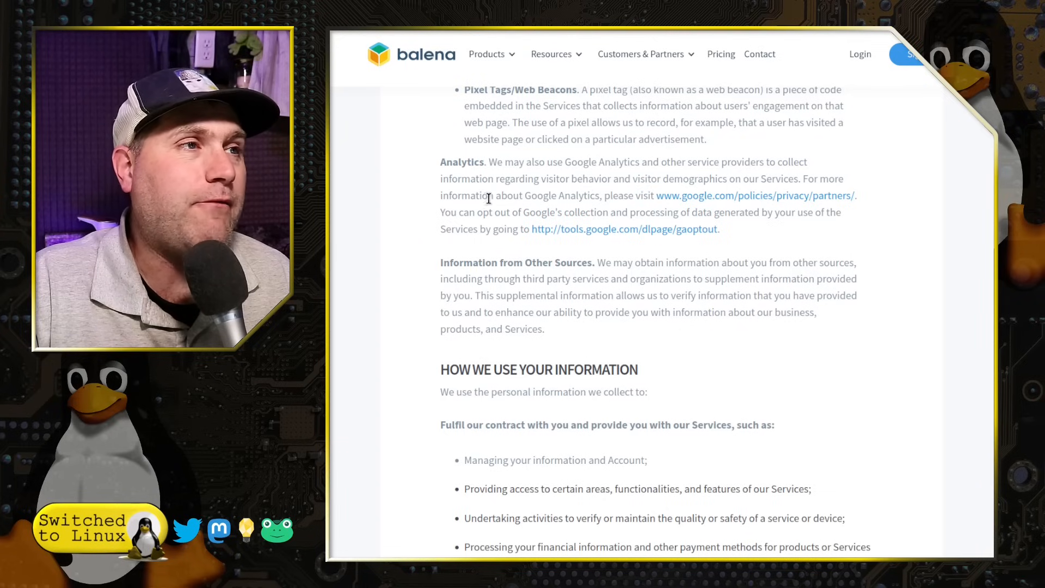
mouse_move(778, 276)
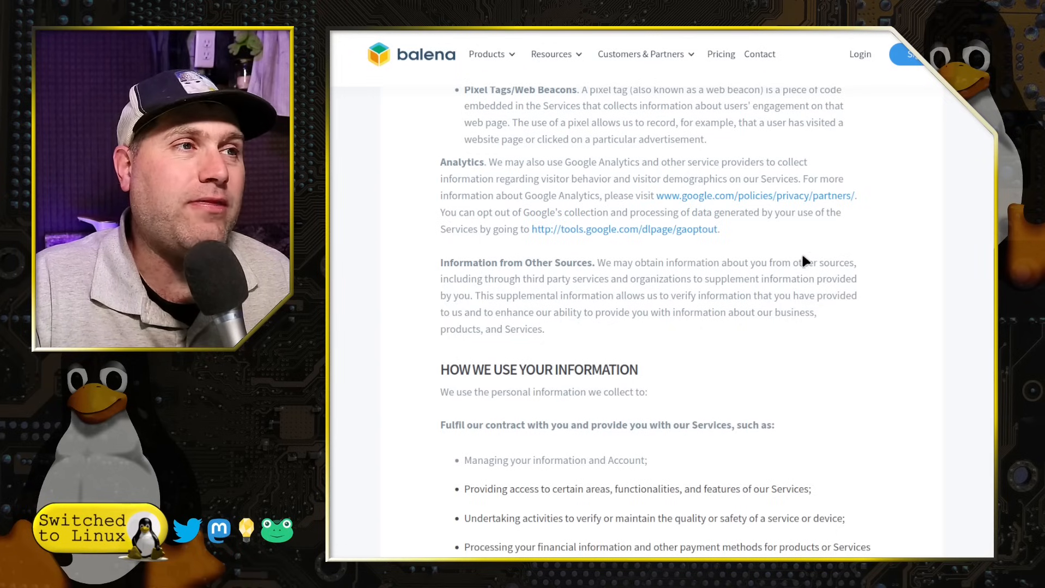
mouse_move(553, 280)
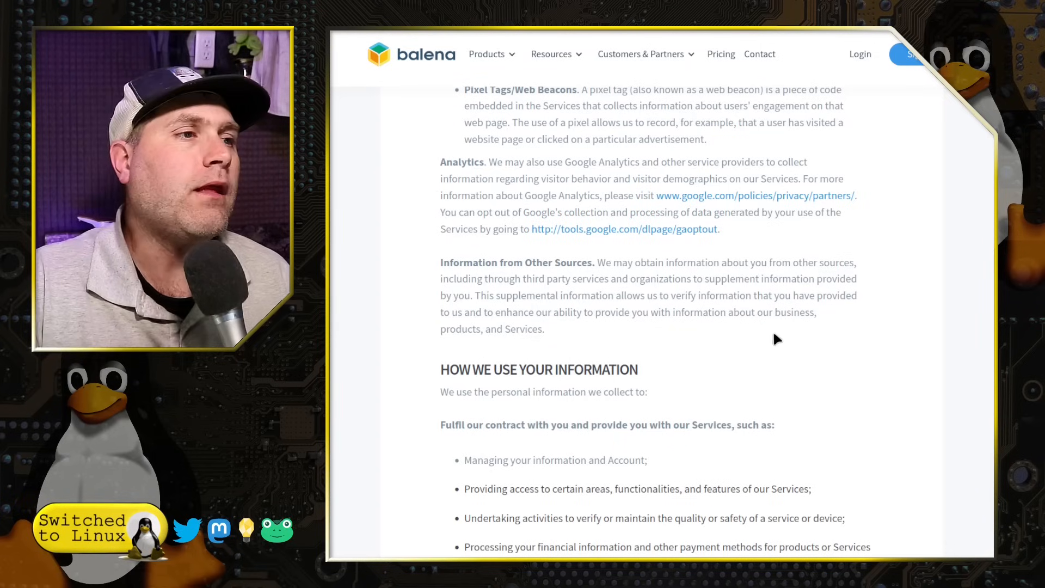
scroll("down", 3)
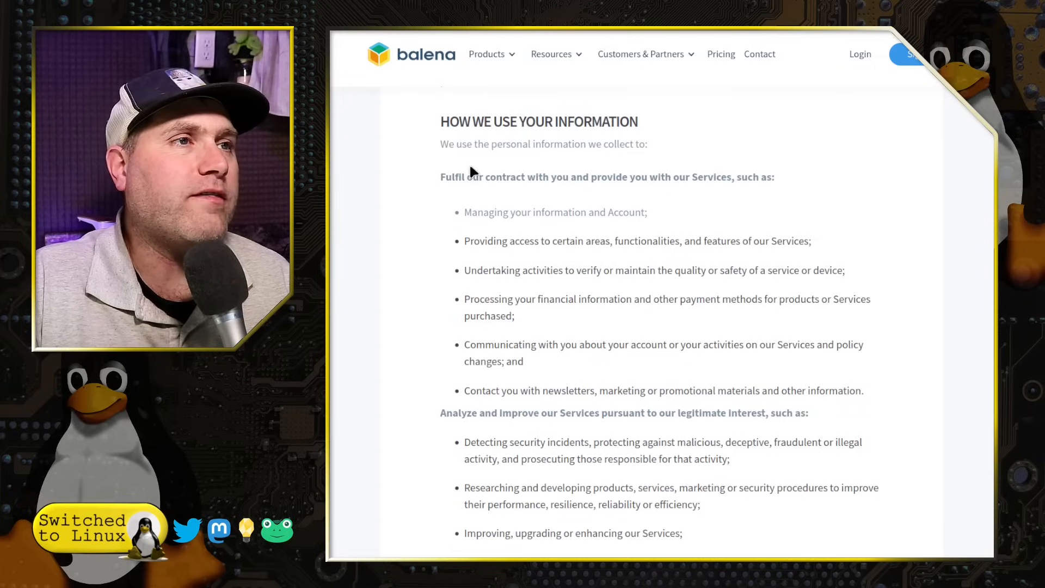
mouse_move(798, 412)
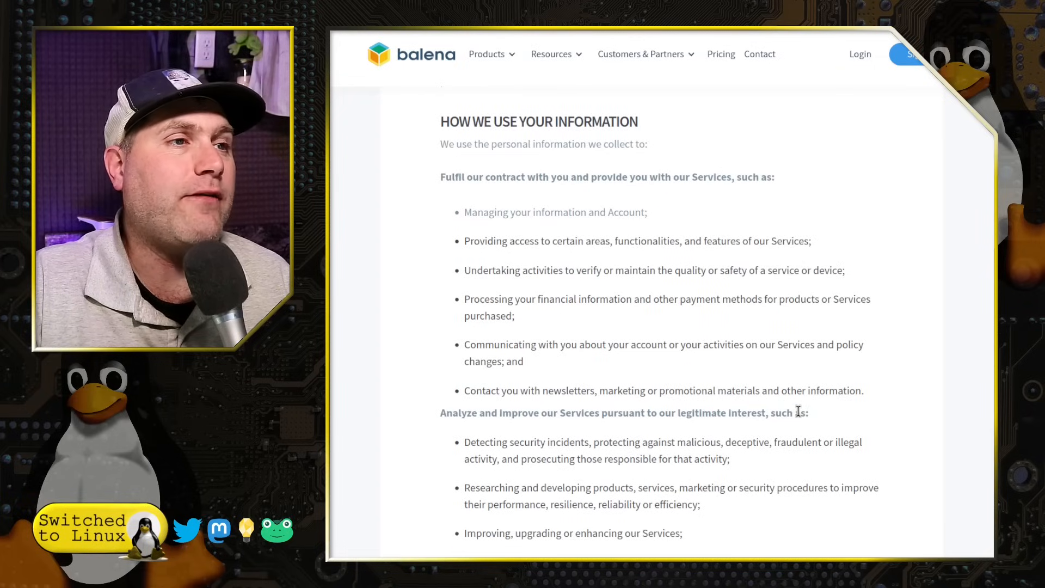
mouse_move(859, 418)
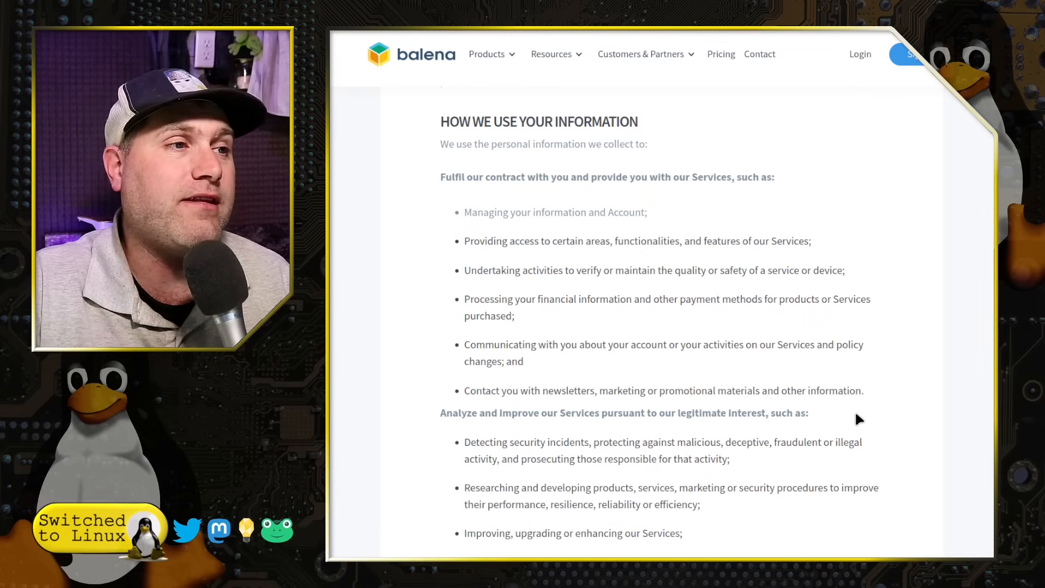
scroll("down", 3)
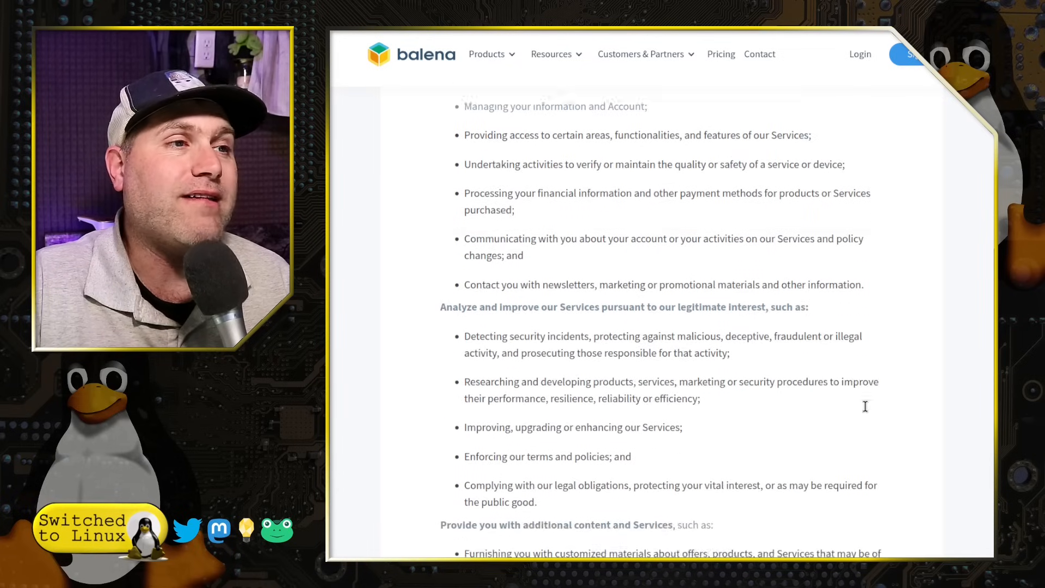
scroll("down", 3)
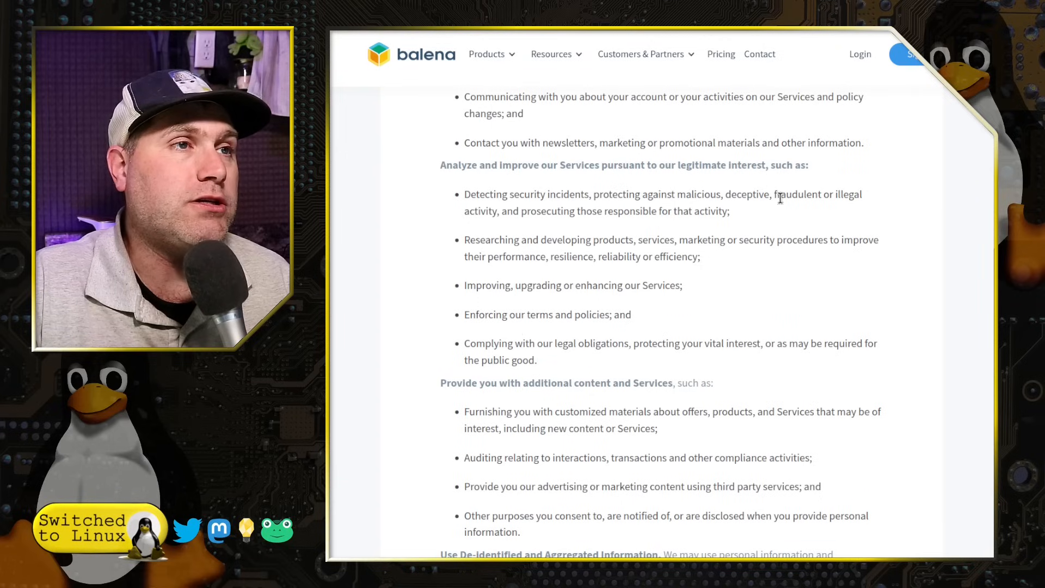
mouse_move(747, 183)
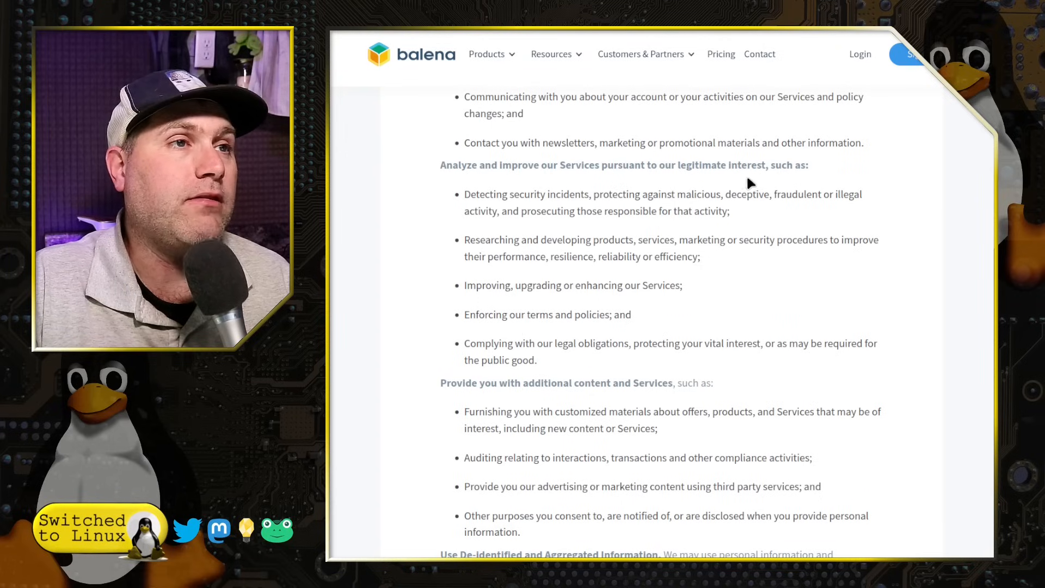
mouse_move(556, 236)
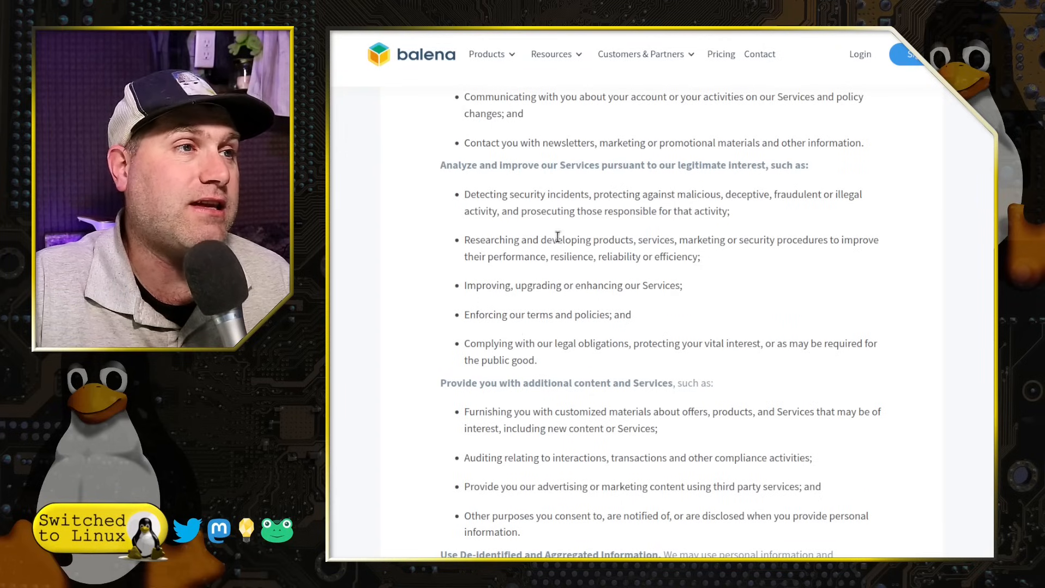
scroll("down", 3)
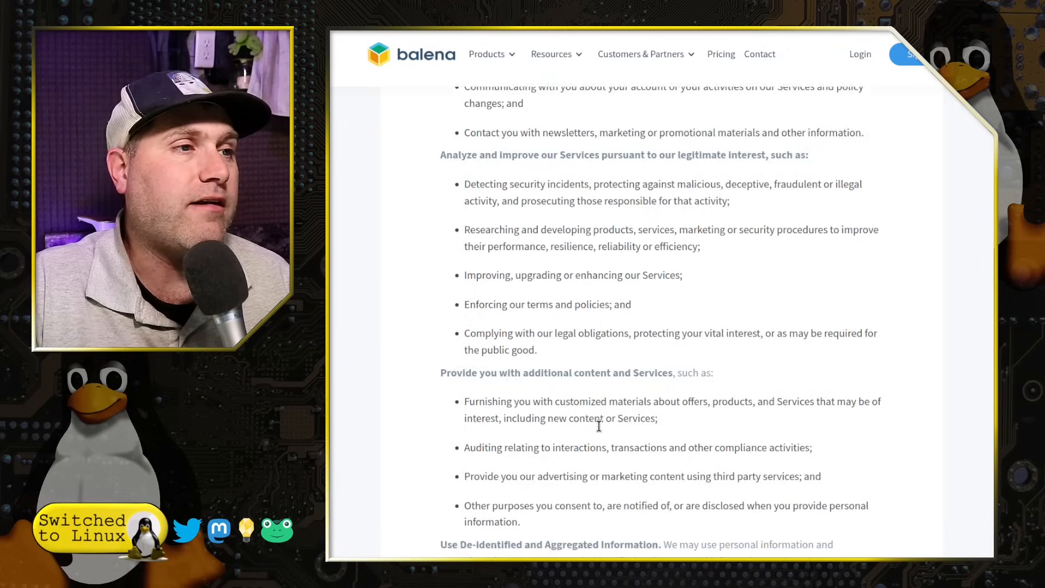
scroll("down", 3)
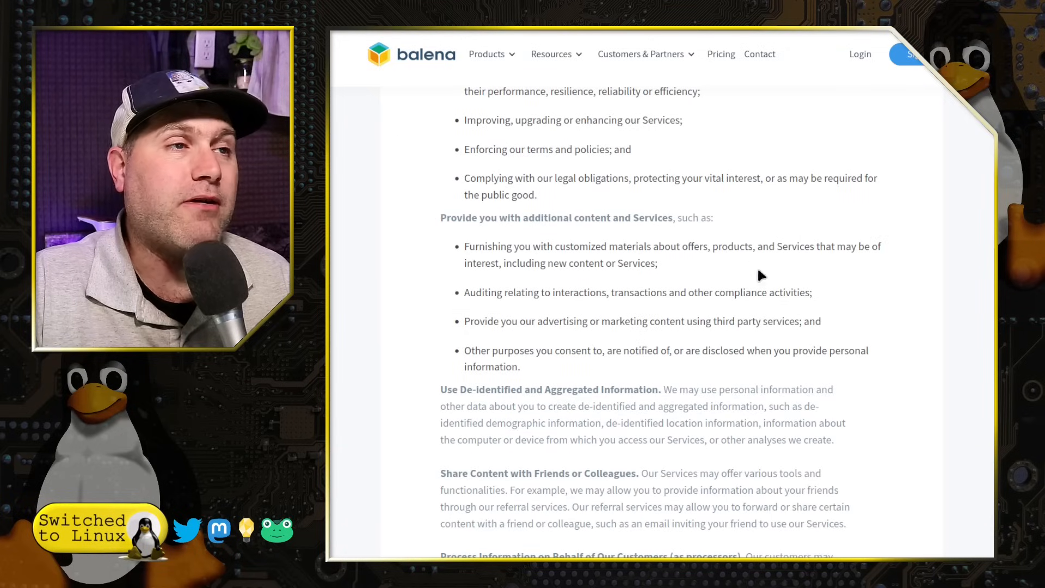
mouse_move(859, 340)
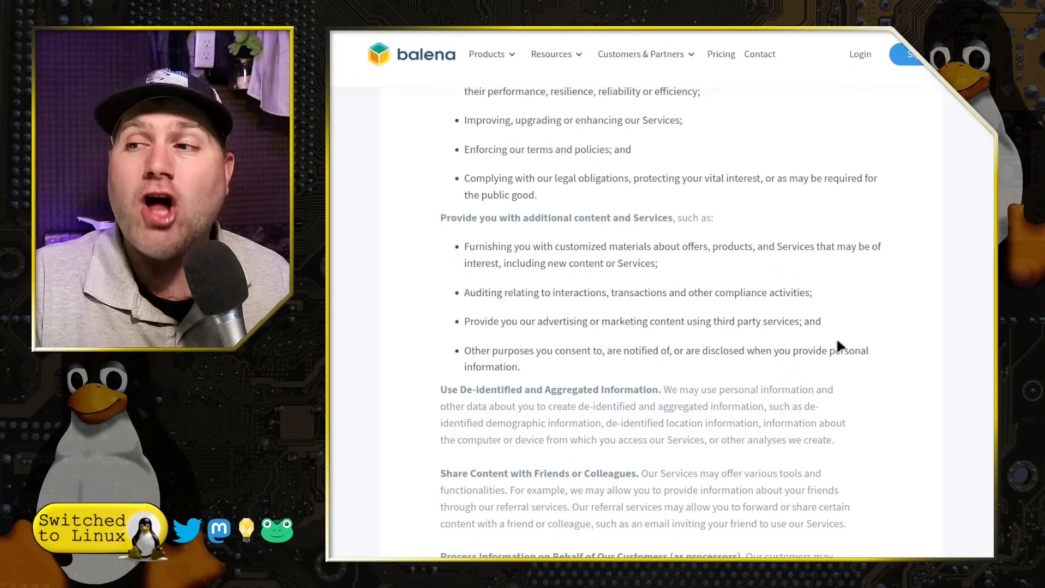
scroll("down", 3)
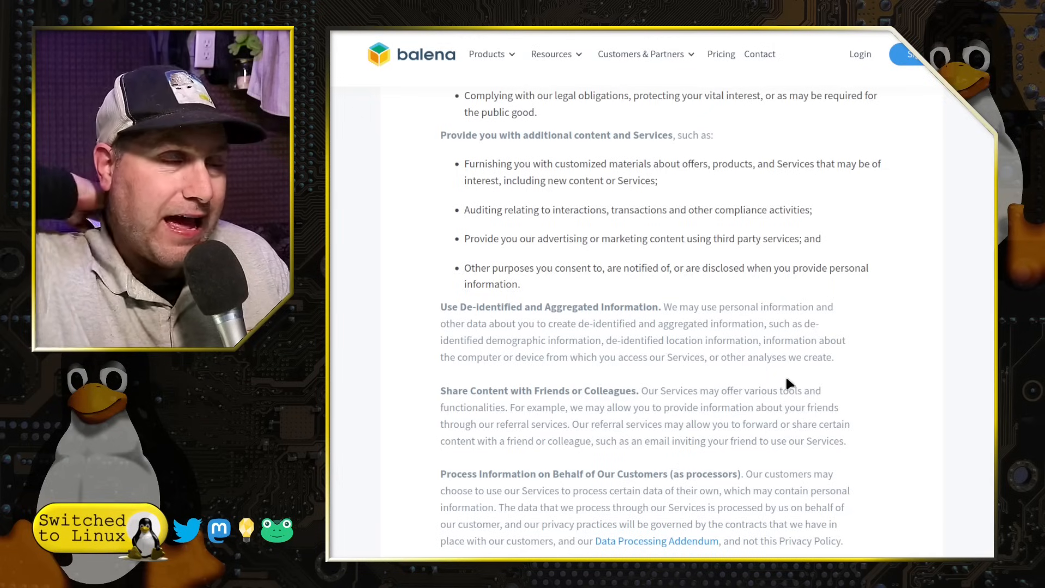
mouse_move(805, 357)
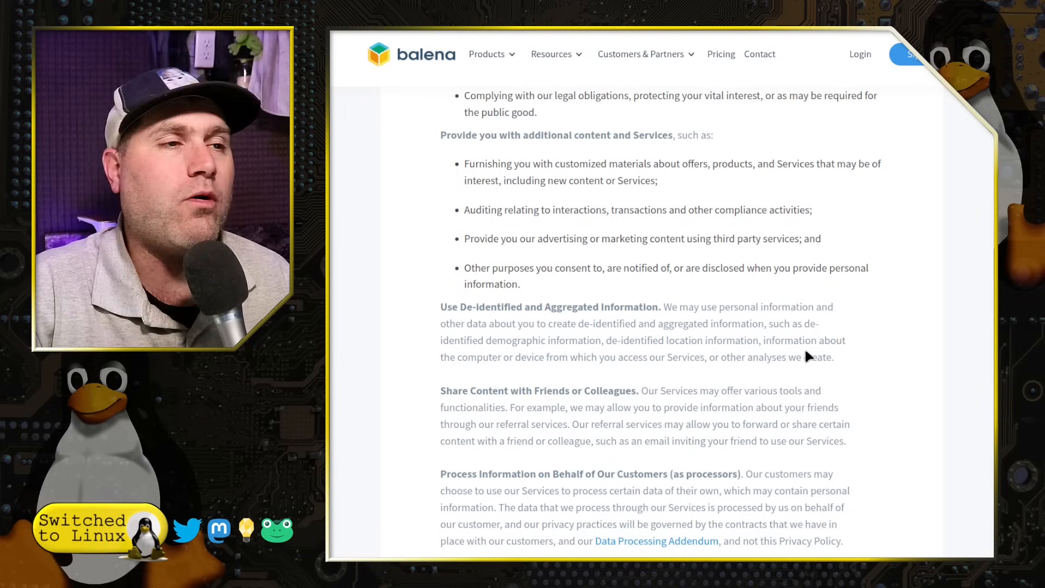
scroll("down", 3)
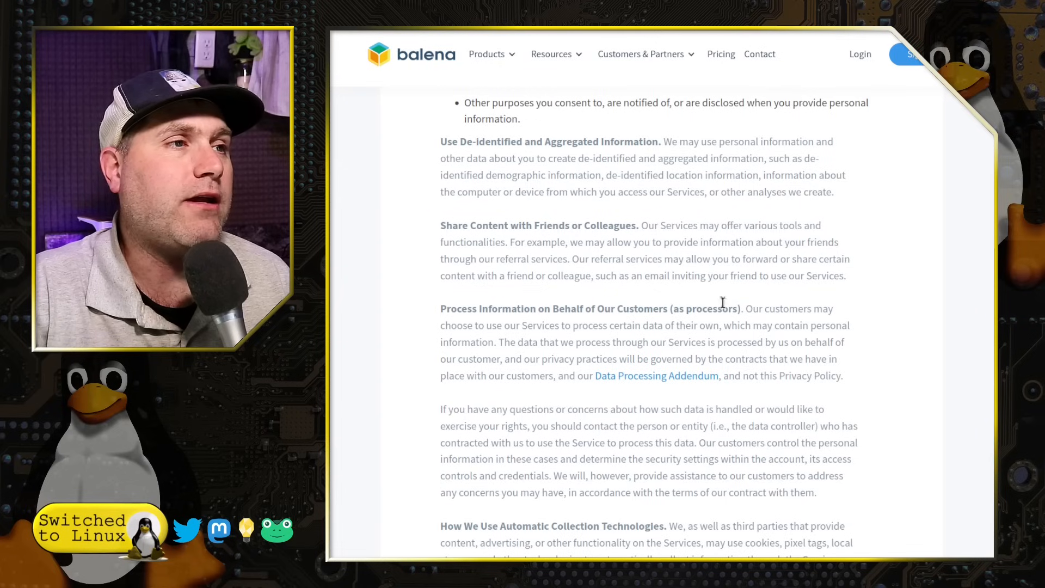
mouse_move(565, 230)
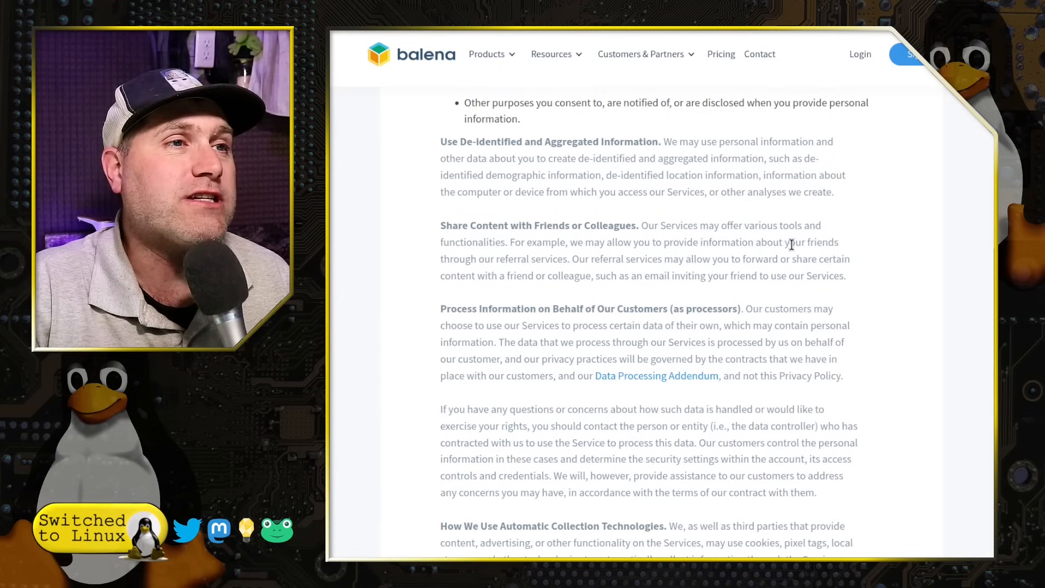
mouse_move(533, 247)
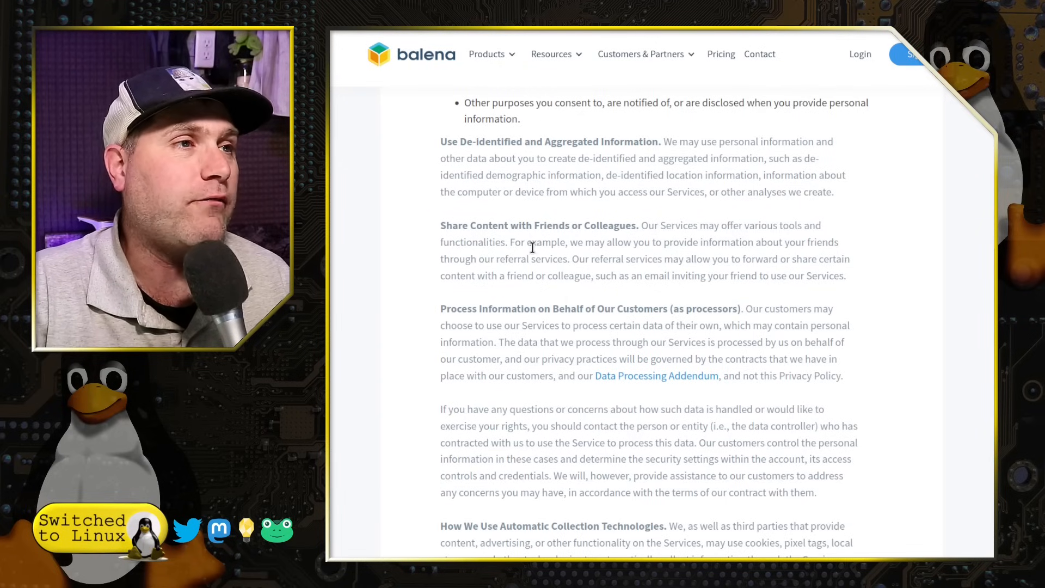
mouse_move(836, 259)
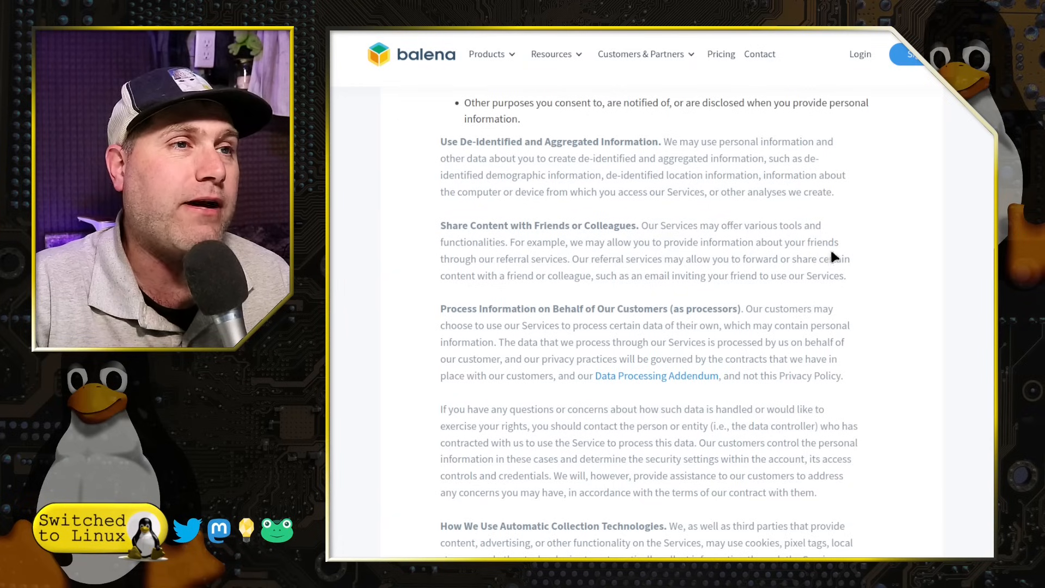
mouse_move(588, 276)
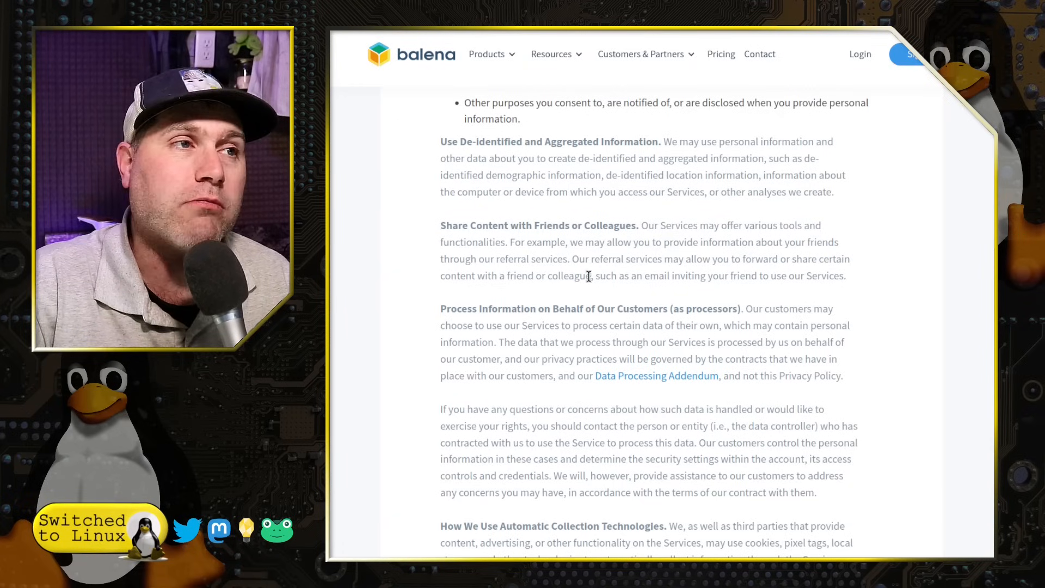
mouse_move(875, 335)
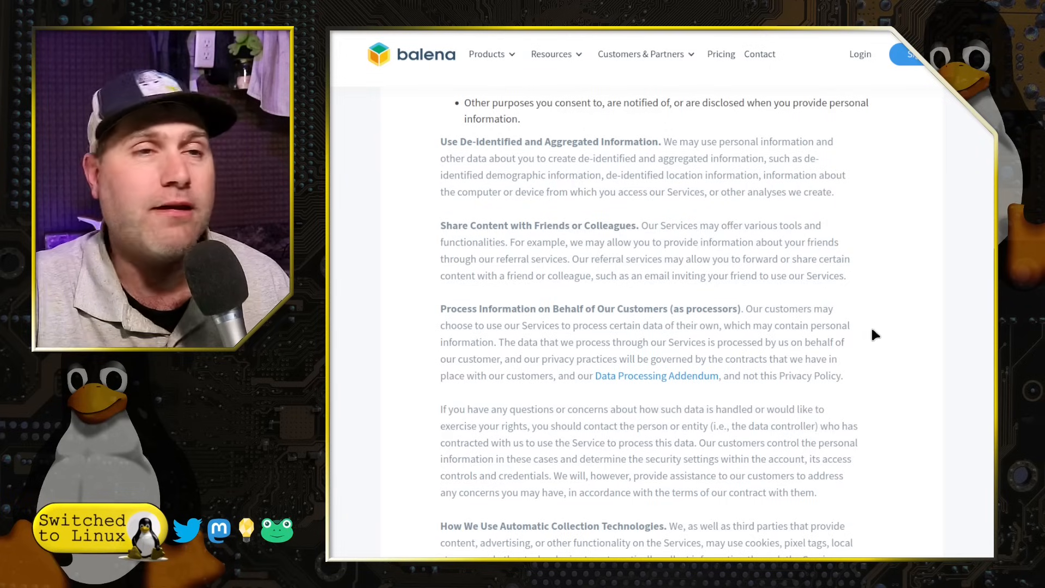
mouse_move(884, 333)
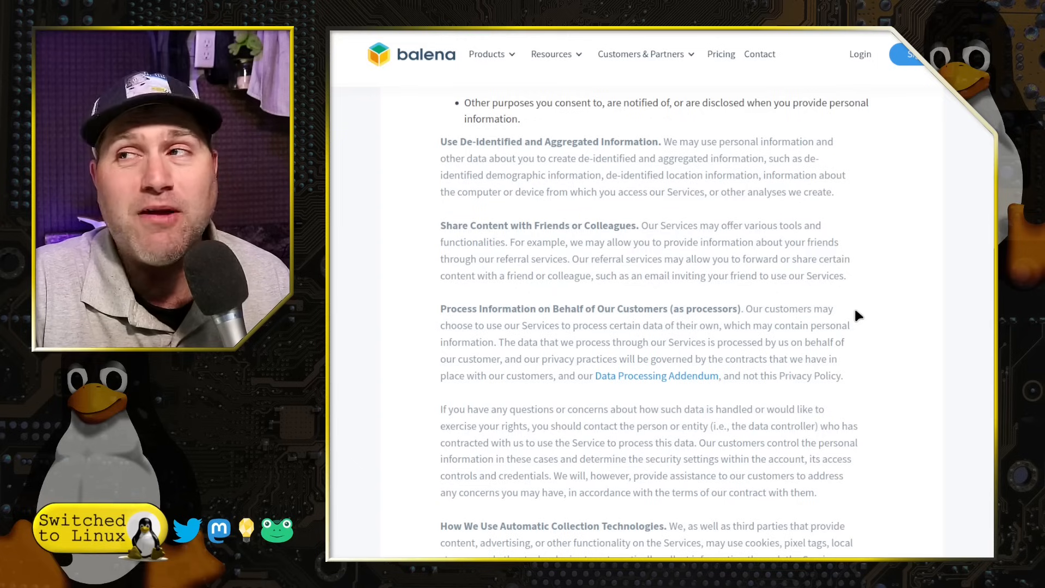
- Scroll the balena privacy statement through third-party disclosure and Your Choices to Do Not Track and interest-based advertising
scroll("down", 3)
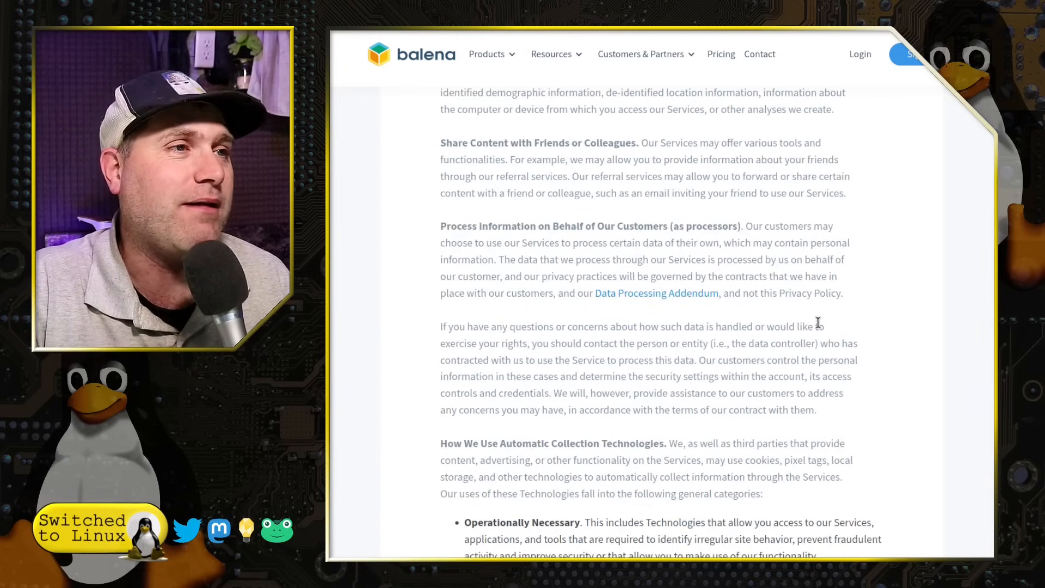
scroll("down", 3)
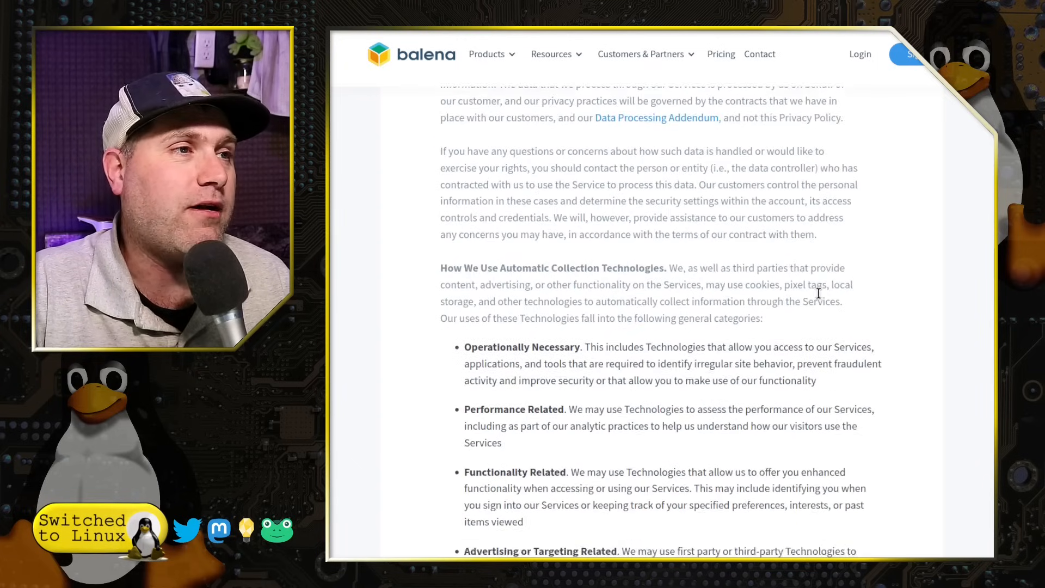
scroll("down", 3)
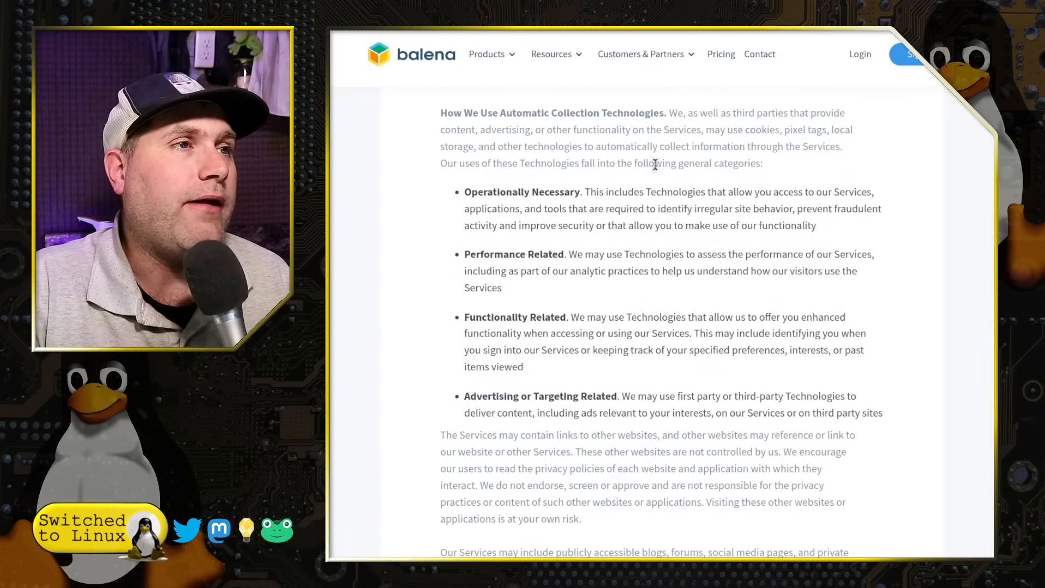
mouse_move(513, 206)
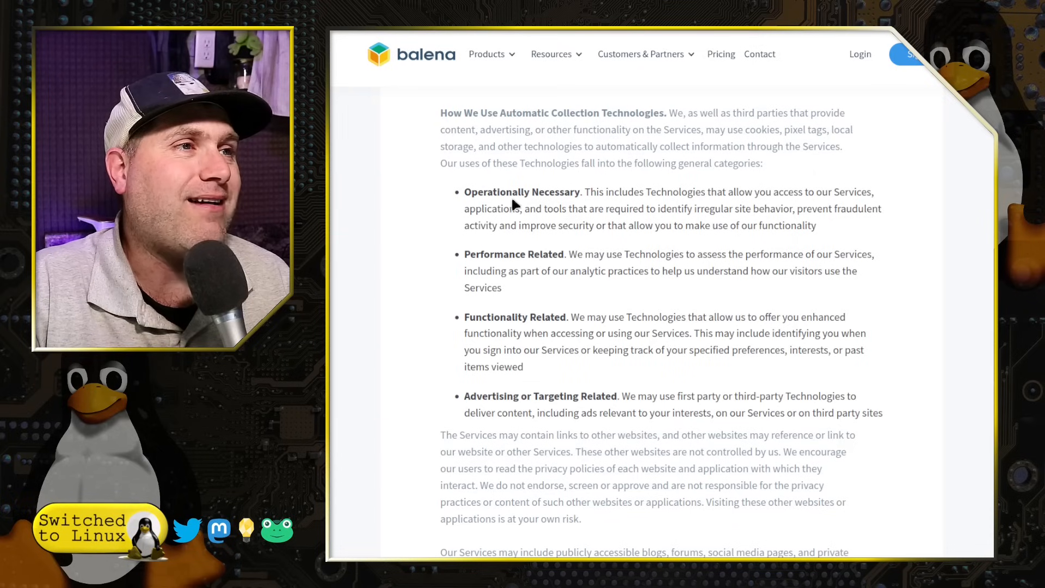
mouse_move(506, 319)
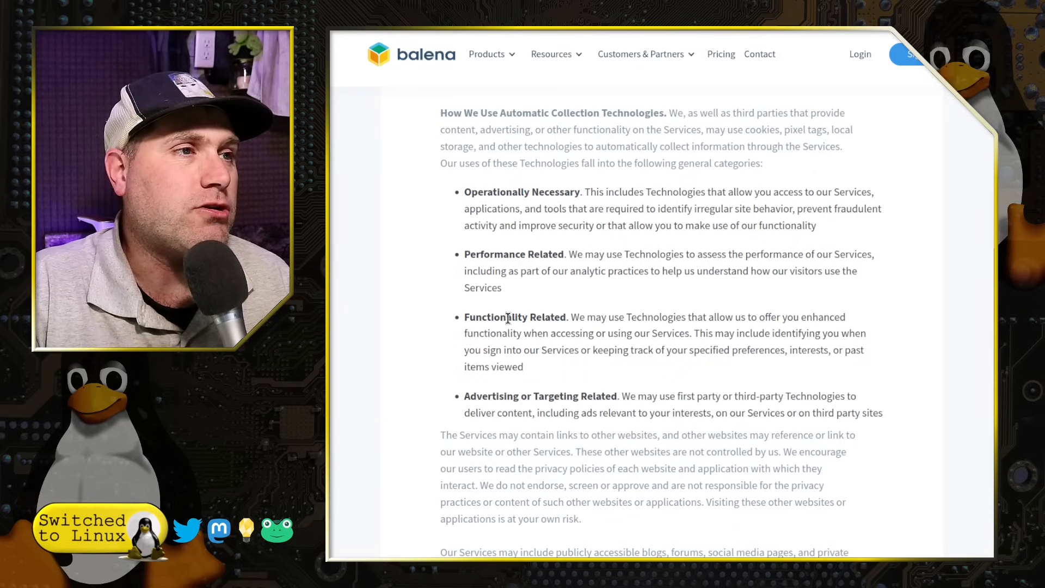
scroll("down", 3)
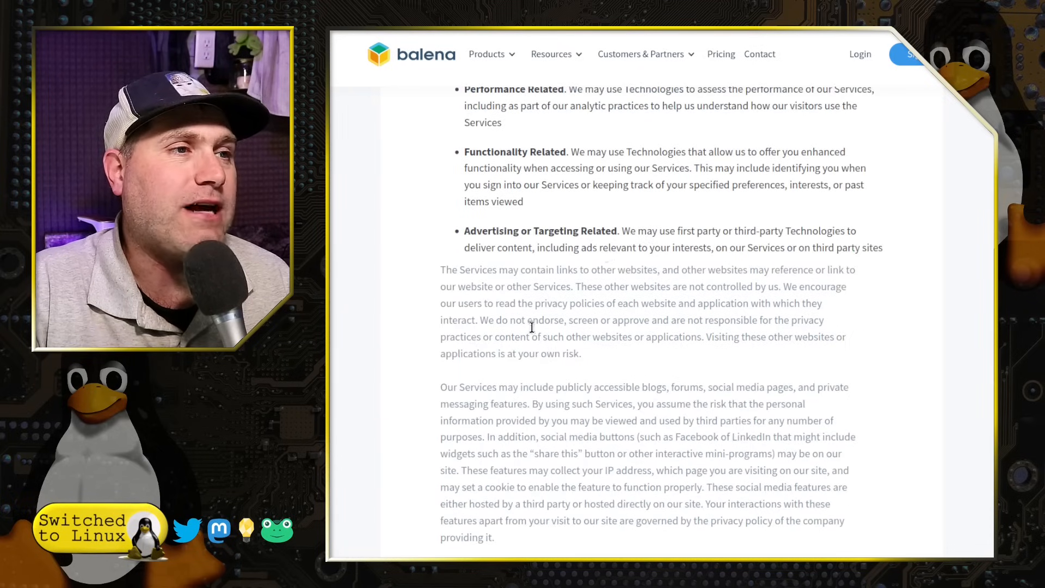
scroll("down", 3)
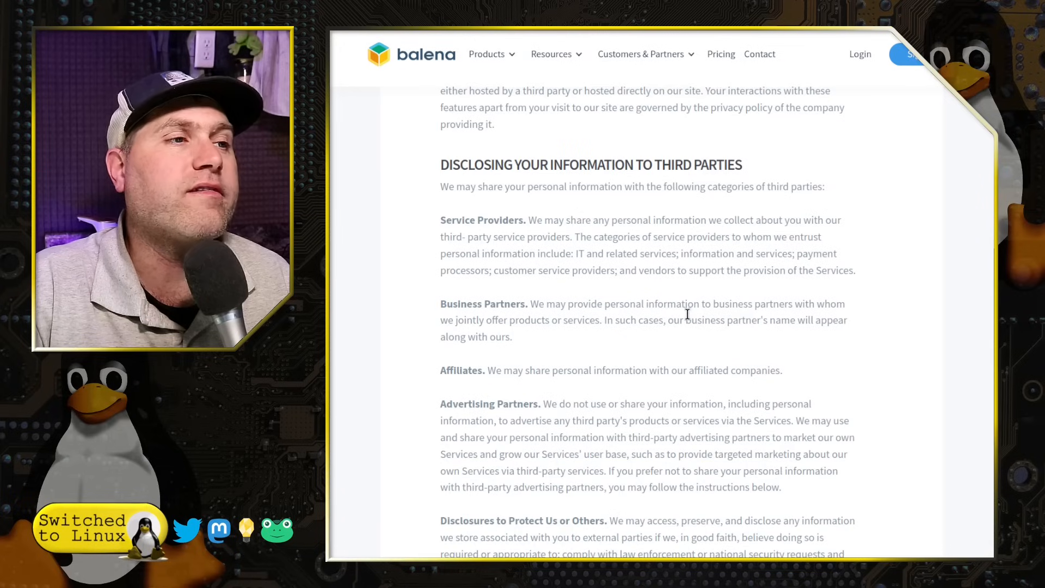
mouse_move(732, 219)
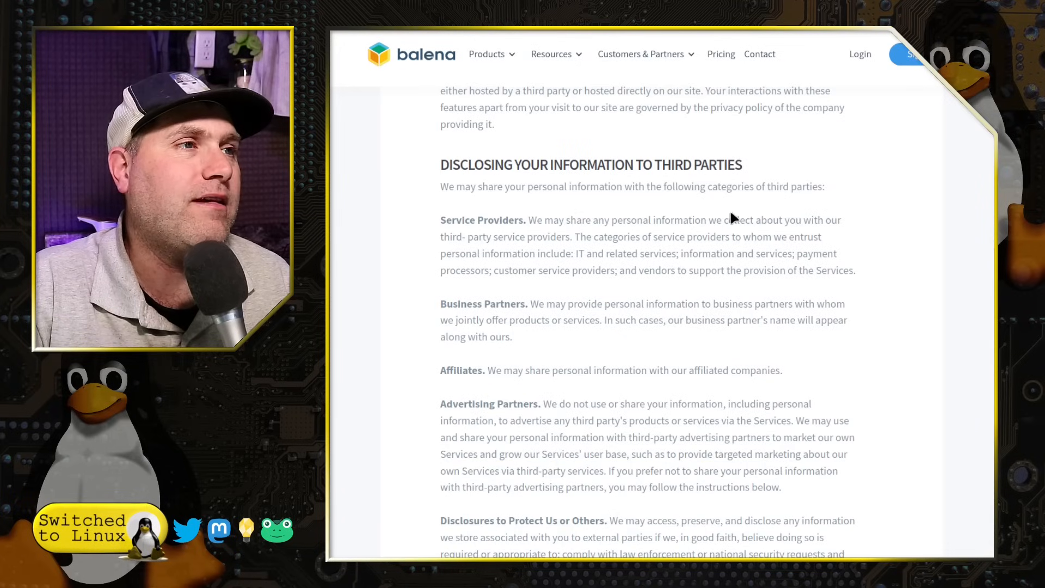
scroll("down", 3)
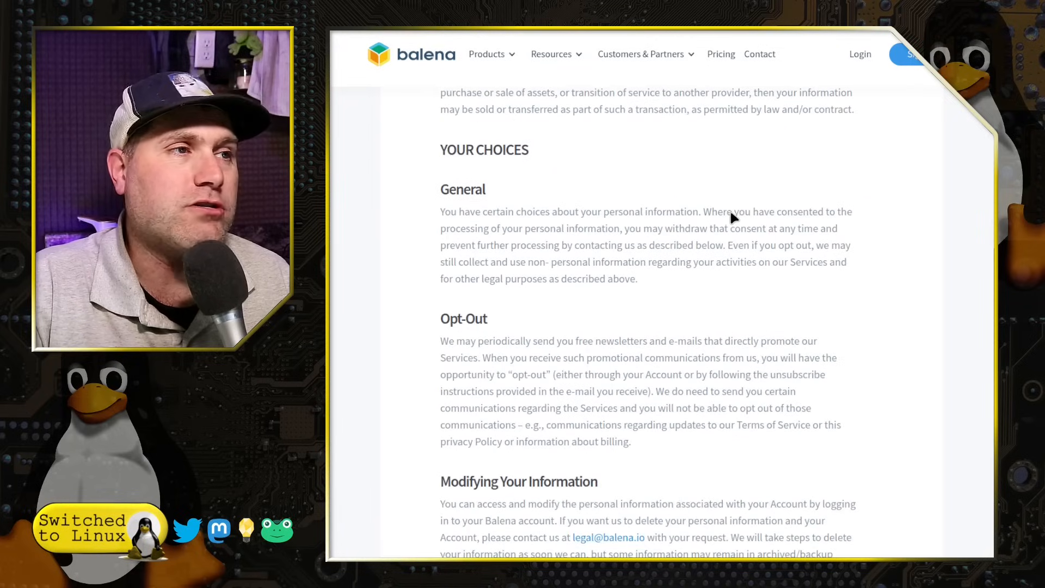
mouse_move(584, 393)
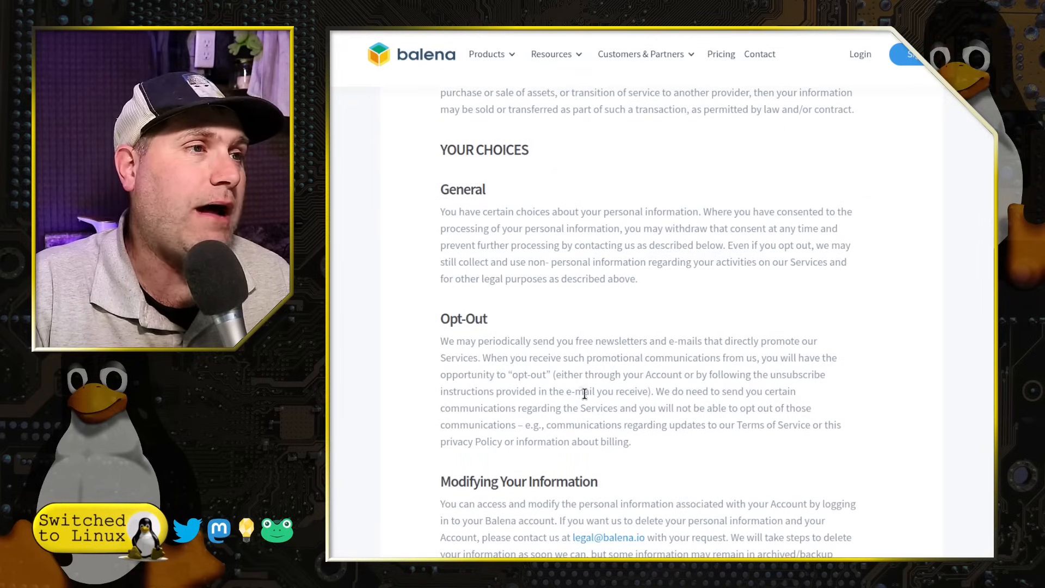
mouse_move(716, 343)
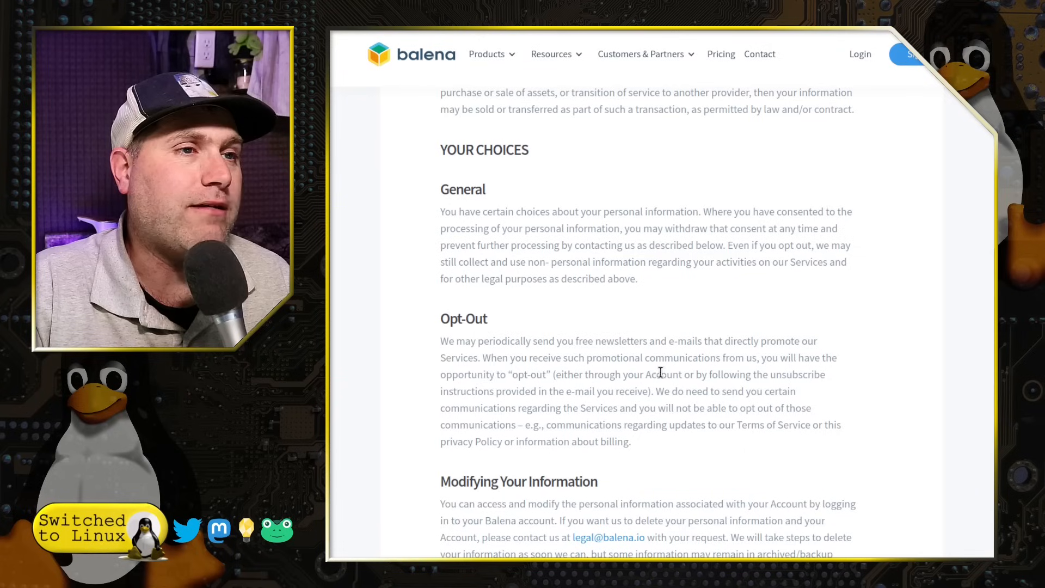
mouse_move(881, 381)
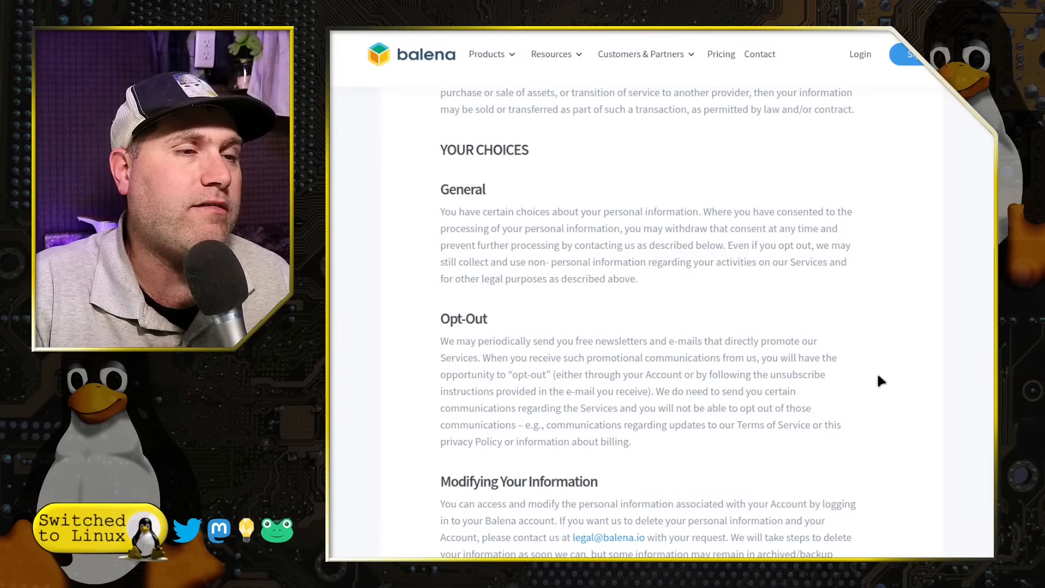
mouse_move(884, 434)
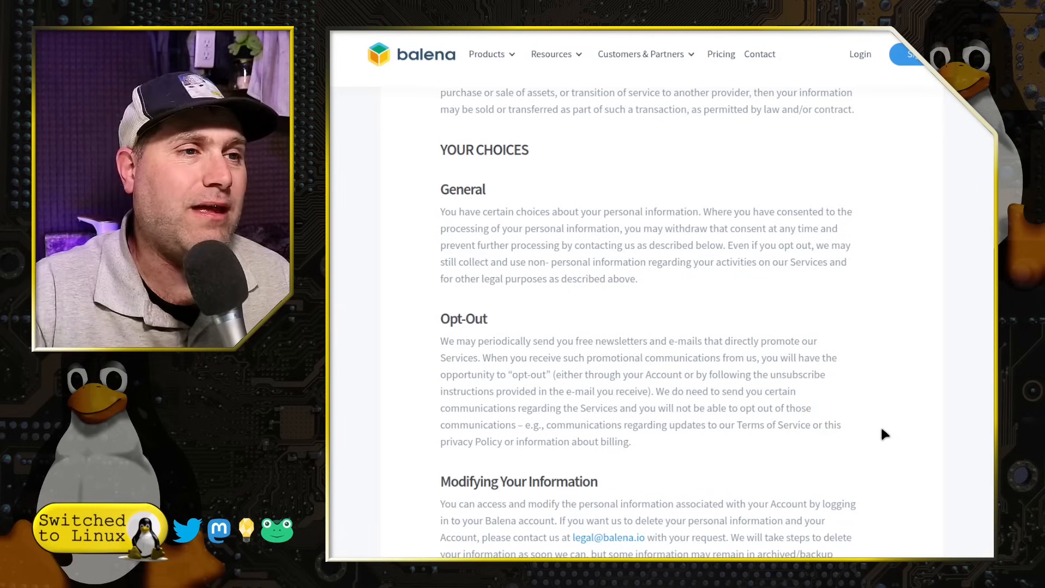
mouse_move(885, 408)
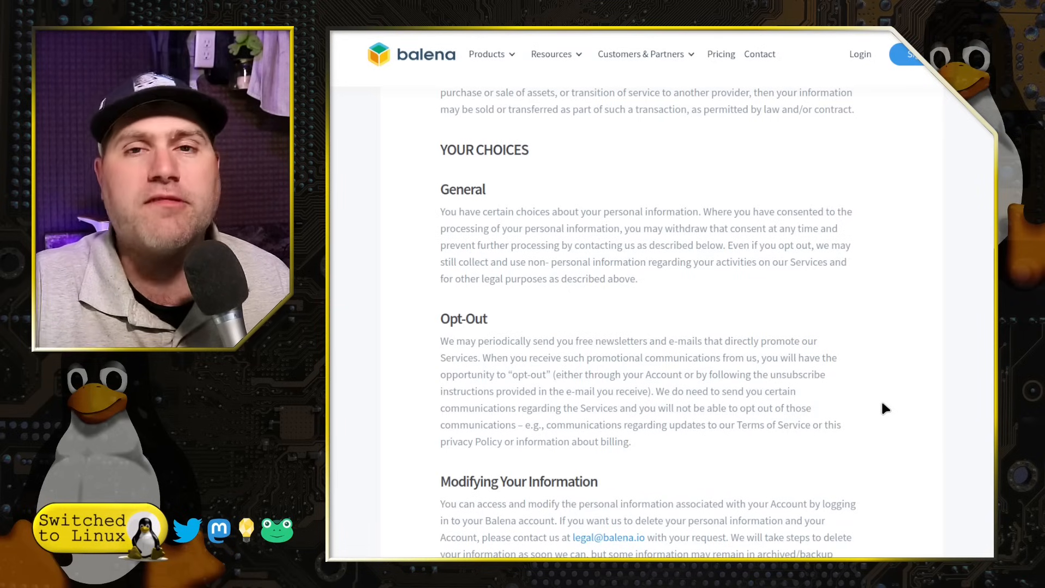
mouse_move(916, 393)
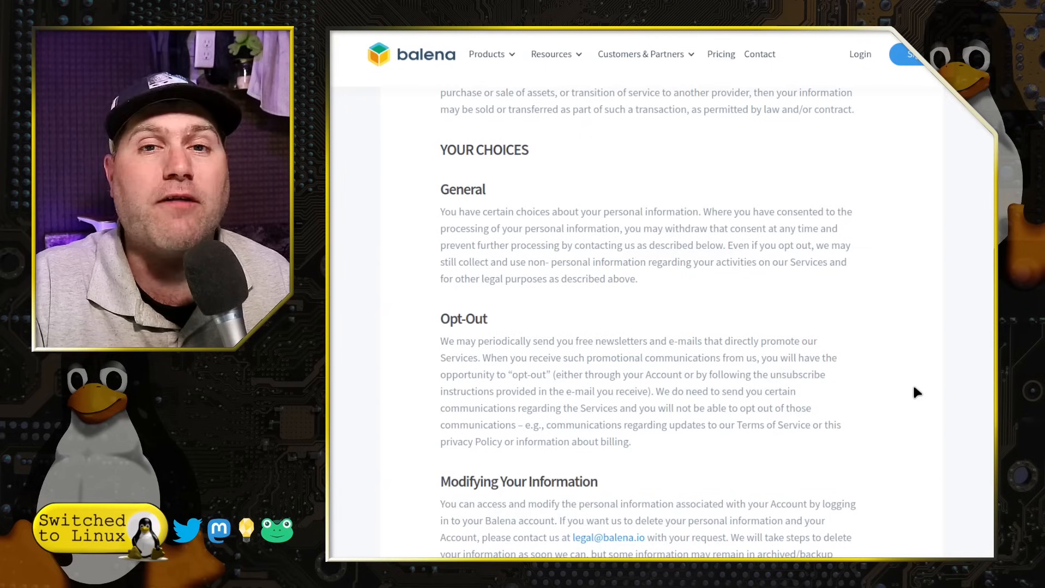
scroll("down", 3)
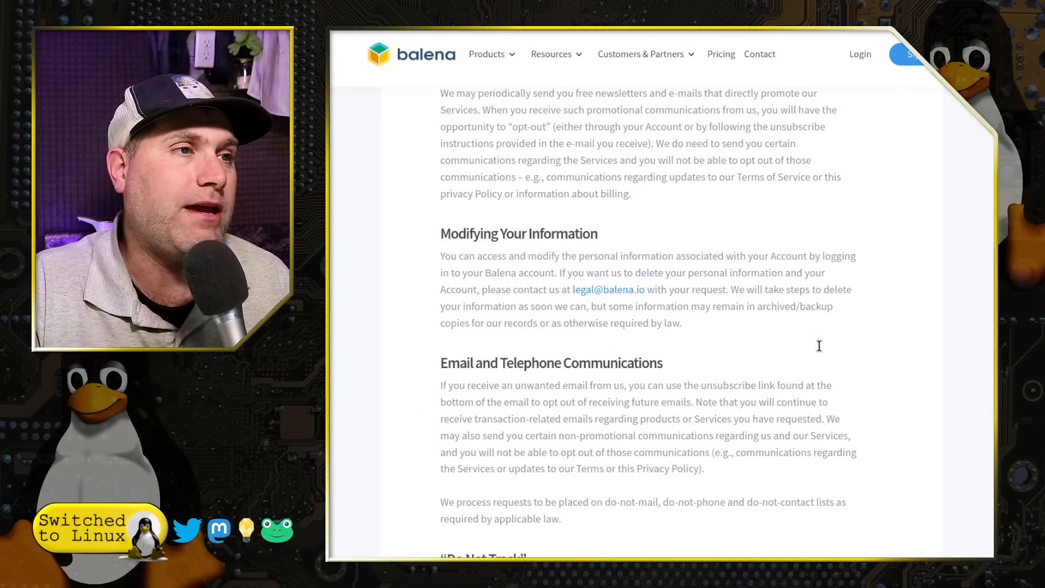
scroll("down", 3)
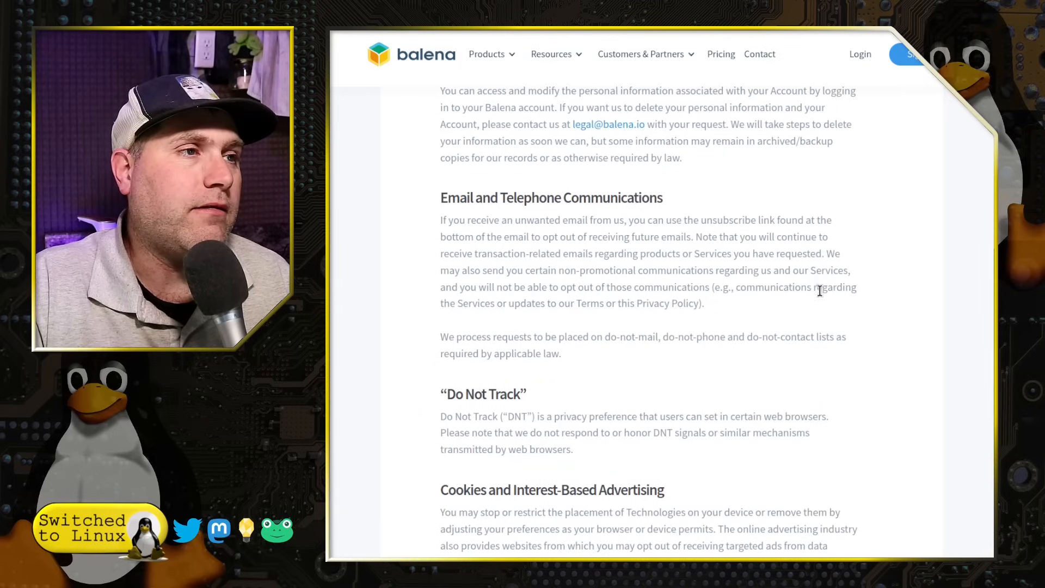
scroll("down", 3)
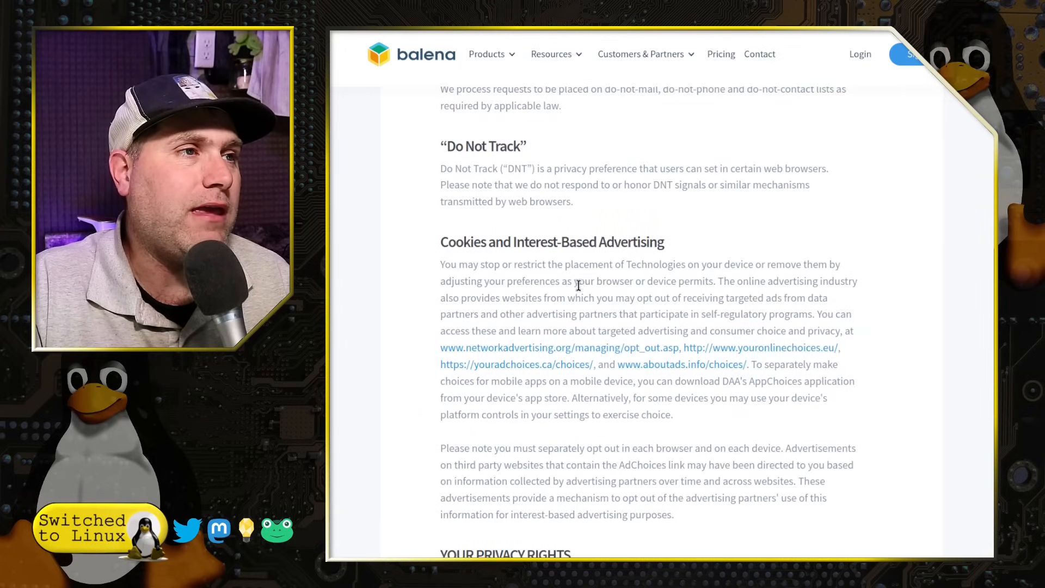
mouse_move(685, 164)
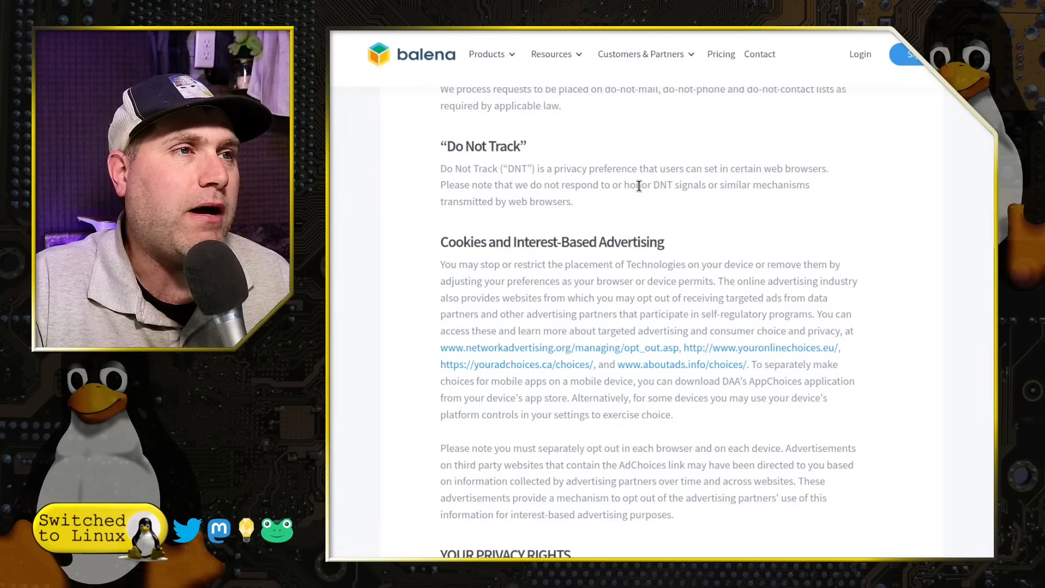
mouse_move(788, 209)
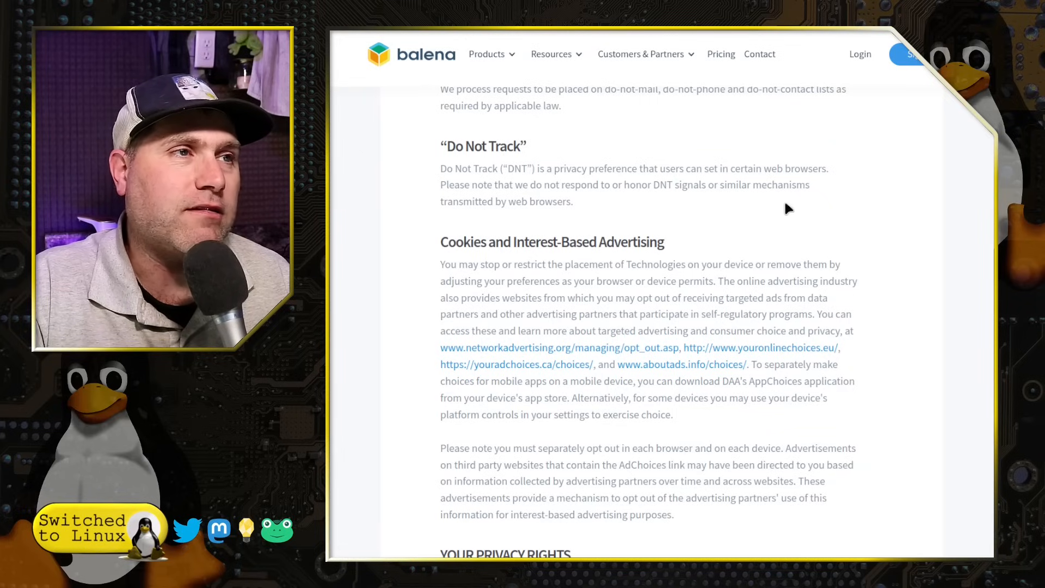
mouse_move(632, 210)
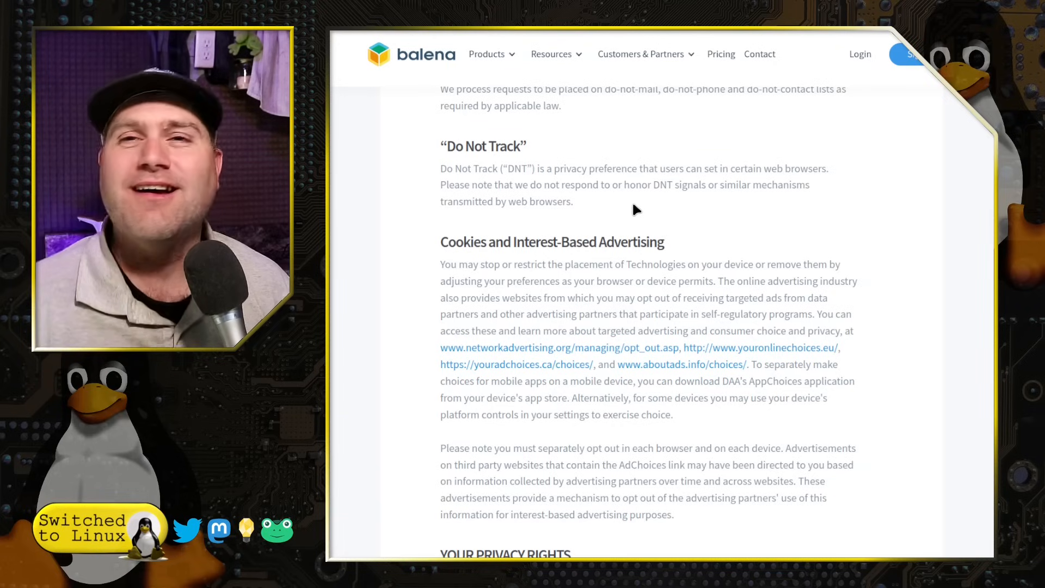
- Scroll past Data Retention, Security and children's sections to the California notices and CCPA table
scroll("down", 3)
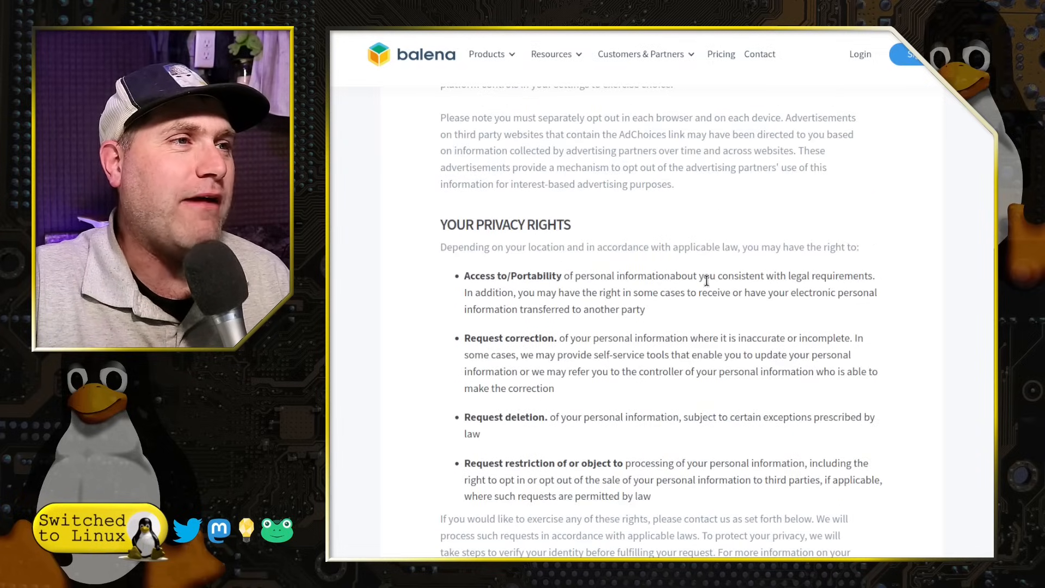
scroll("down", 3)
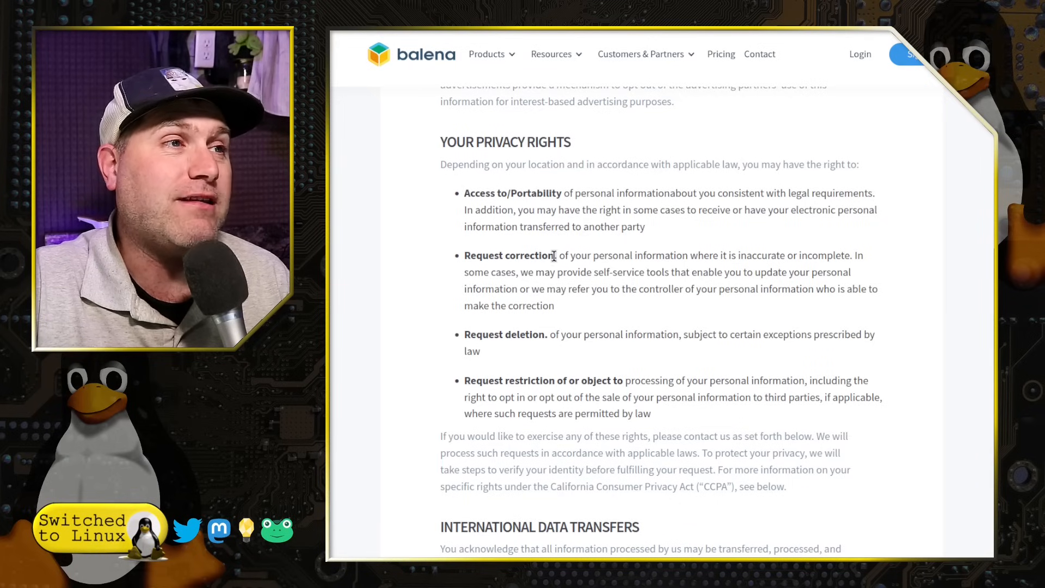
mouse_move(660, 195)
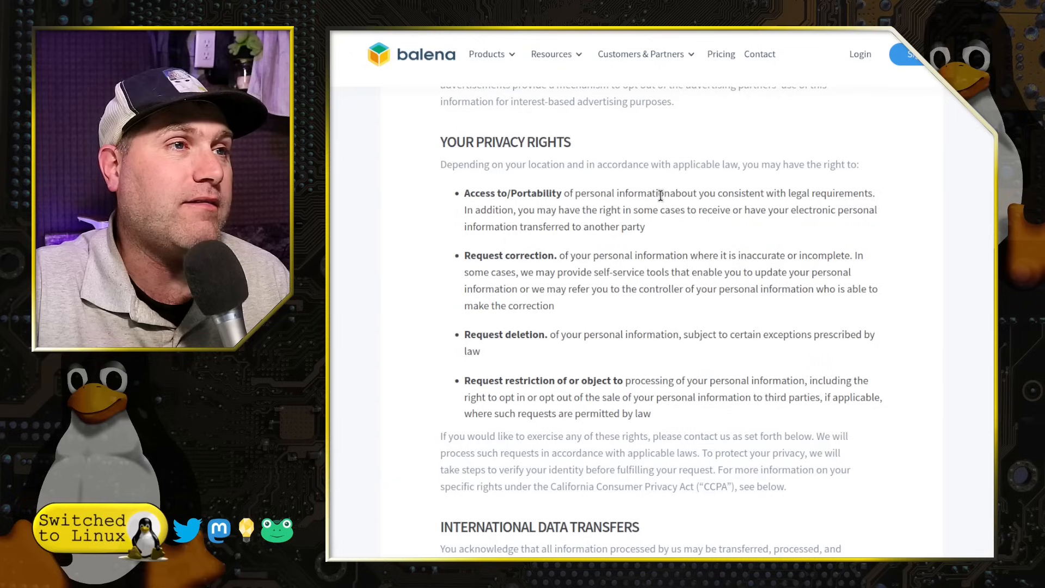
mouse_move(747, 214)
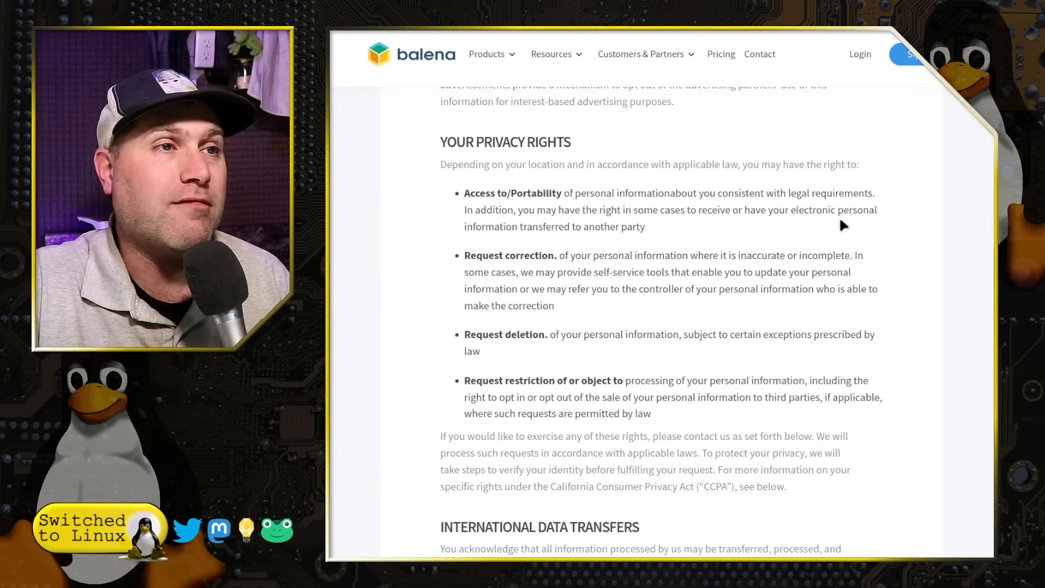
mouse_move(719, 237)
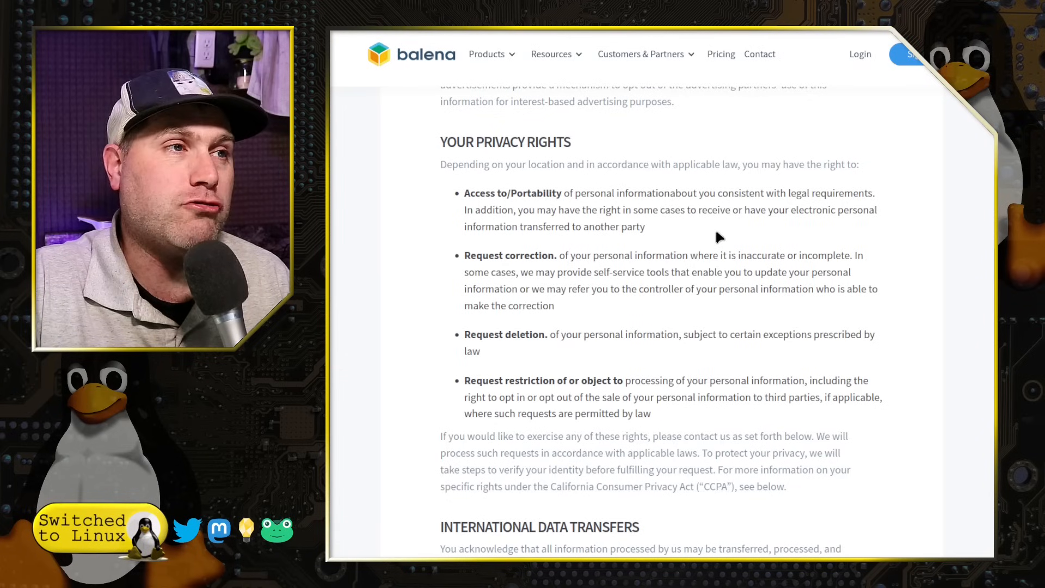
mouse_move(752, 238)
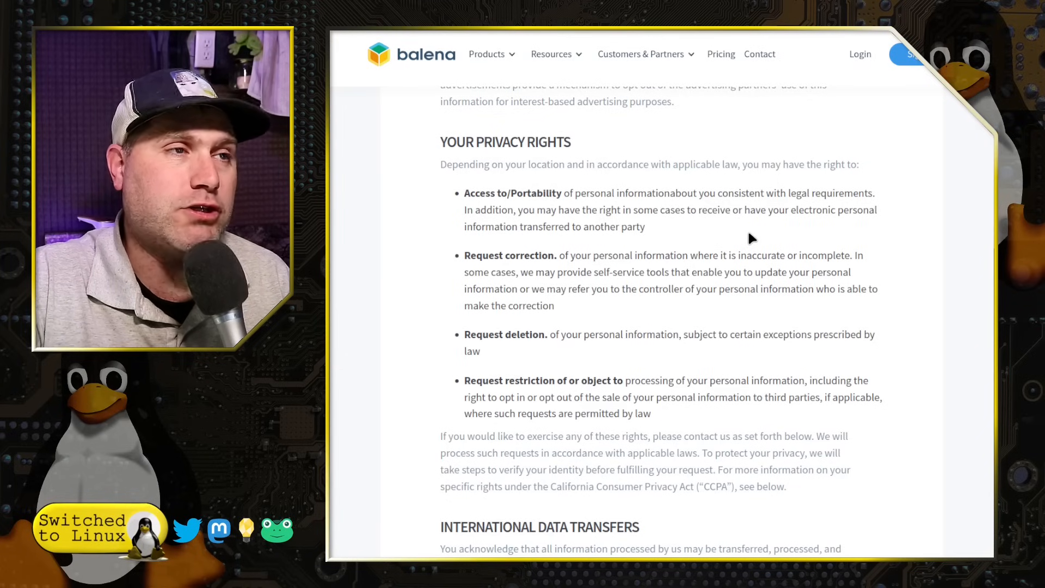
scroll("down", 3)
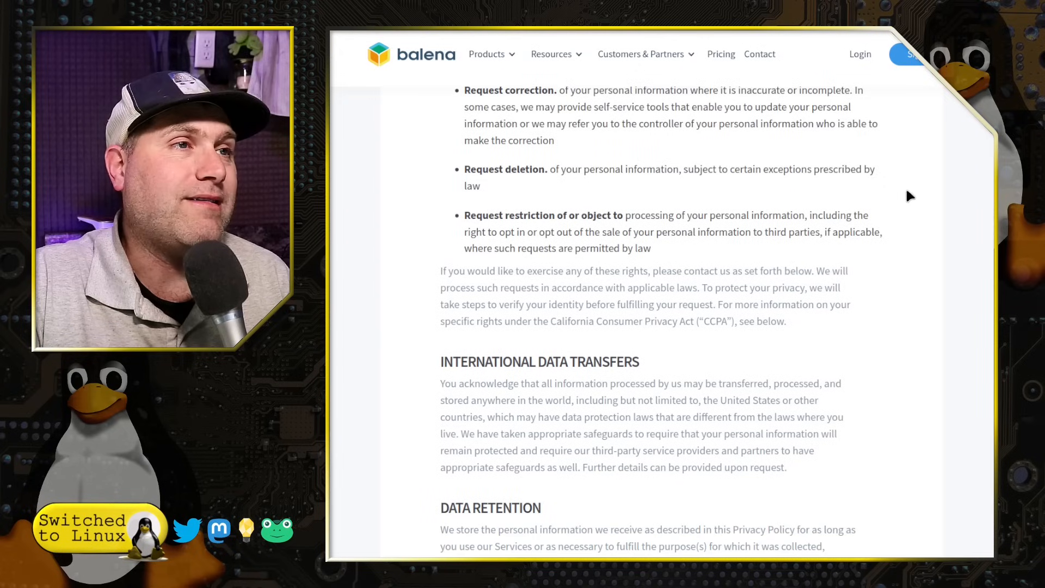
mouse_move(774, 239)
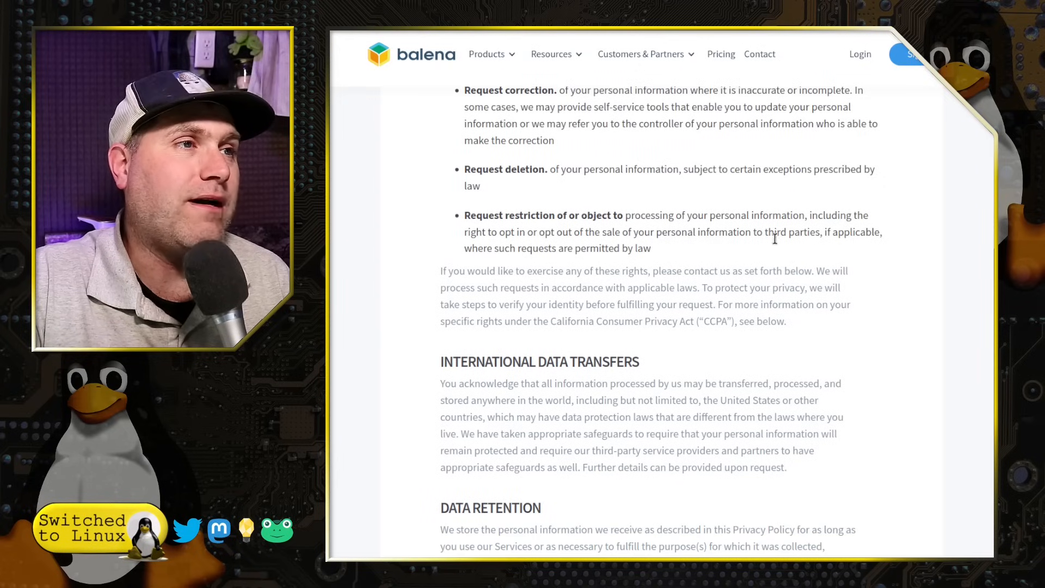
mouse_move(971, 241)
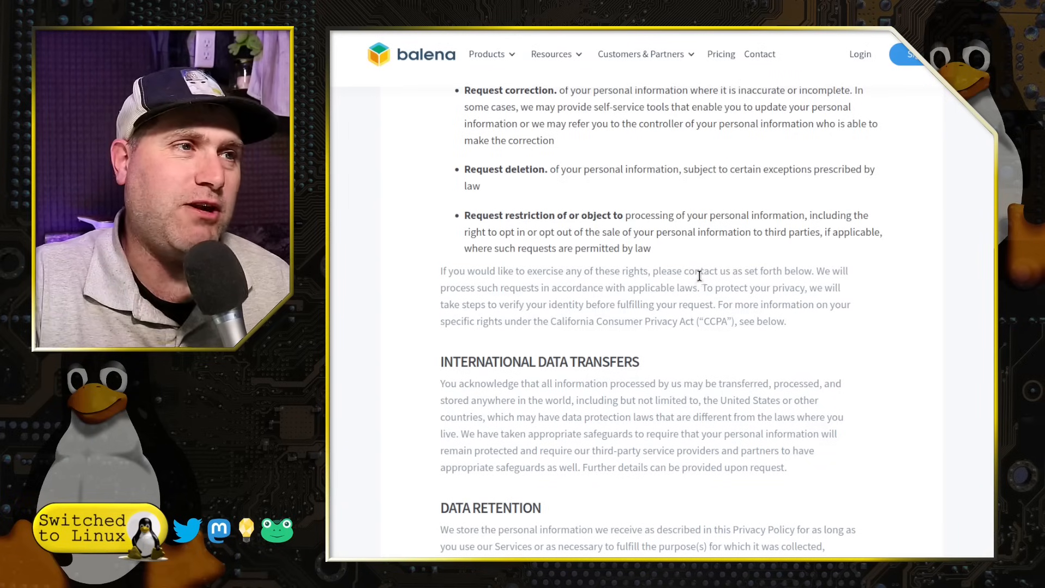
mouse_move(717, 266)
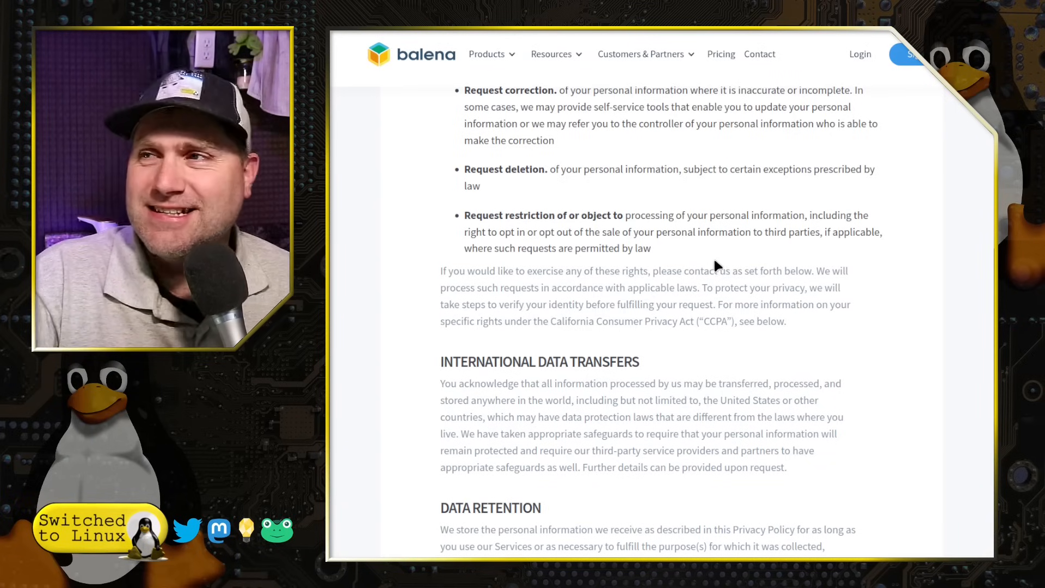
mouse_move(675, 290)
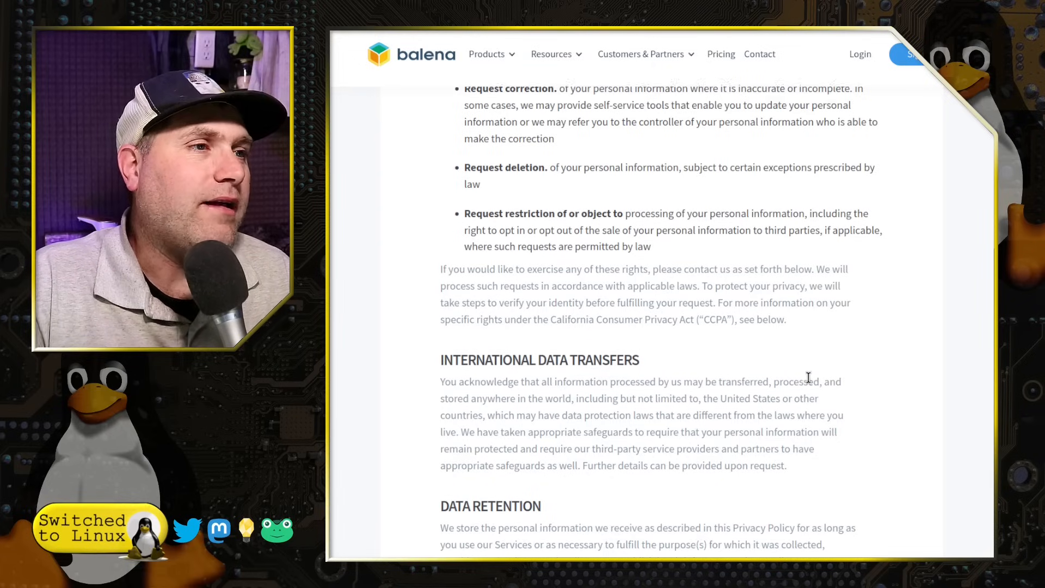
scroll("down", 3)
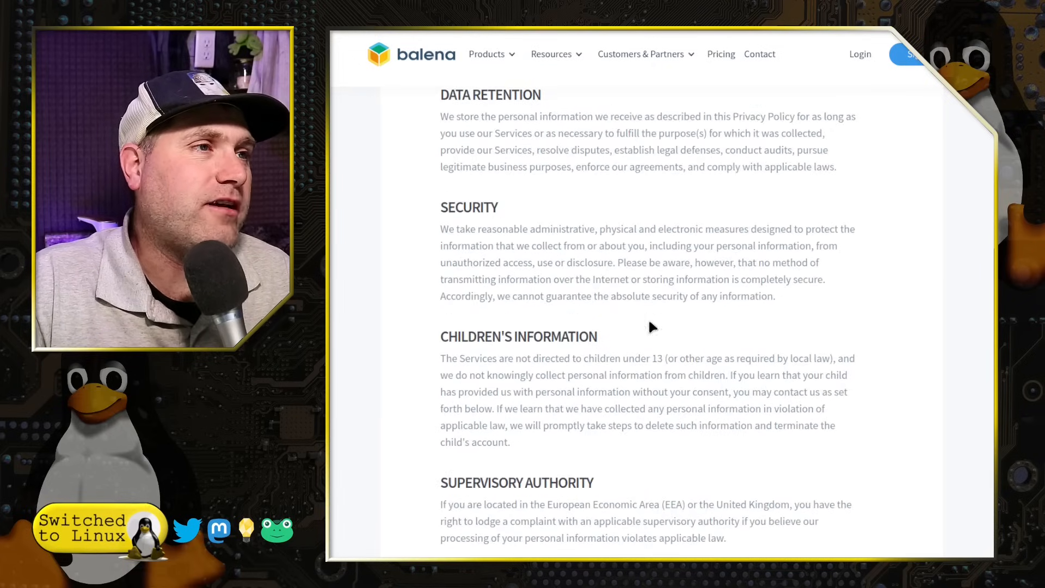
scroll("down", 3)
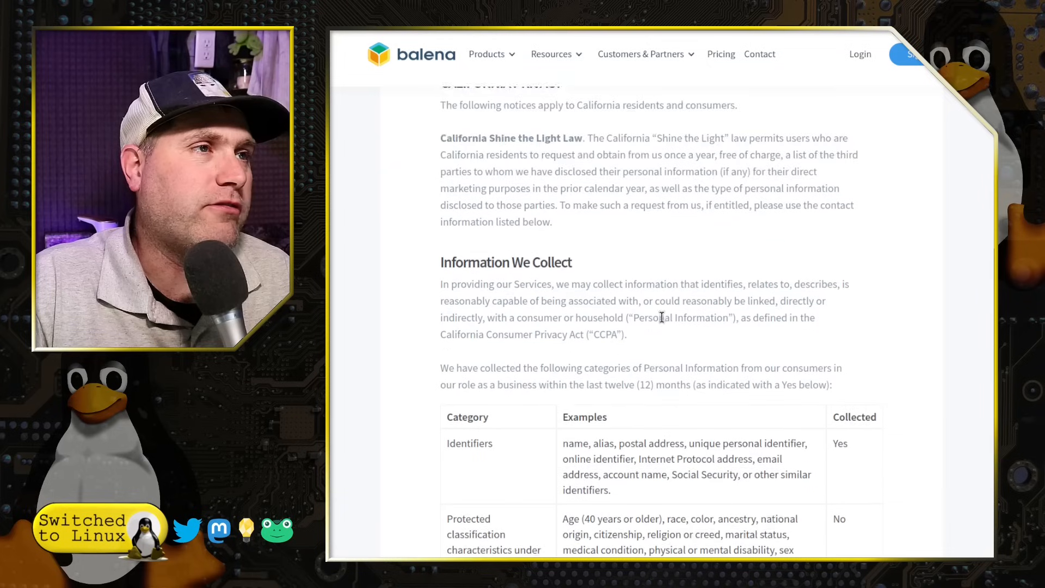
- Scroll through the collected-categories table to the Contact Us ending of the statement
scroll("down", 3)
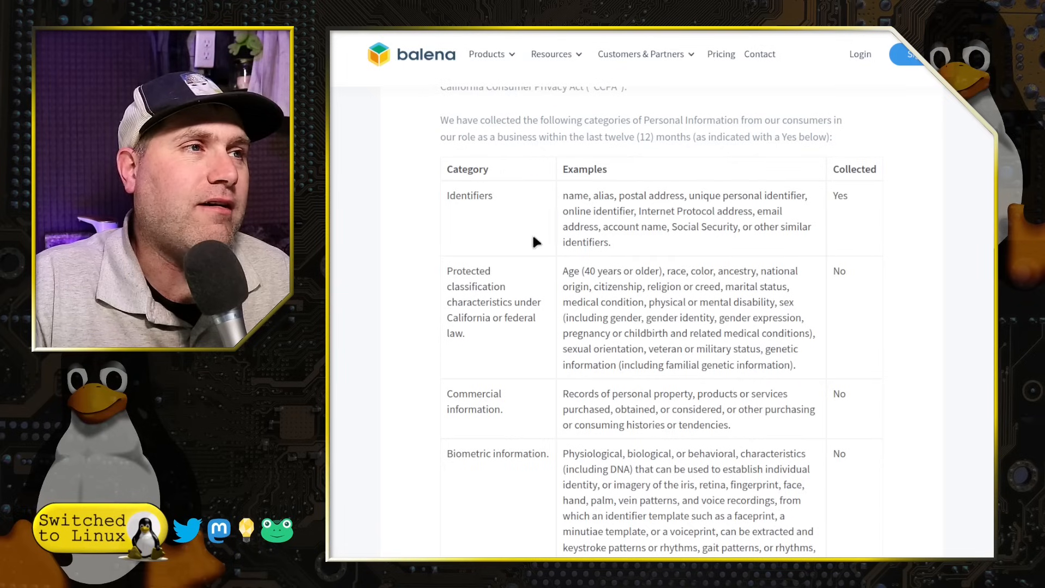
mouse_move(488, 218)
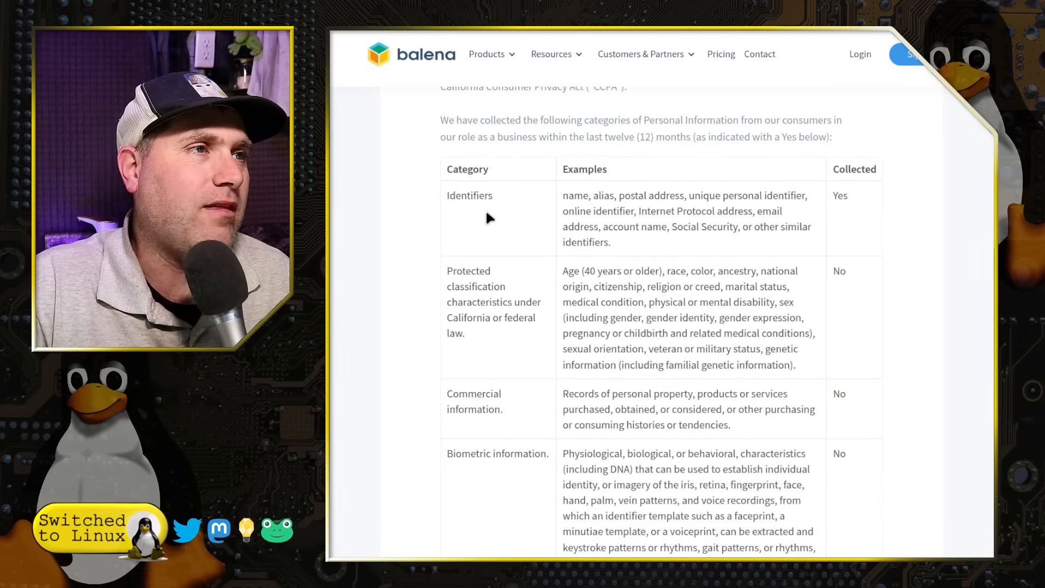
mouse_move(650, 209)
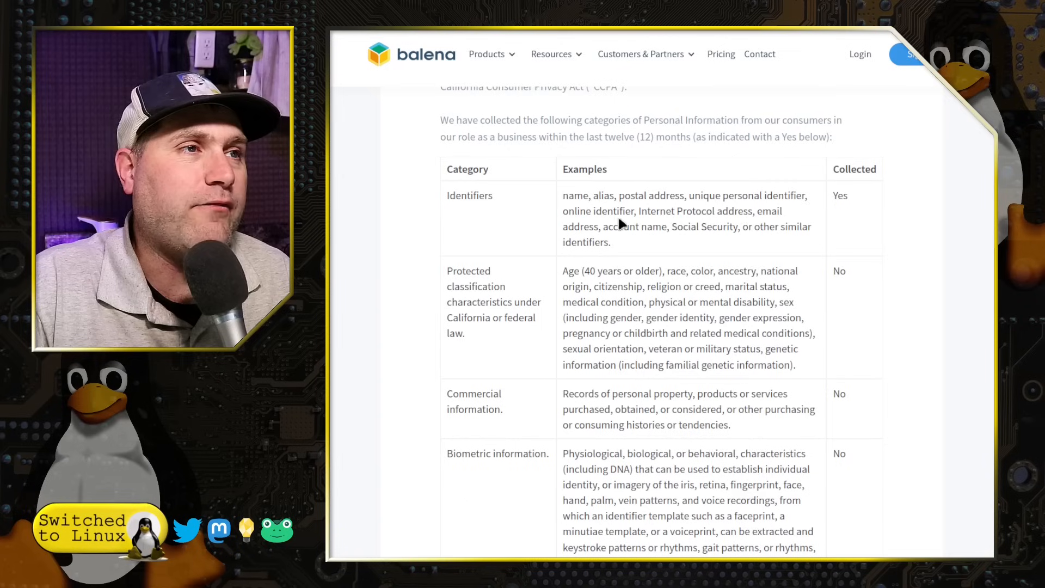
mouse_move(623, 240)
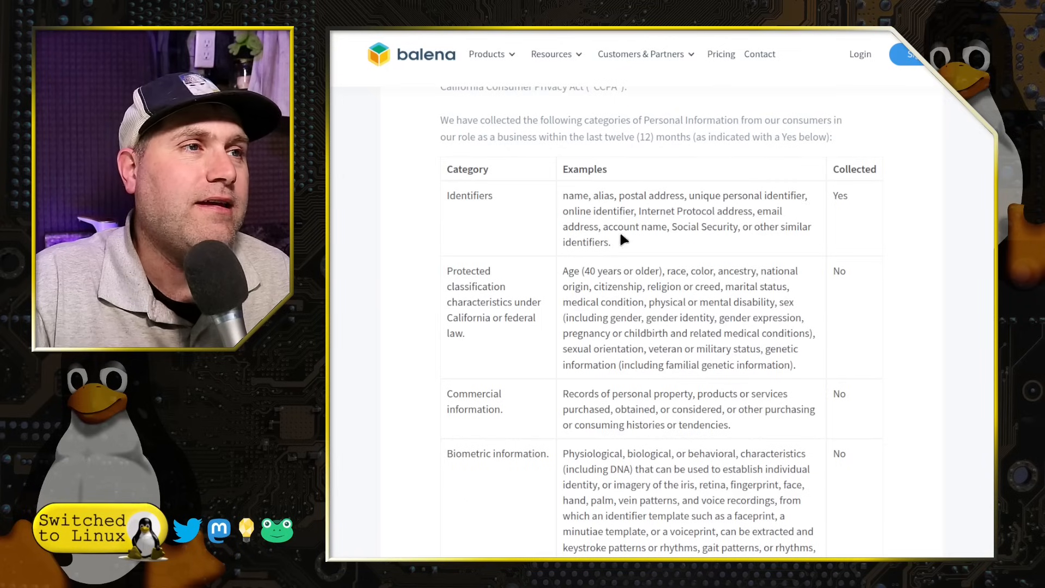
mouse_move(763, 233)
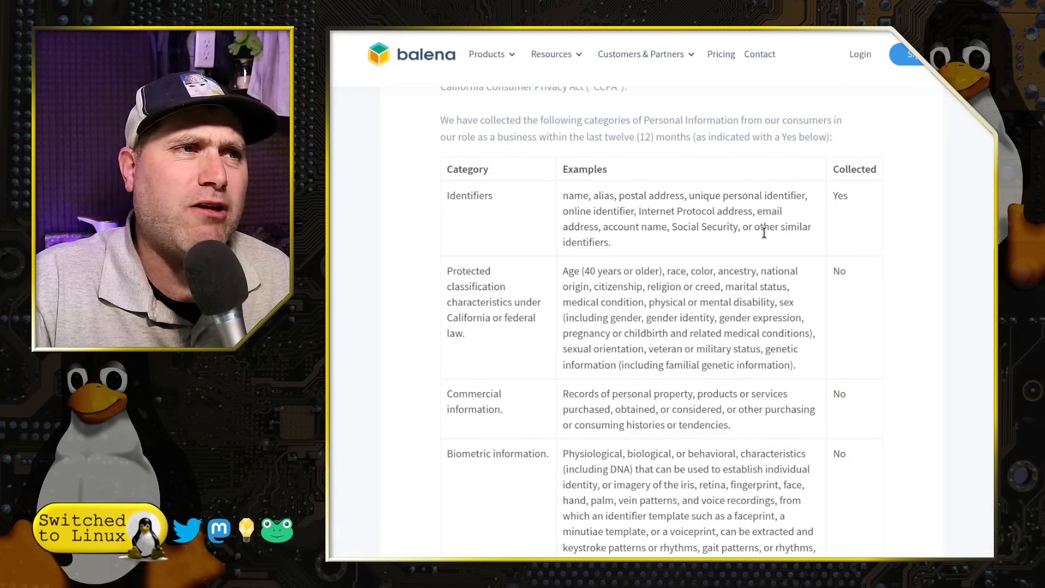
mouse_move(880, 223)
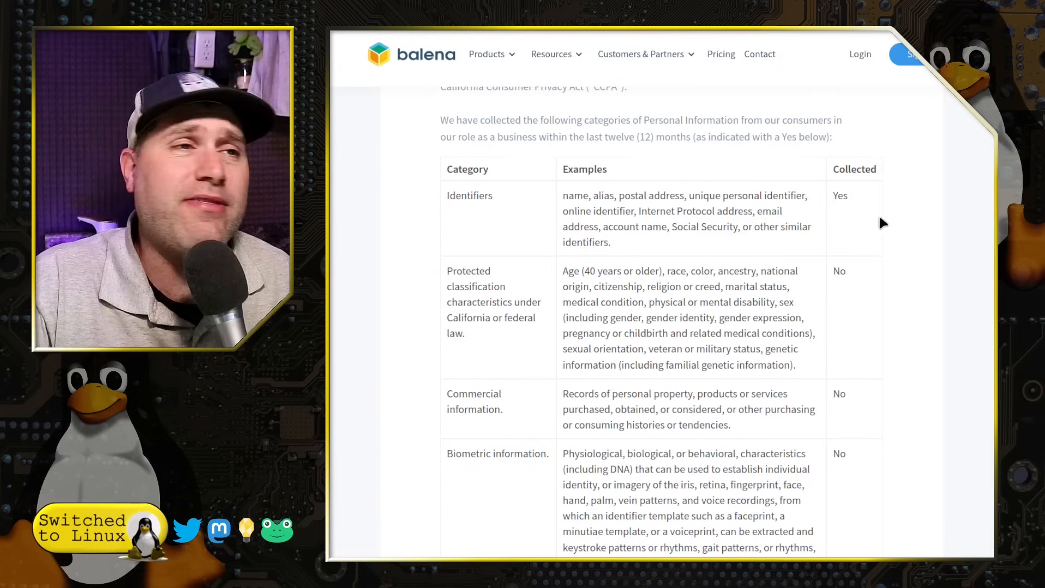
mouse_move(858, 214)
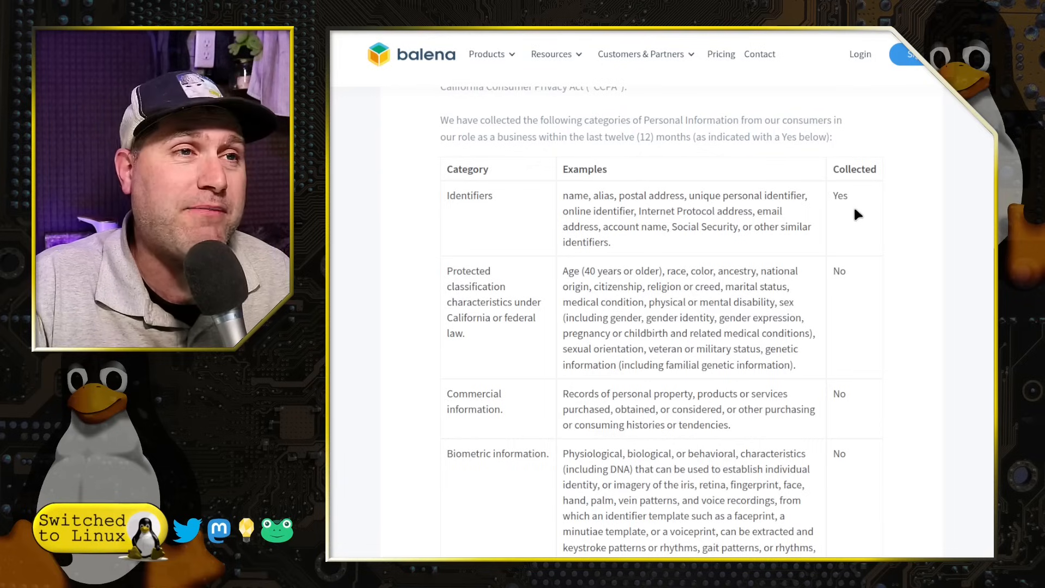
mouse_move(476, 314)
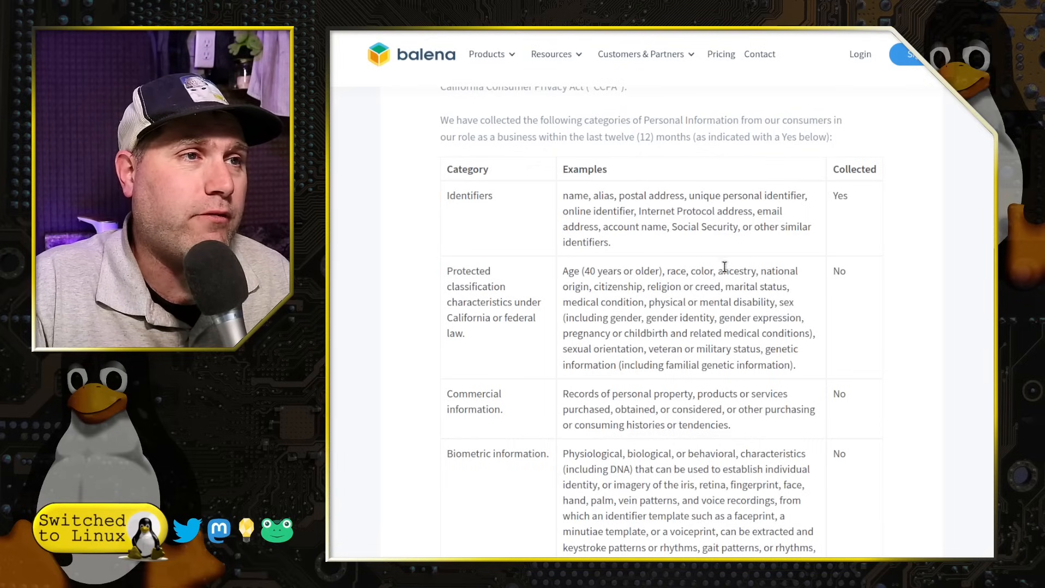
mouse_move(893, 275)
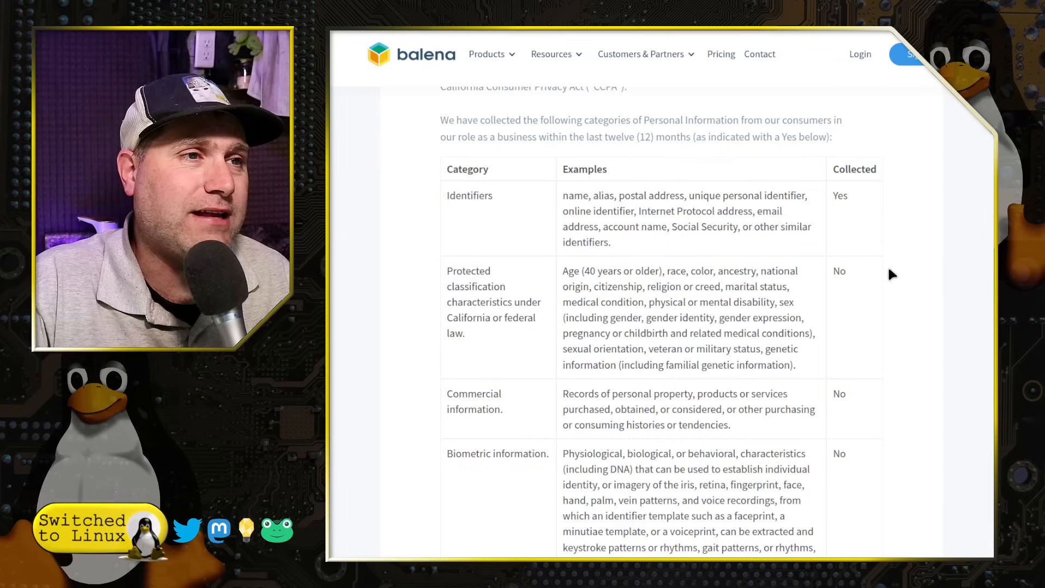
scroll("down", 3)
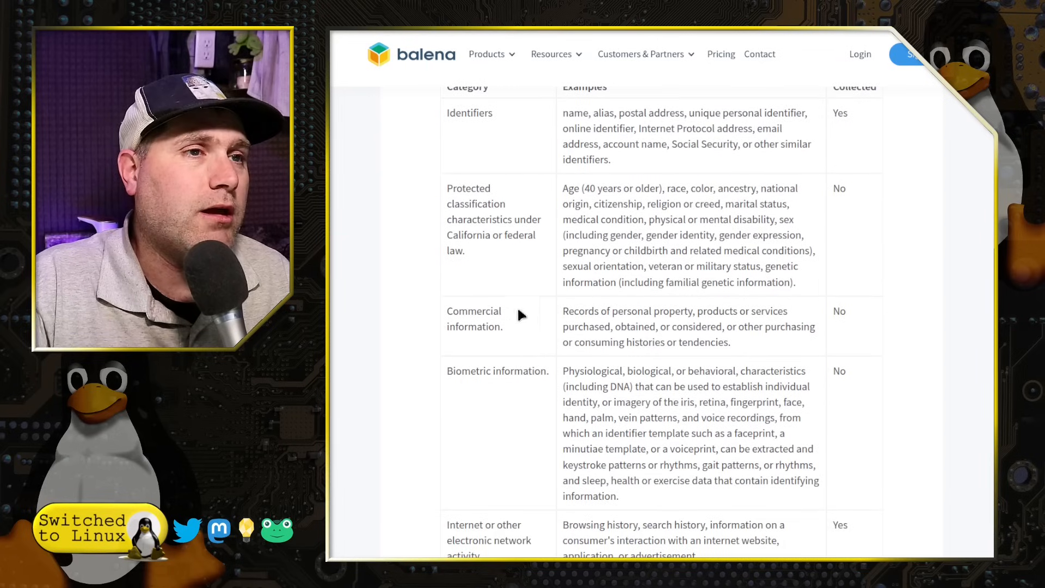
mouse_move(786, 364)
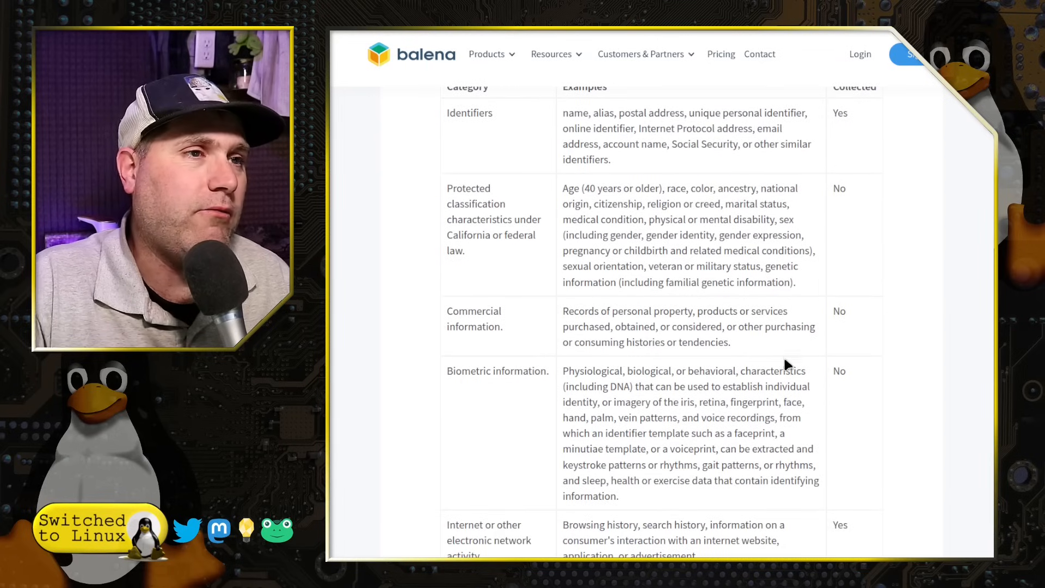
scroll("down", 3)
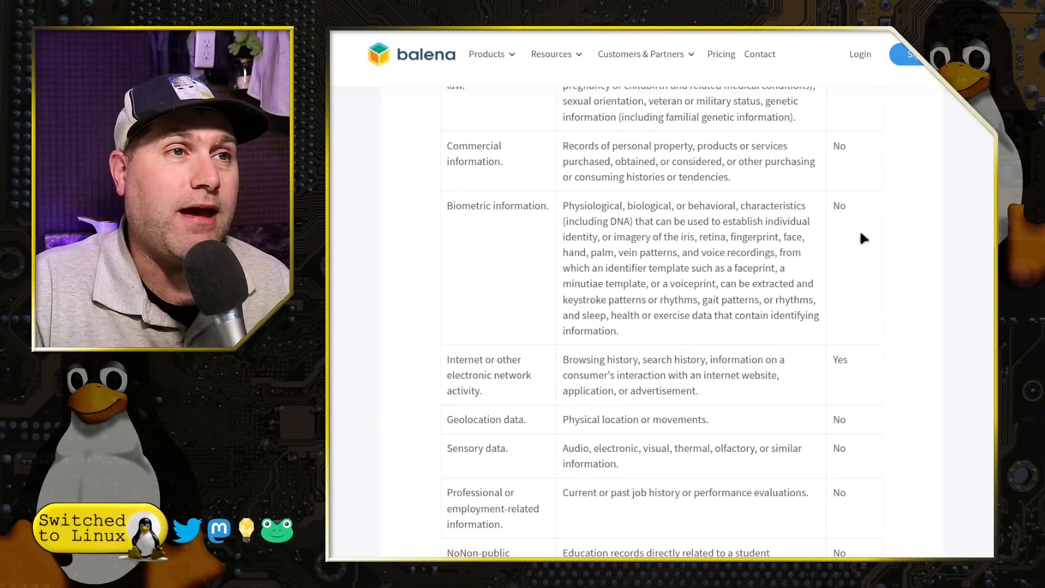
scroll("down", 3)
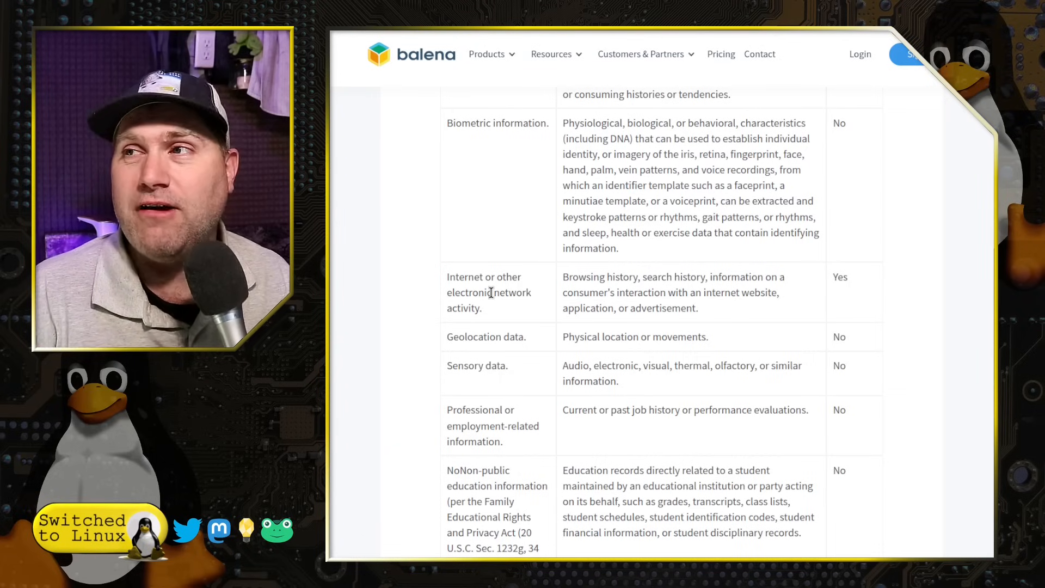
mouse_move(790, 233)
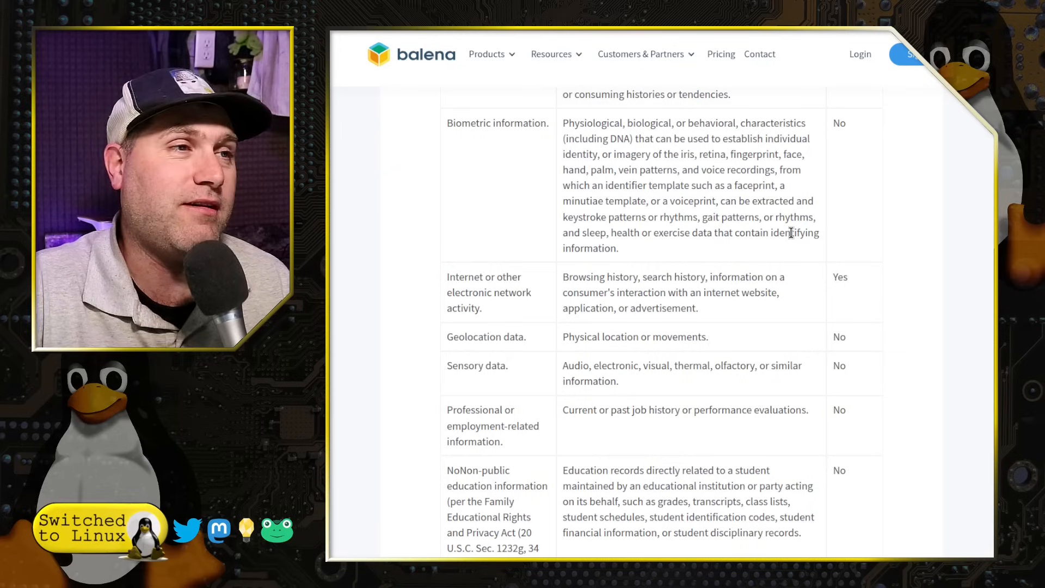
mouse_move(521, 305)
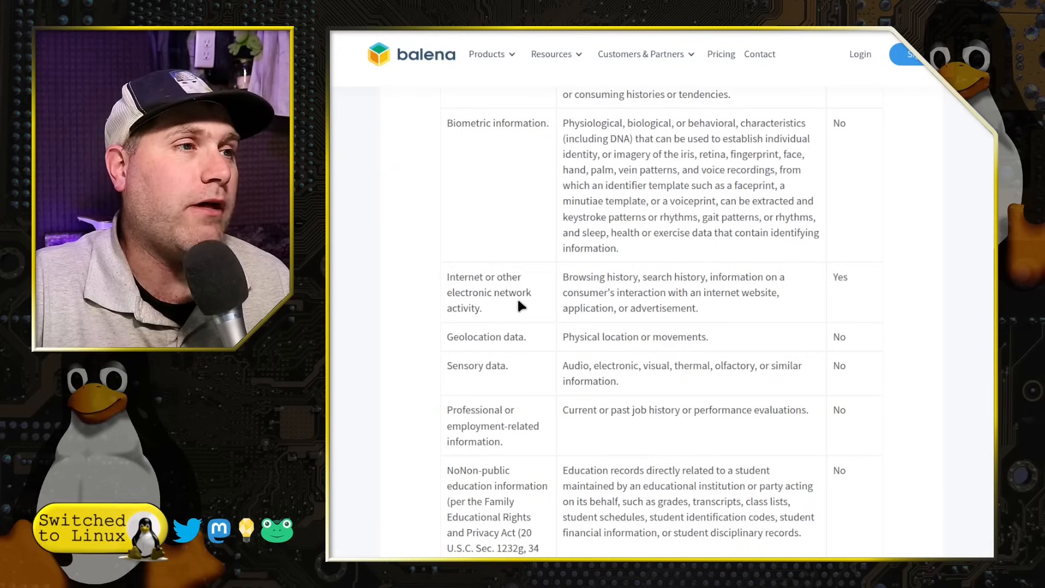
double_click(839, 277)
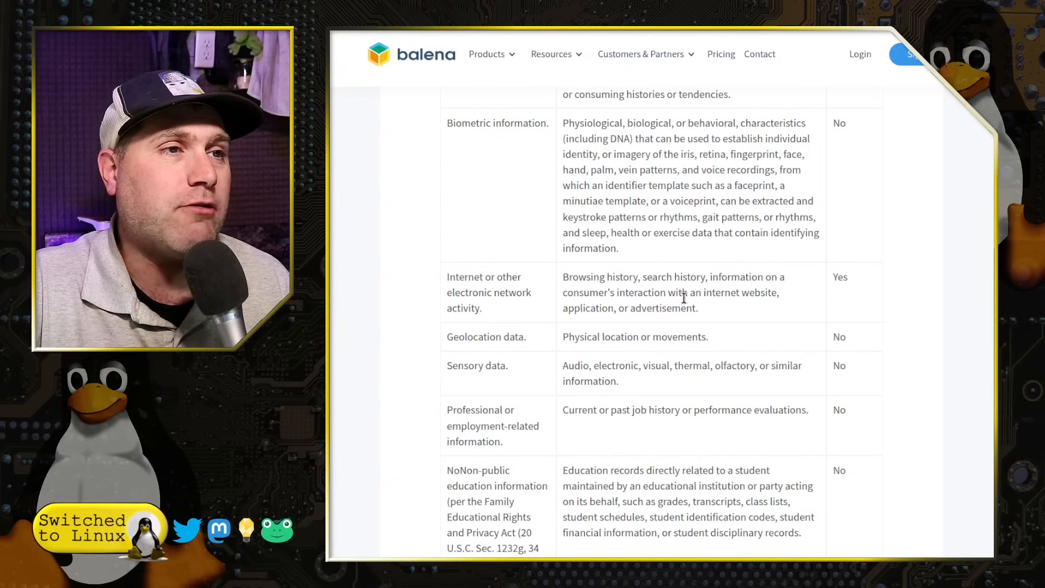
mouse_move(700, 326)
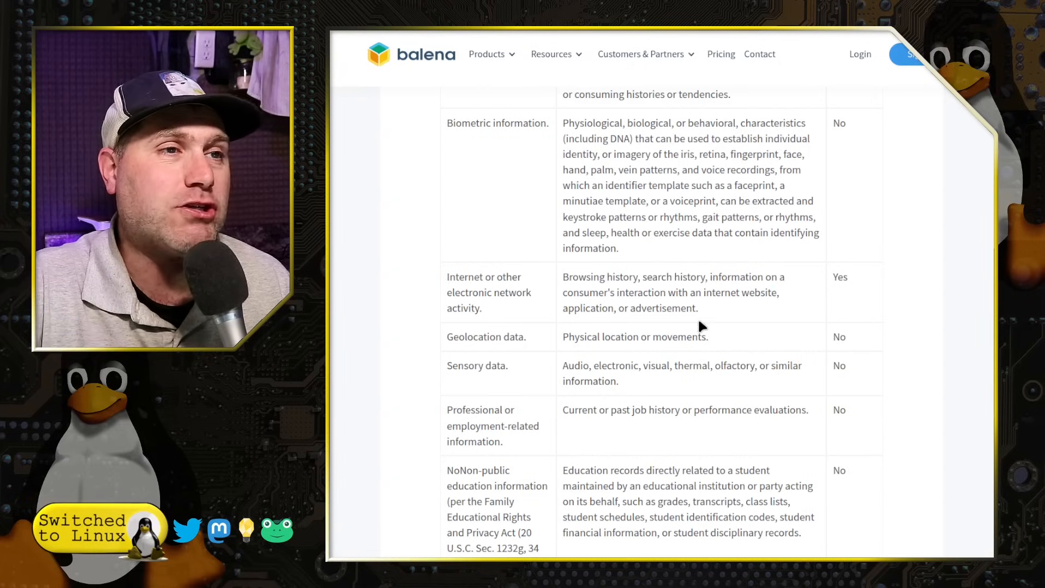
mouse_move(878, 385)
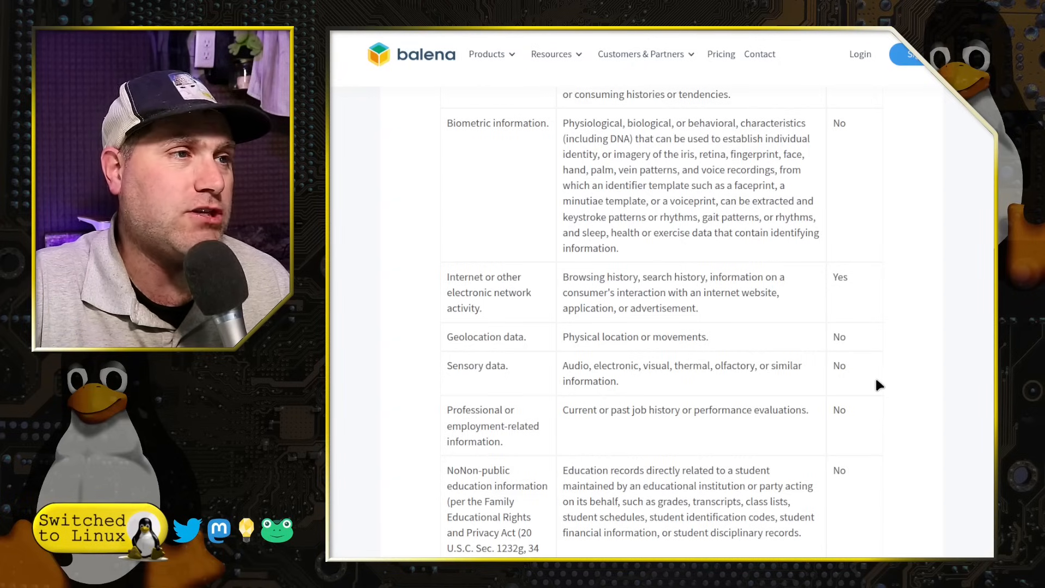
- Scroll back to the Information You Provide to Us paragraphs on automatic data collection
scroll("down", 3)
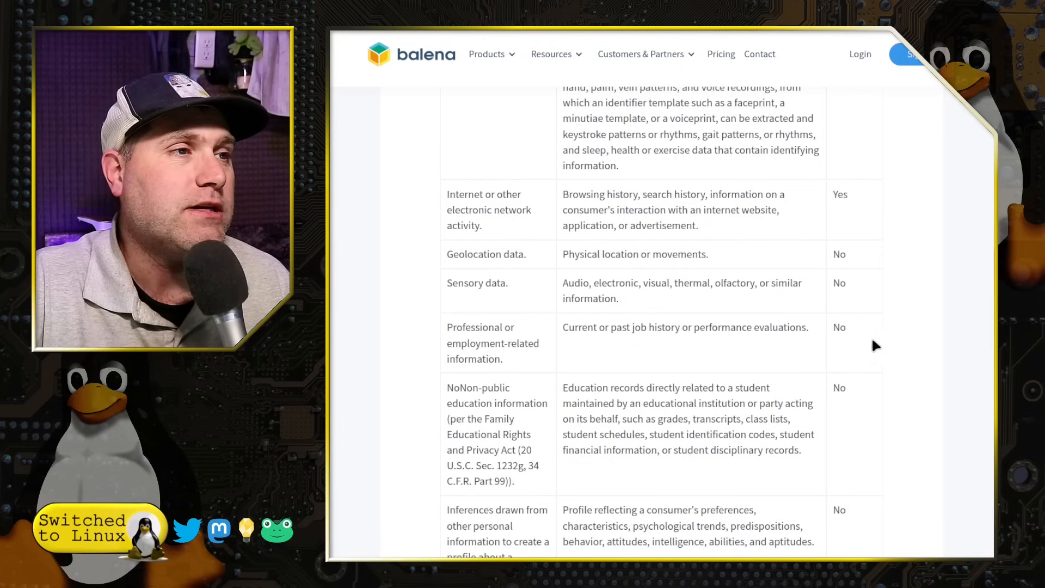
scroll("down", 3)
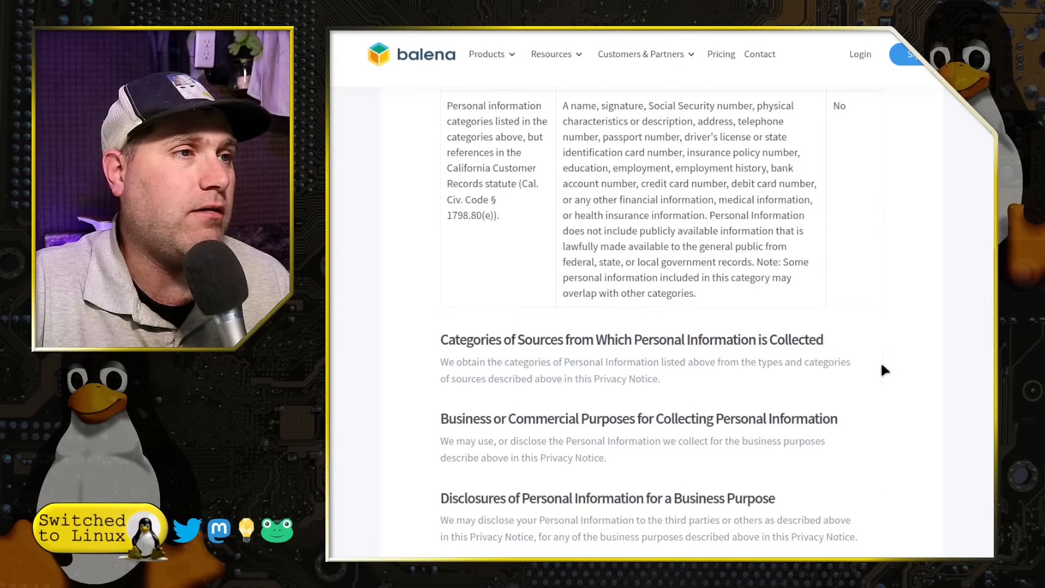
scroll("down", 3)
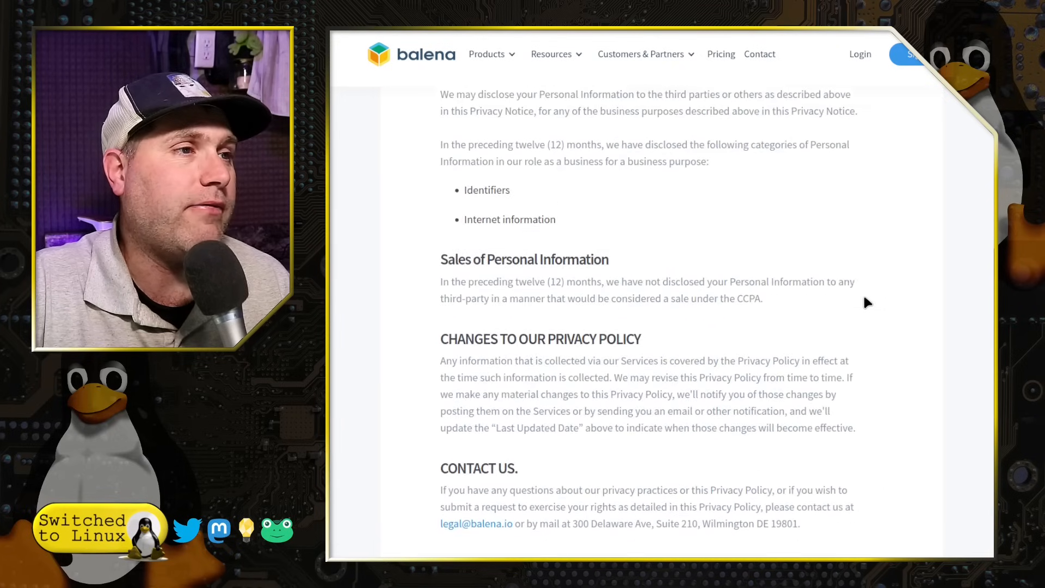
scroll("up", 3)
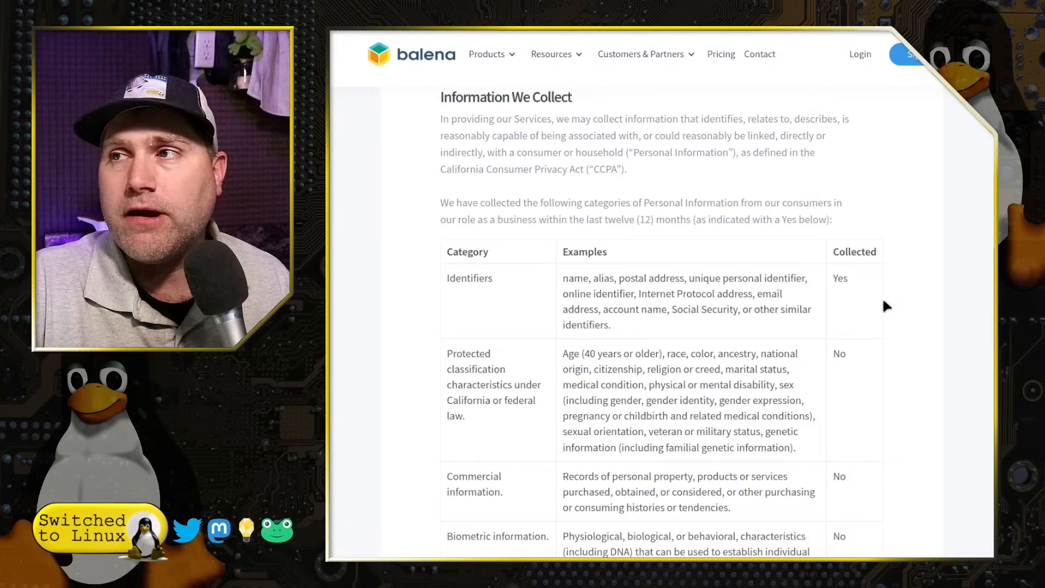
scroll("down", 3)
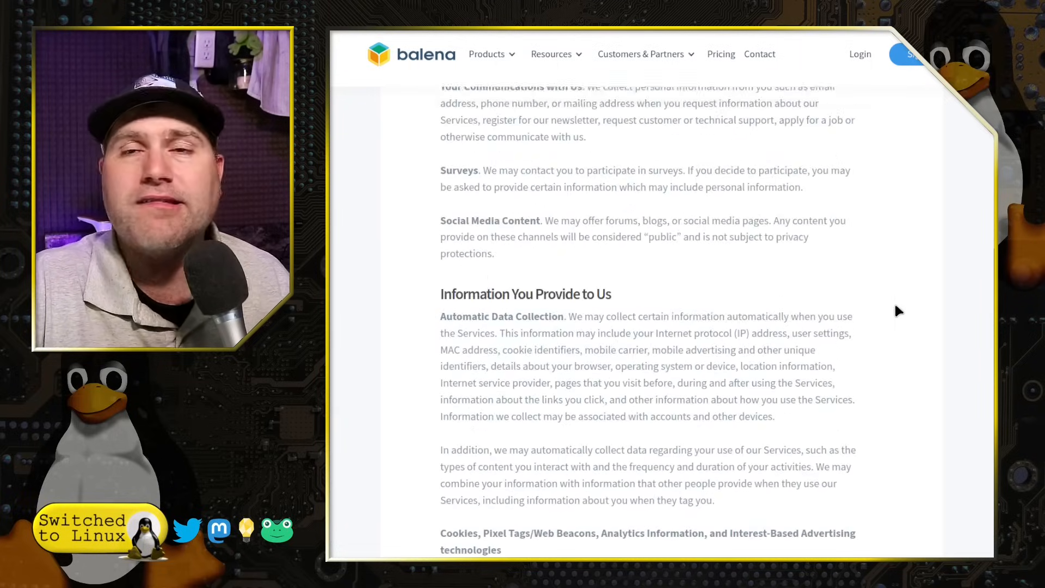